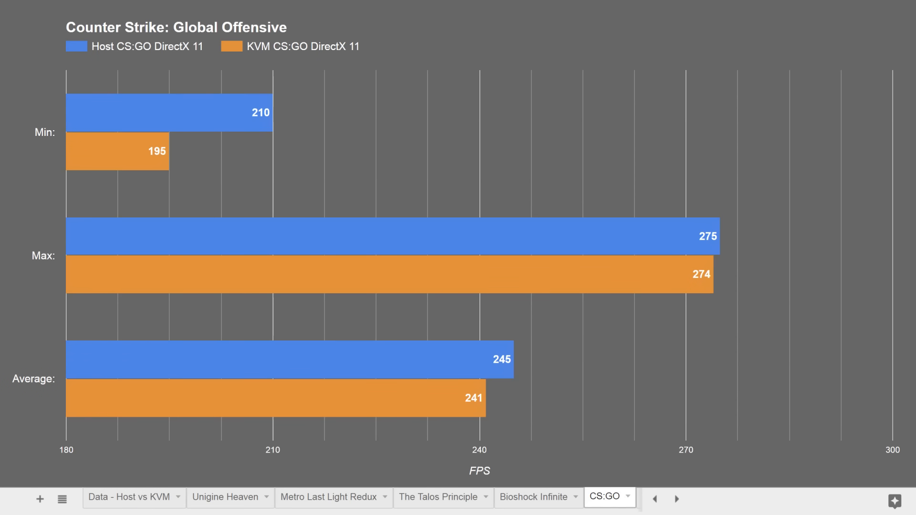
Enter 'sudo pacman -S qemu virt-manager virt-viewer dnsmasq vde2 bridge-utils openbsd-netcat libguestfs' without running it.
{"action": "left_click", "coordinate": [530, 497]}
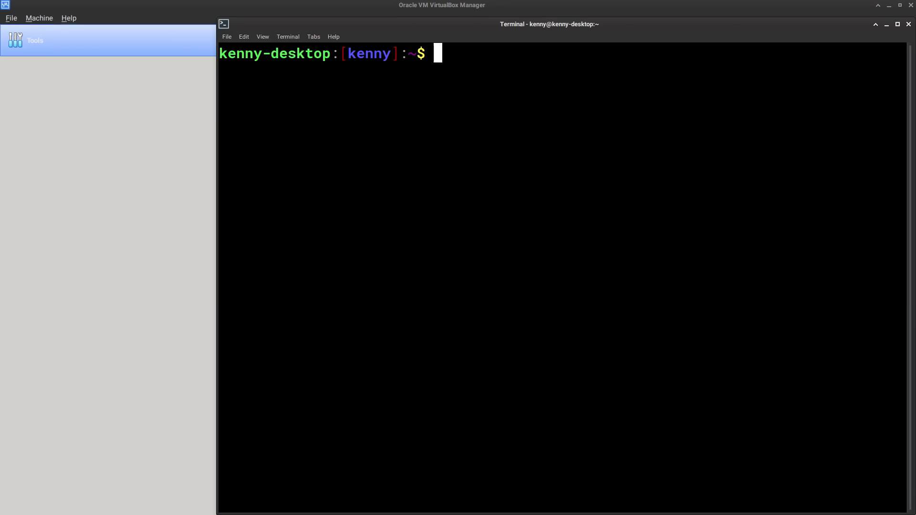
{"action": "type", "text": "sudo pacman -S qemu virt-manager virt-viewer dnsmasq vde2 bridge-utils openbsd-netcat"}
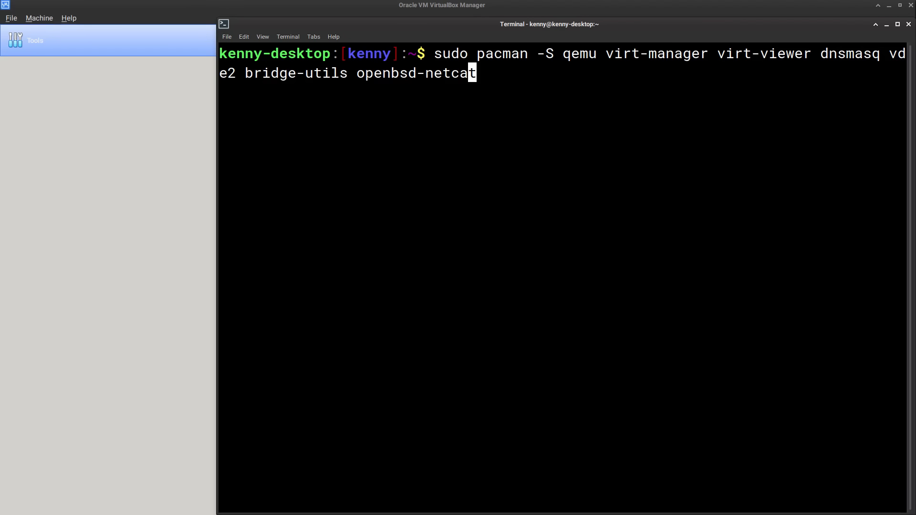
{"action": "mouse_move", "coordinate": [627, 46]}
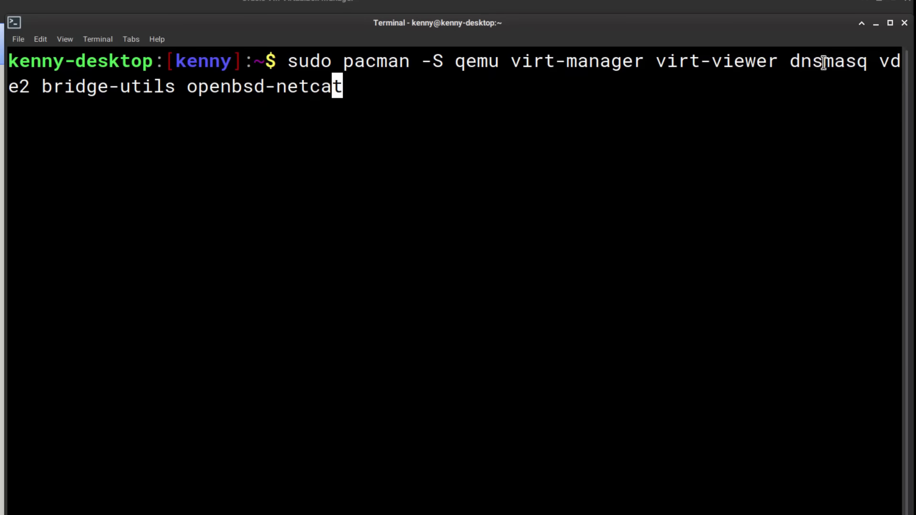
{"action": "mouse_move", "coordinate": [99, 101]}
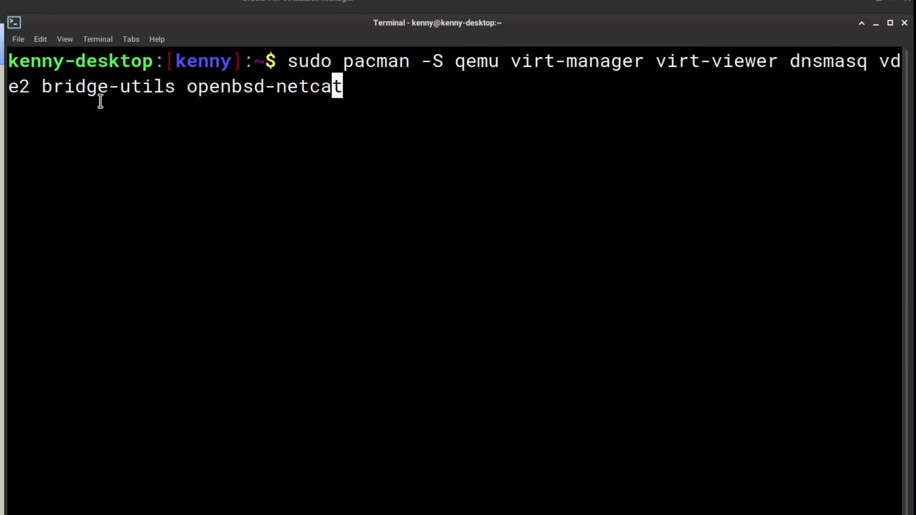
{"action": "mouse_move", "coordinate": [233, 95]}
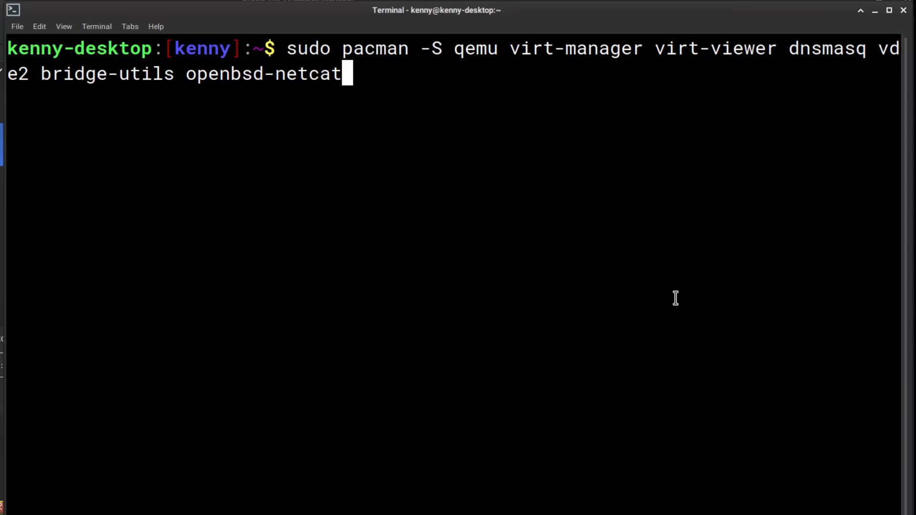
{"action": "type", "text": "l"}
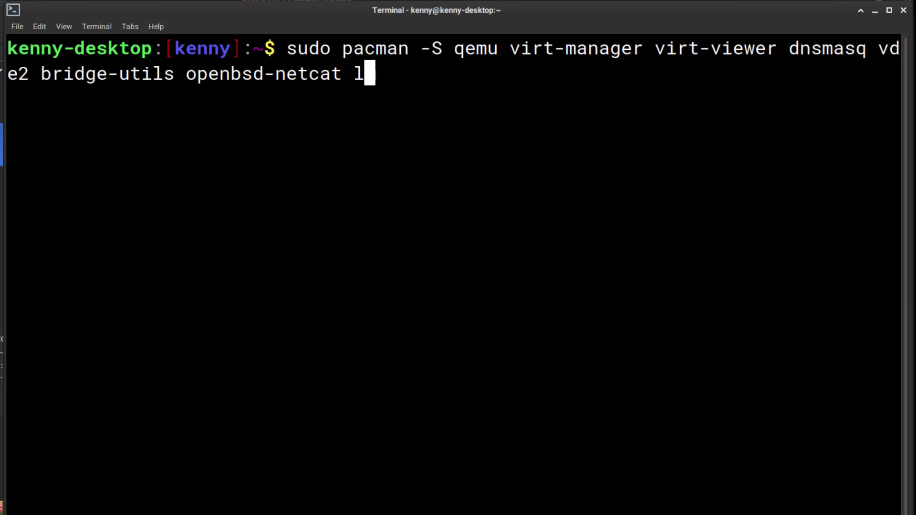
{"action": "type", "text": "ibguestfs"}
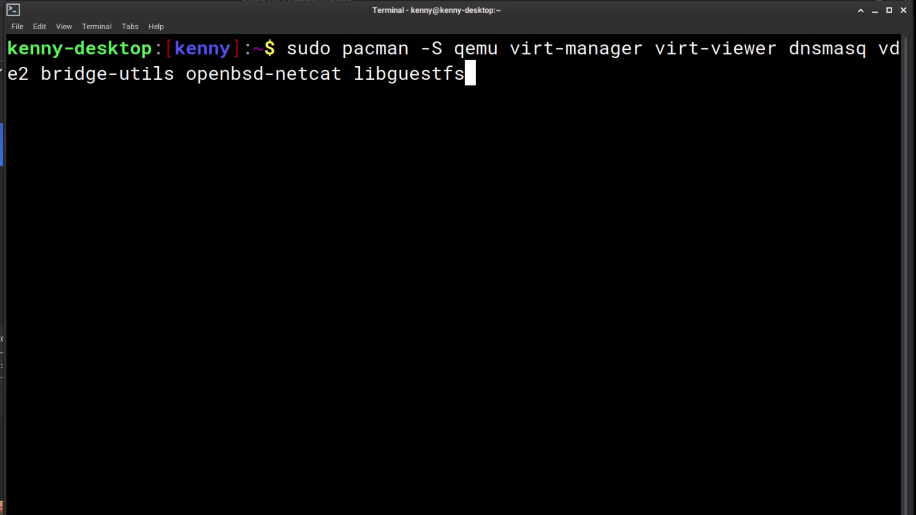
{"action": "mouse_move", "coordinate": [705, 308]}
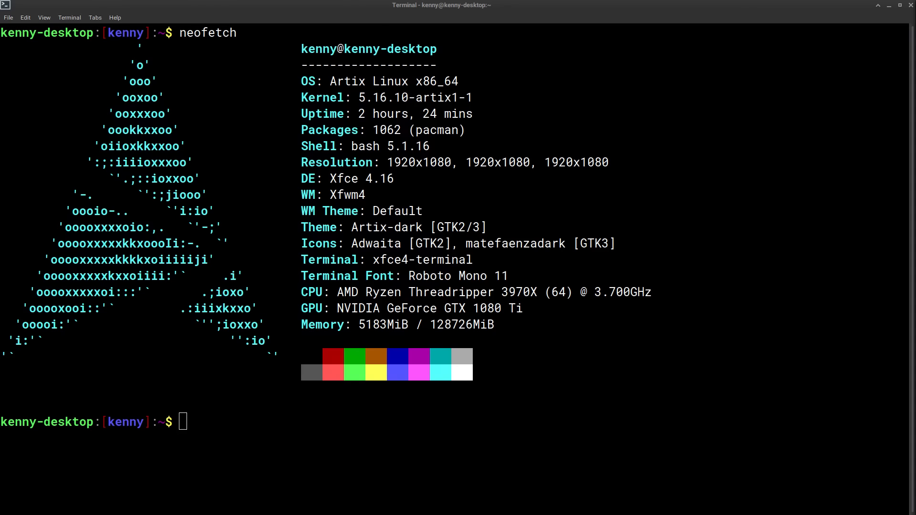
{"action": "mouse_move", "coordinate": [686, 213]}
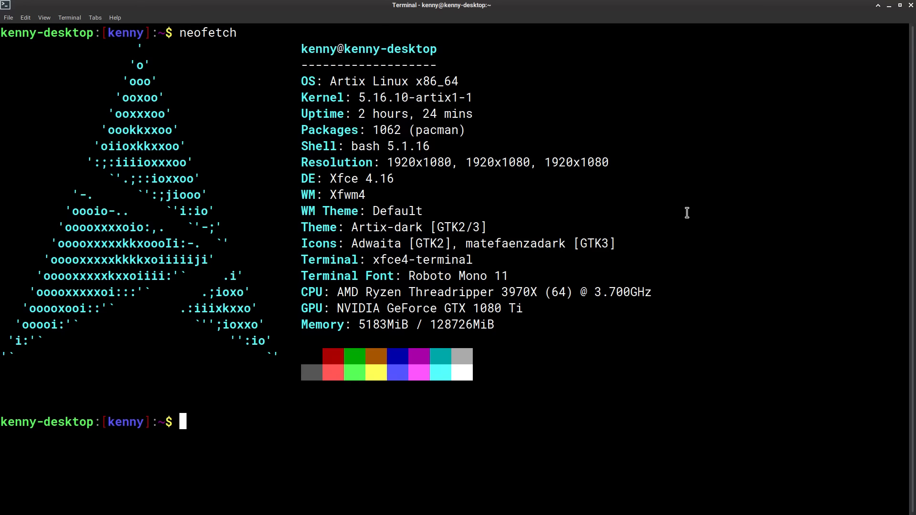
Run 'sudo pacman -S libvirt-openrc' and clear the terminal screen.
{"action": "type", "text": "sudo pacman -S libvirt-openrc"}
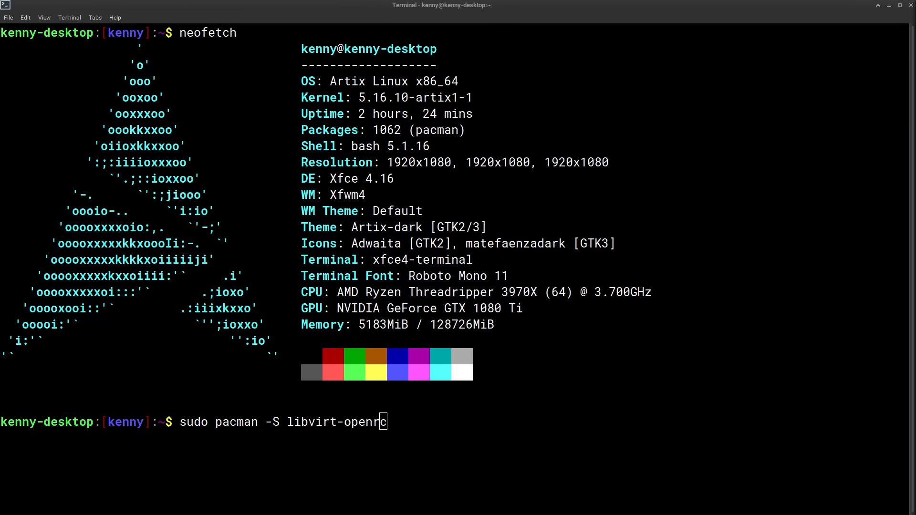
{"action": "key", "text": "ctrl+l"}
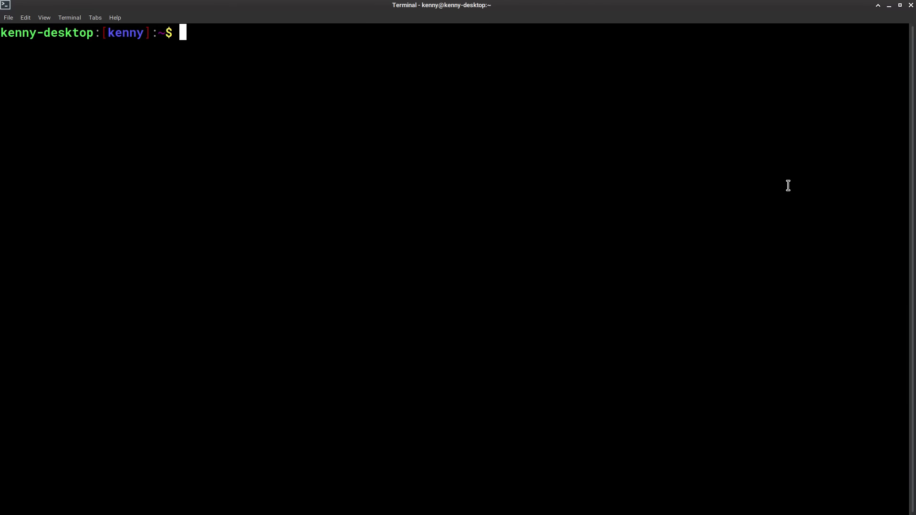
Run 'sudo rc-service libvirtd start' with the password, then 'sudo rc-update add libvirtd'.
{"action": "type", "text": "sudo rc-servi"}
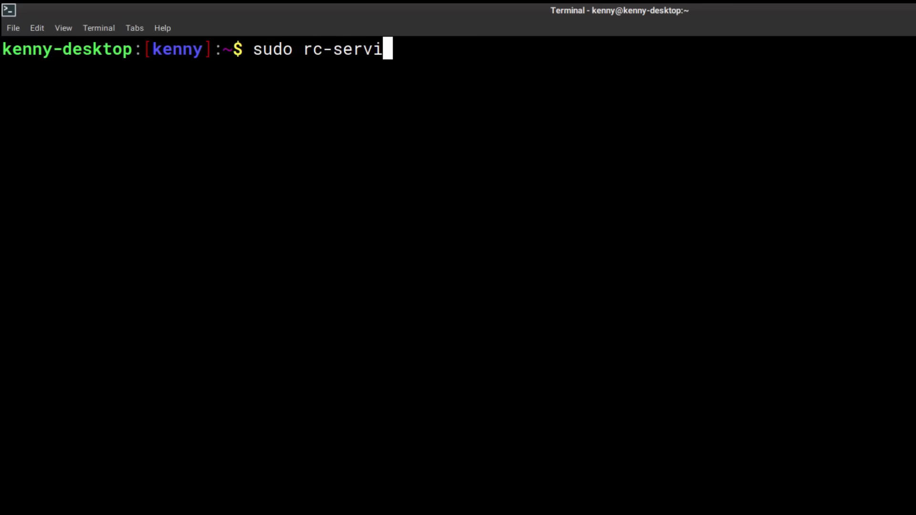
{"action": "type", "text": "ce libvirtd st"}
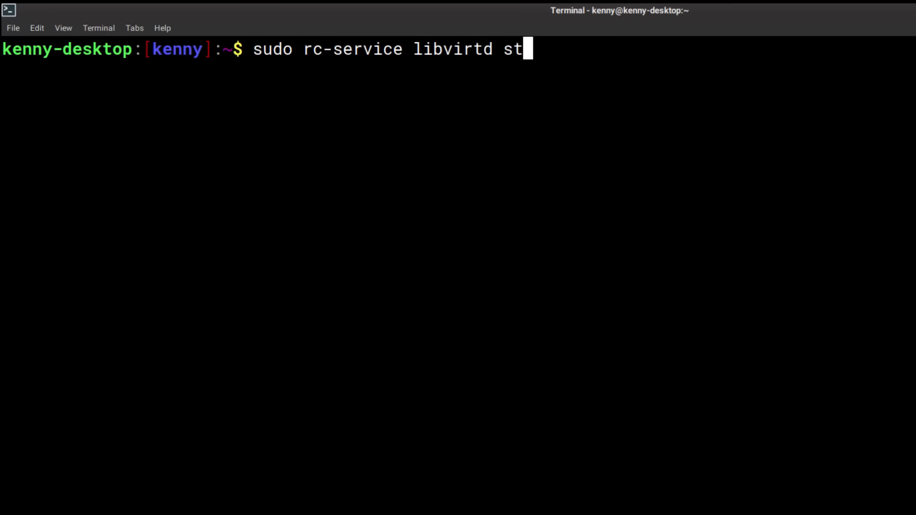
{"action": "key", "text": "Return"}
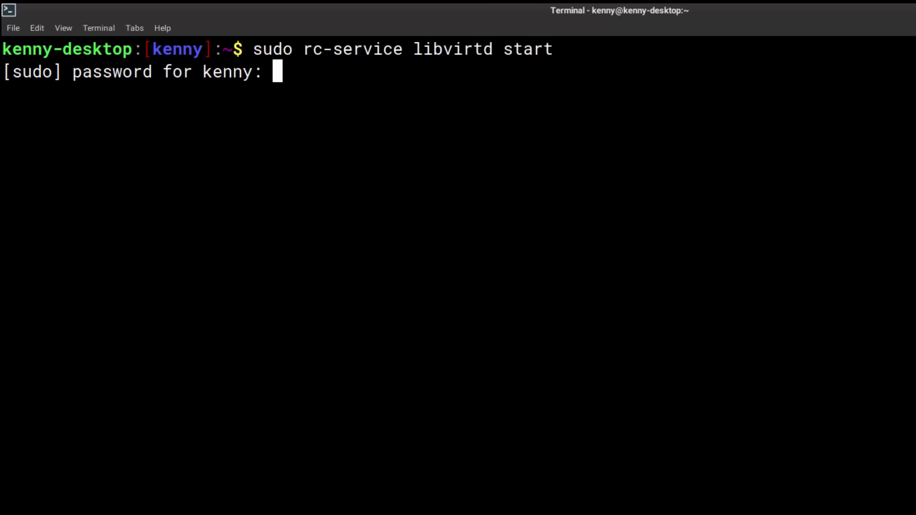
{"action": "key", "text": "Return"}
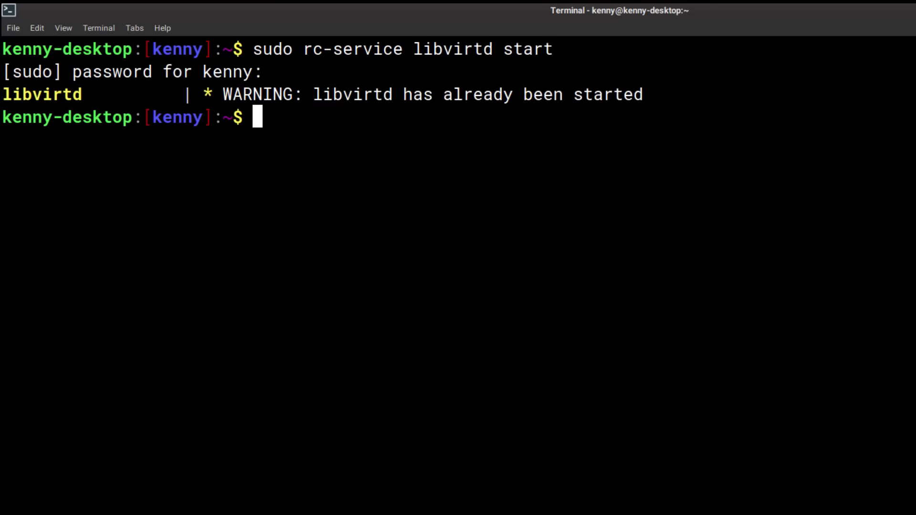
{"action": "type", "text": "sudo"}
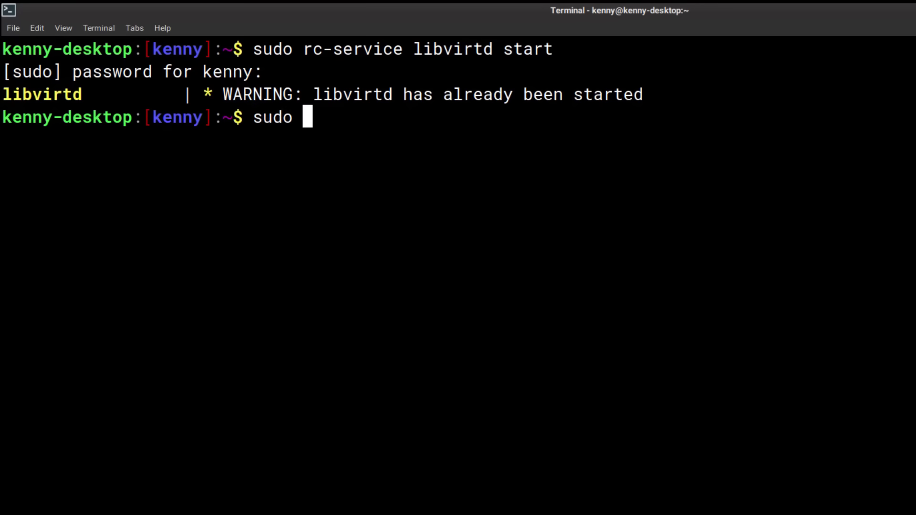
{"action": "type", "text": "rc-update add"}
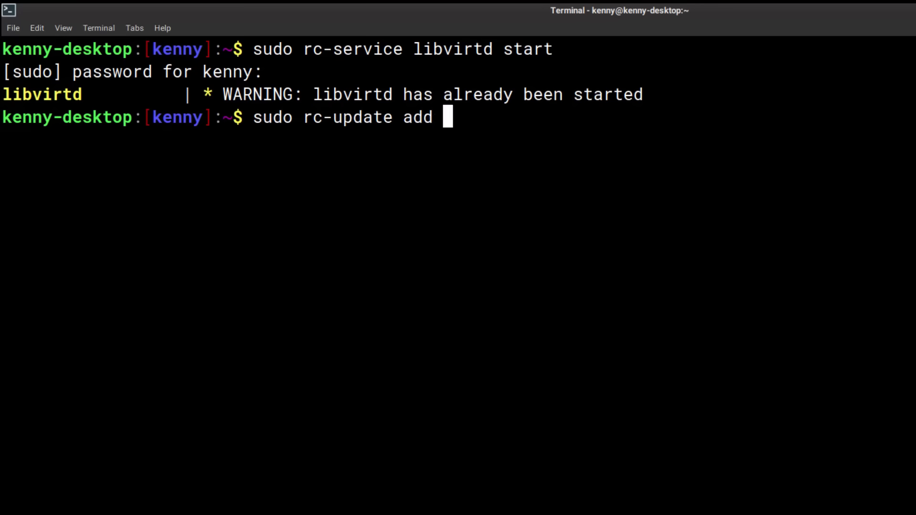
{"action": "key", "text": "Return"}
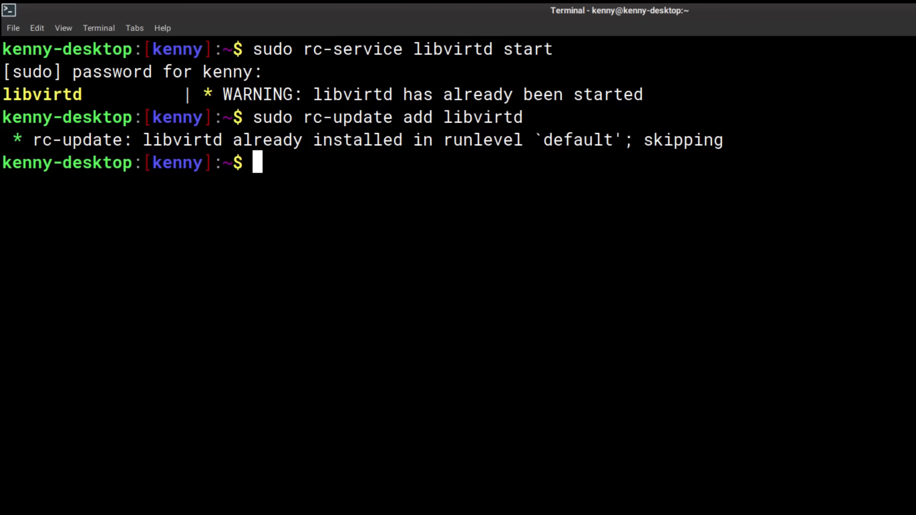
{"action": "mouse_move", "coordinate": [505, 186]}
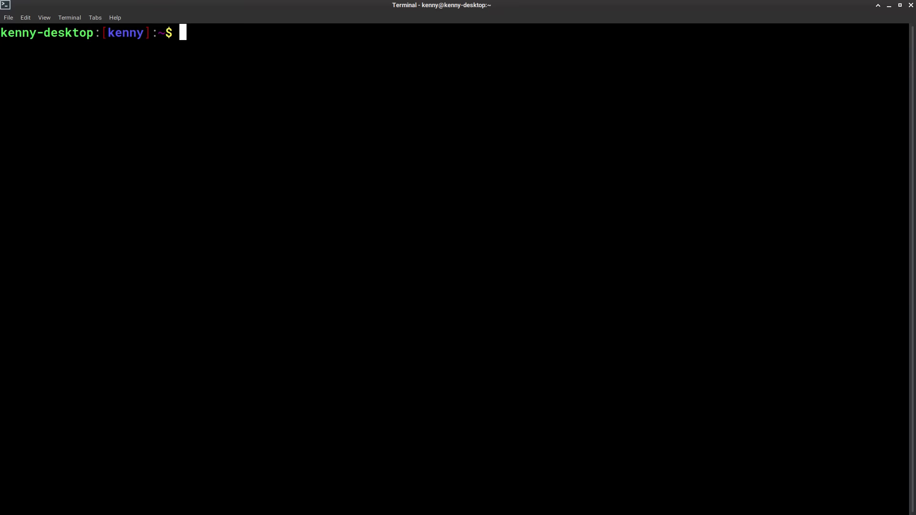
Edit /etc/libvirt/libvirtd.conf in vim and locate the unix_sock group and permission lines.
{"action": "type", "text": "sudo vim /etc/libvirt/libvirtd.conf"}
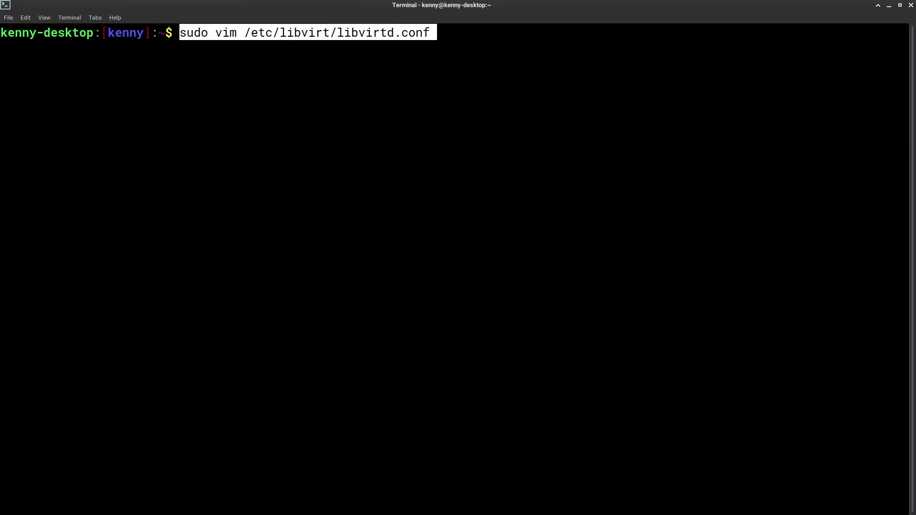
{"action": "key", "text": "Return"}
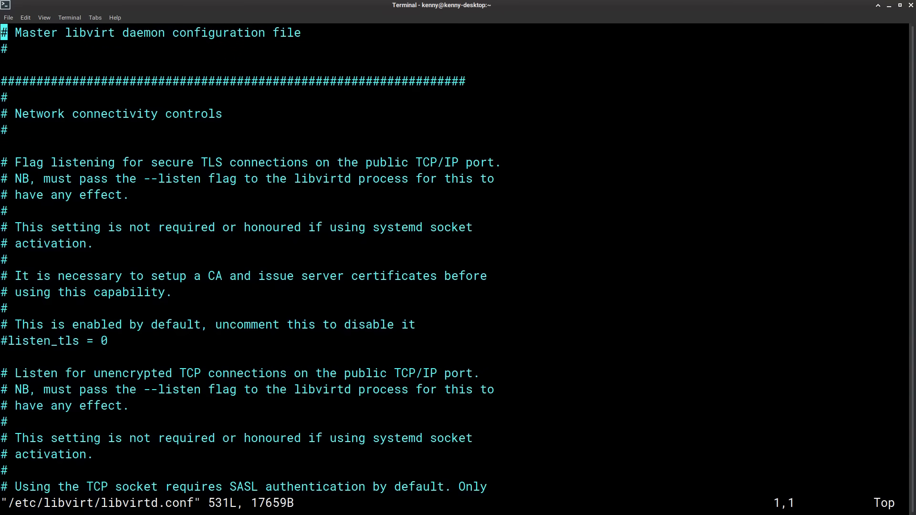
{"action": "type", "text": "/unix_sock"}
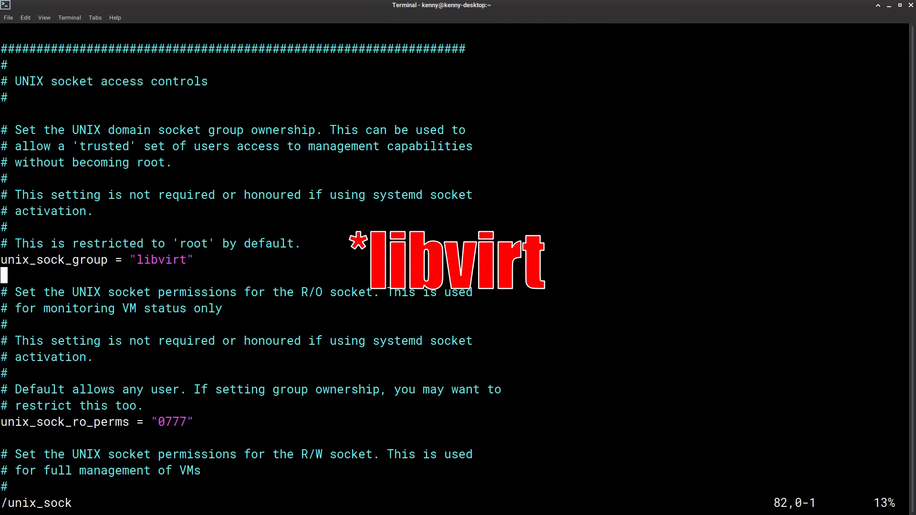
{"action": "scroll", "scroll_direction": "down", "scroll_amount": 3}
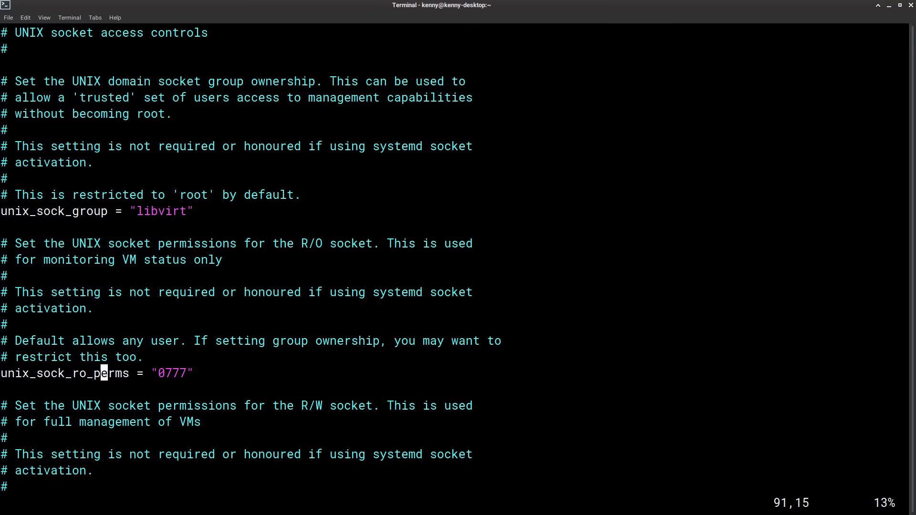
{"action": "mouse_move", "coordinate": [165, 373]}
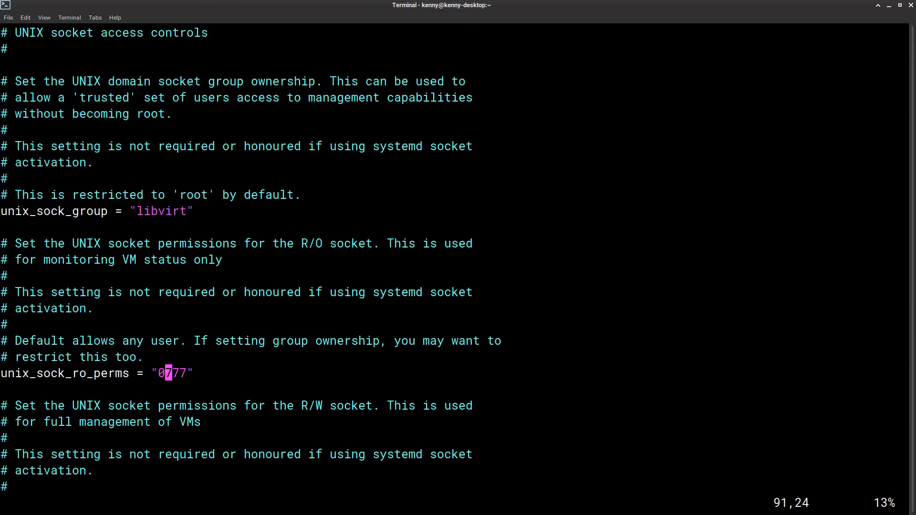
{"action": "scroll", "scroll_direction": "down", "scroll_amount": 3}
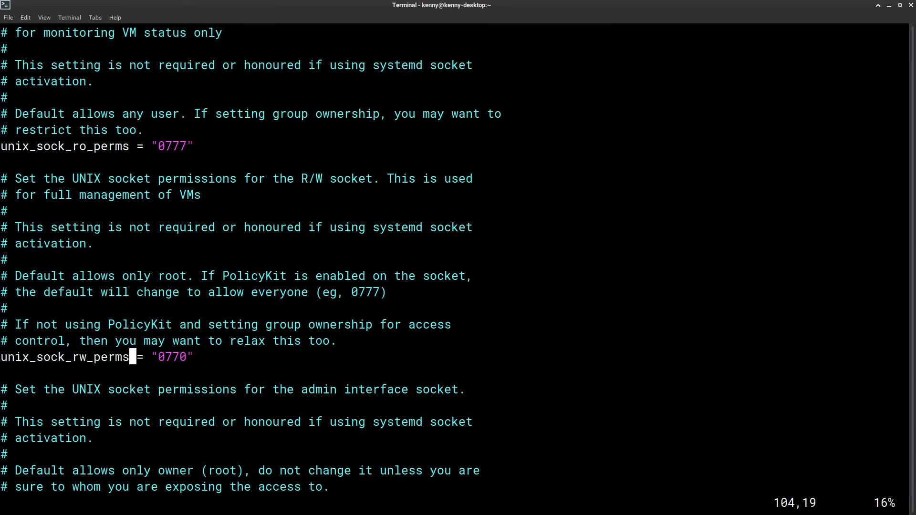
{"action": "mouse_move", "coordinate": [166, 357]}
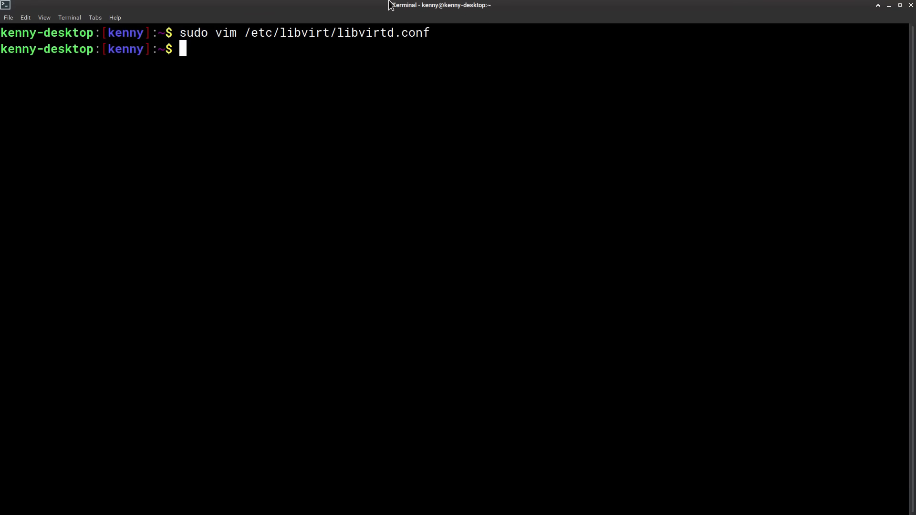
Add user kenny to the libvirt group, then run 'rc-service libvirtd restart'.
{"action": "type", "text": "sudo usermod -aG libvirt kenny"}
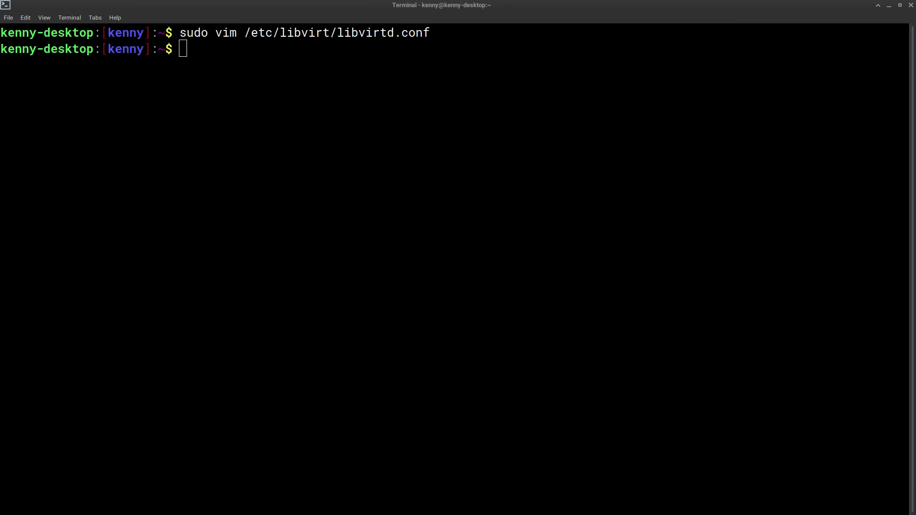
{"action": "mouse_move", "coordinate": [612, 240]}
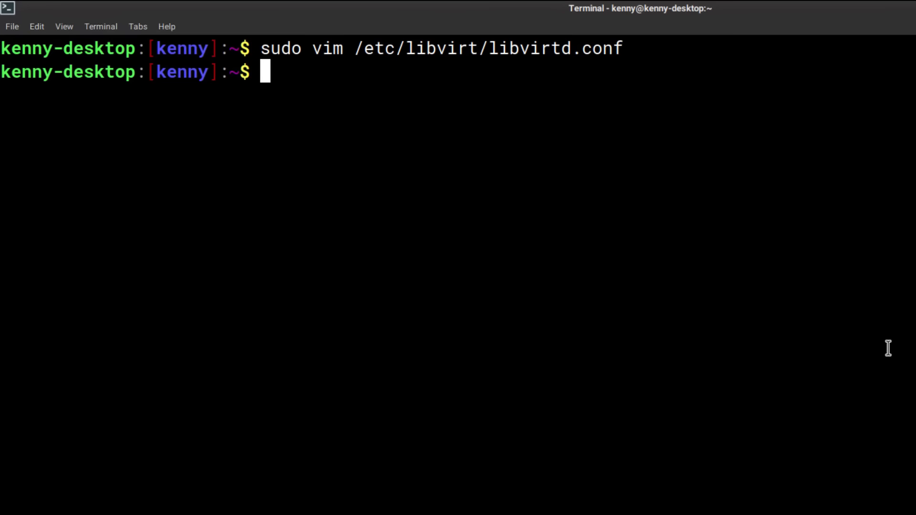
{"action": "type", "text": "rc-ser"}
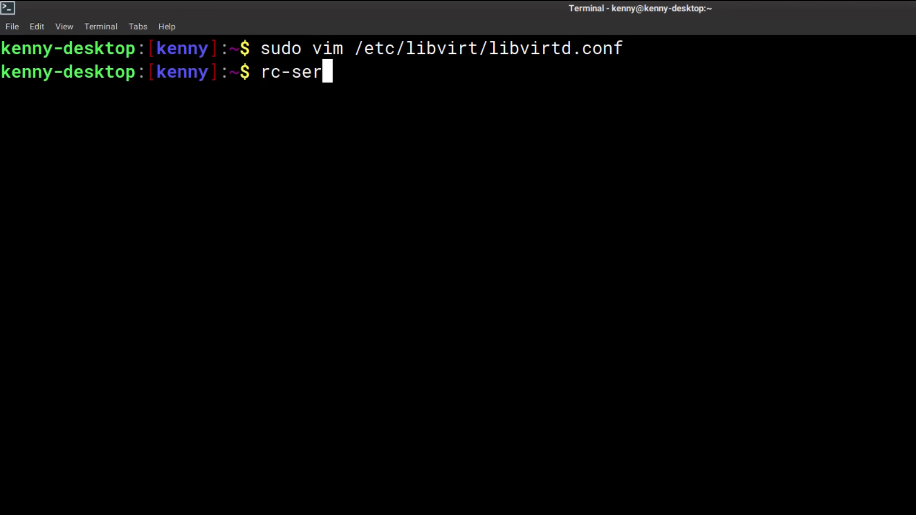
{"action": "type", "text": "vice libvirt"}
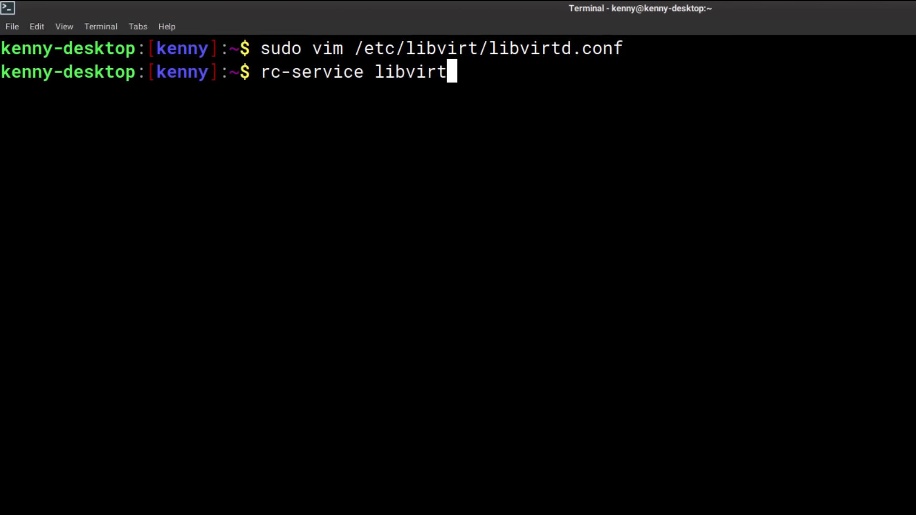
{"action": "type", "text": "d restart"}
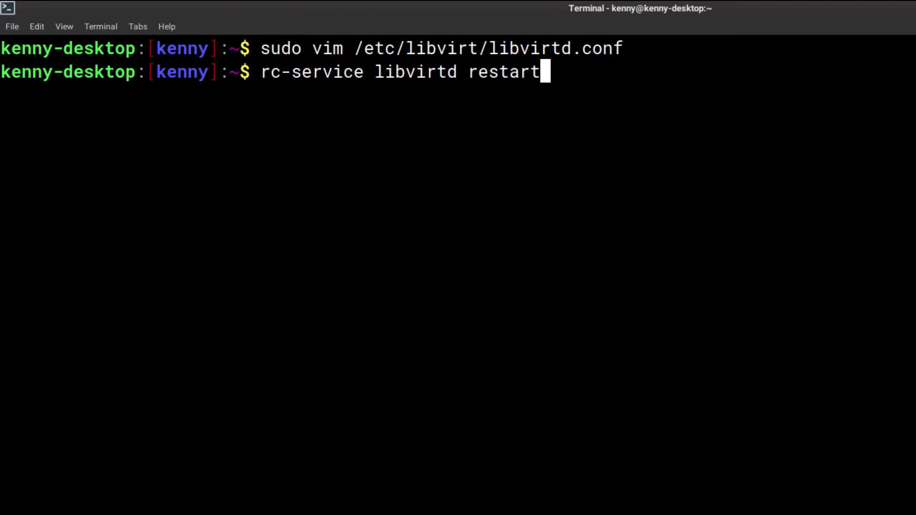
{"action": "key", "text": "Return"}
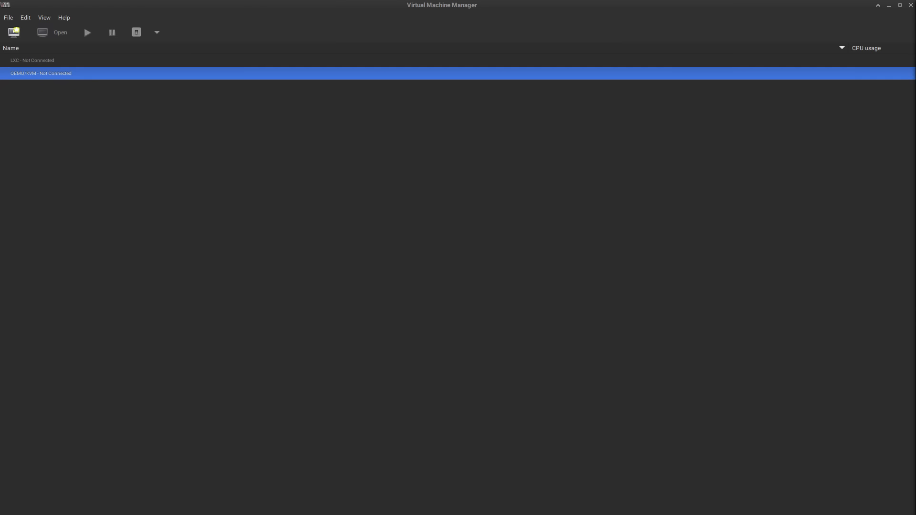
{"action": "mouse_move", "coordinate": [132, 80]}
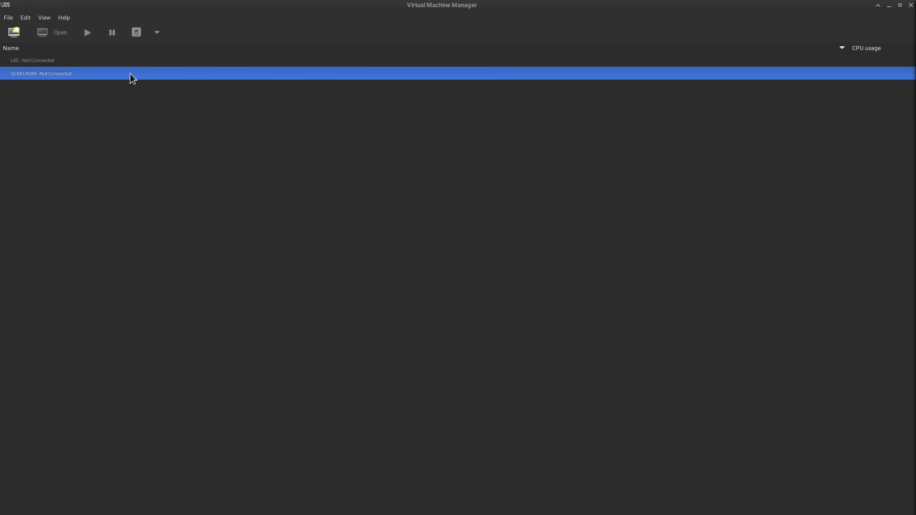
{"action": "mouse_move", "coordinate": [138, 59]}
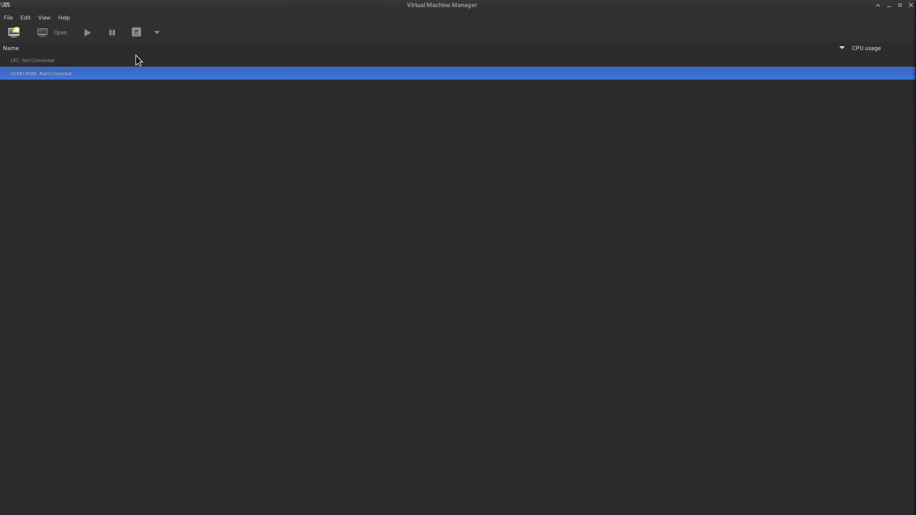
Connect the QEMU/KVM hypervisor from its context menu, revealing the shut-off win10 VM.
{"action": "right_click", "coordinate": [41, 74]}
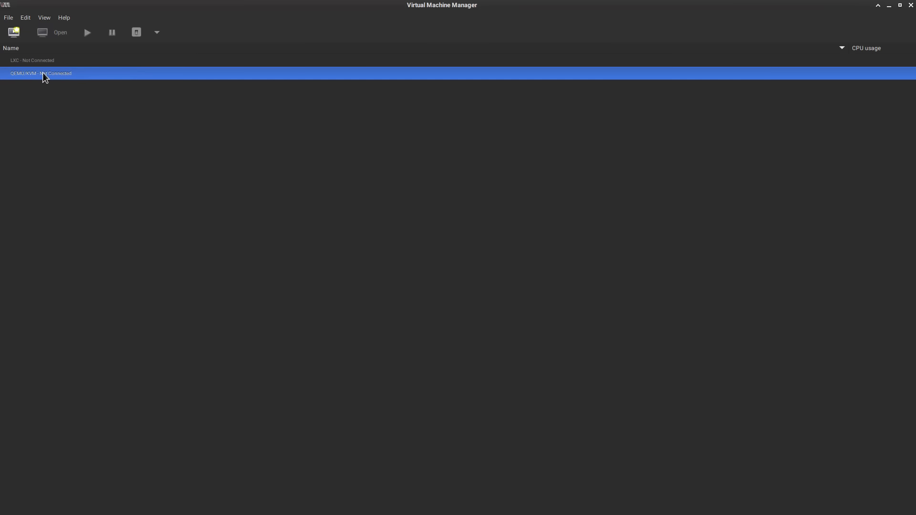
{"action": "right_click", "coordinate": [41, 74]}
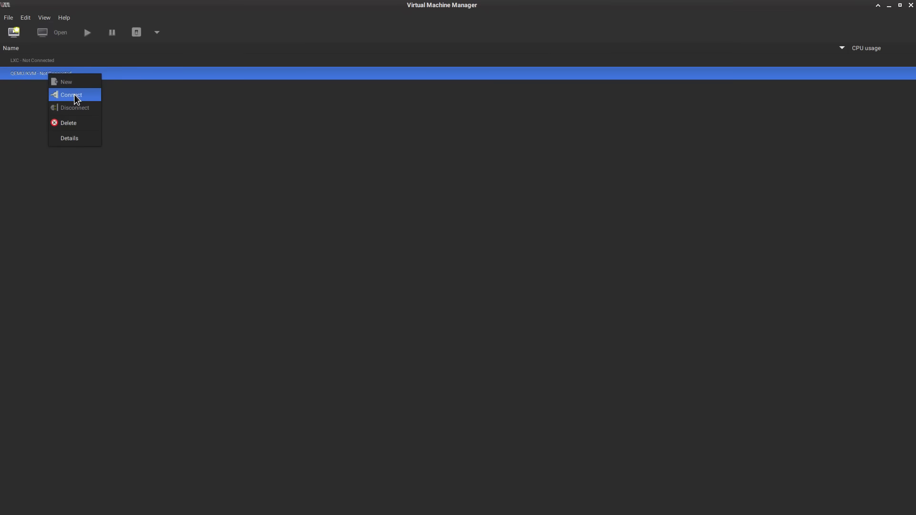
{"action": "left_click", "coordinate": [71, 95]}
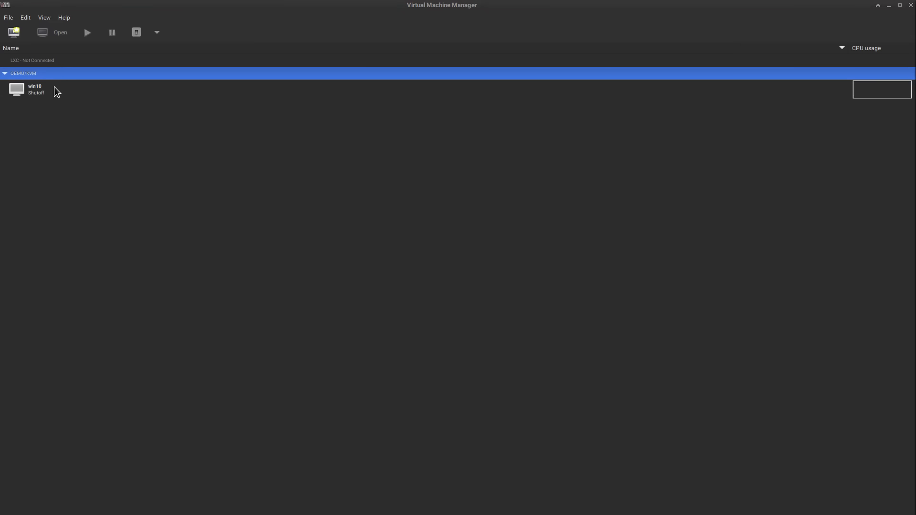
{"action": "mouse_move", "coordinate": [113, 97]}
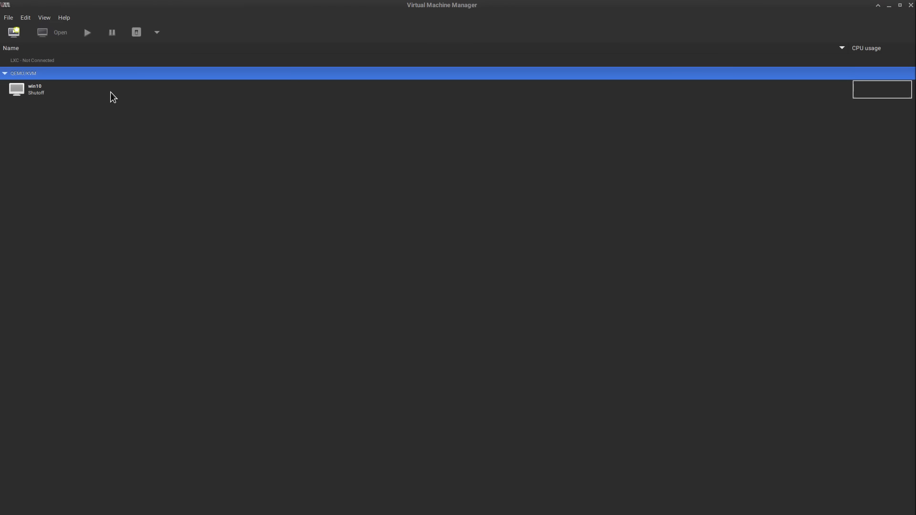
{"action": "mouse_move", "coordinate": [65, 94]}
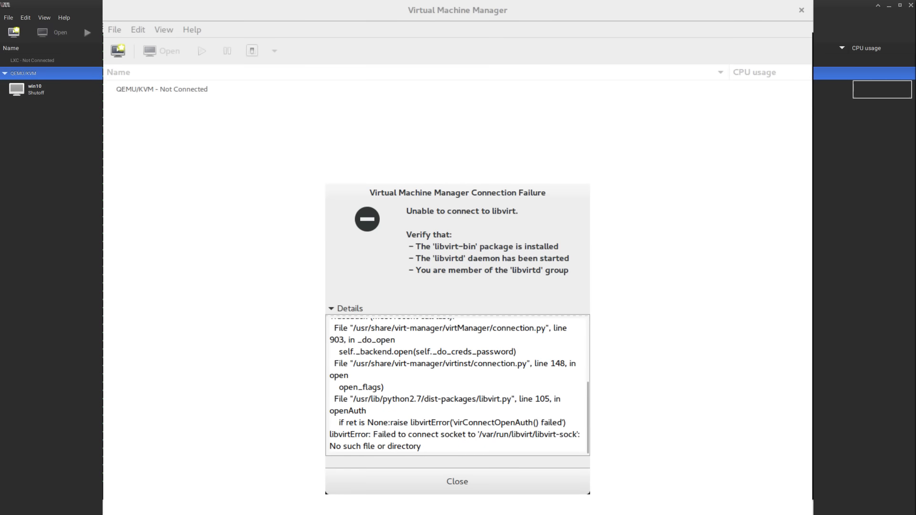
{"action": "left_click", "coordinate": [457, 481]}
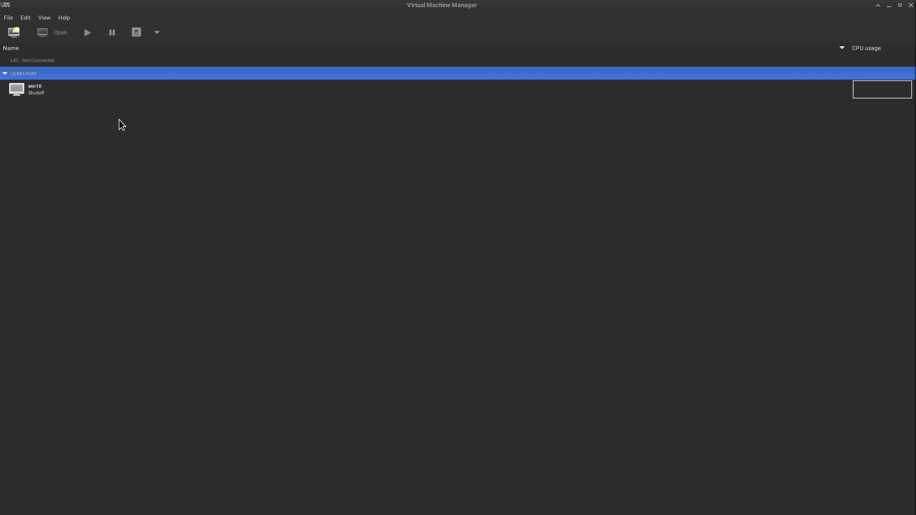
{"action": "mouse_move", "coordinate": [36, 27]}
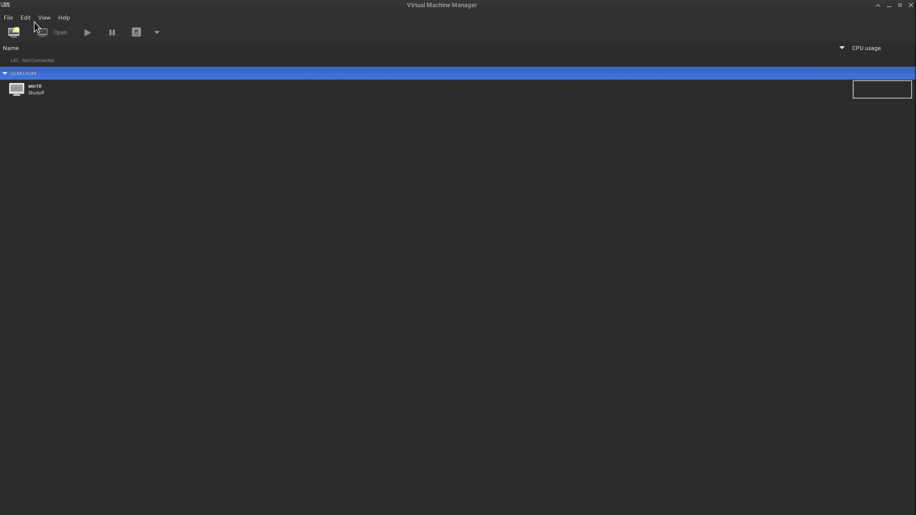
{"action": "left_click", "coordinate": [25, 17]}
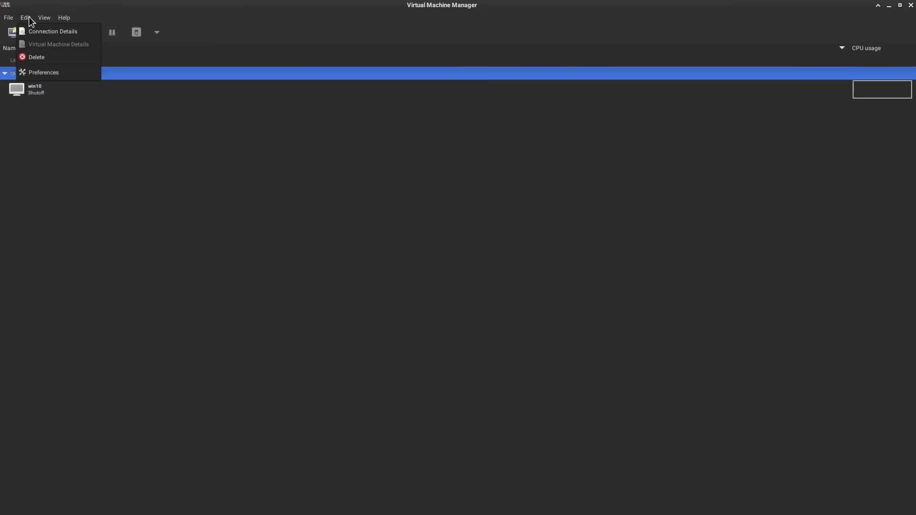
{"action": "left_click", "coordinate": [43, 71]}
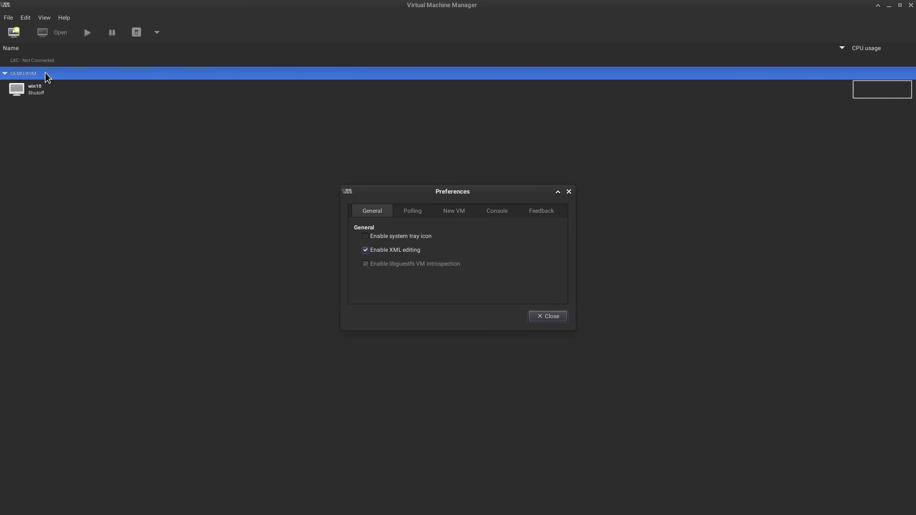
{"action": "mouse_move", "coordinate": [382, 256]}
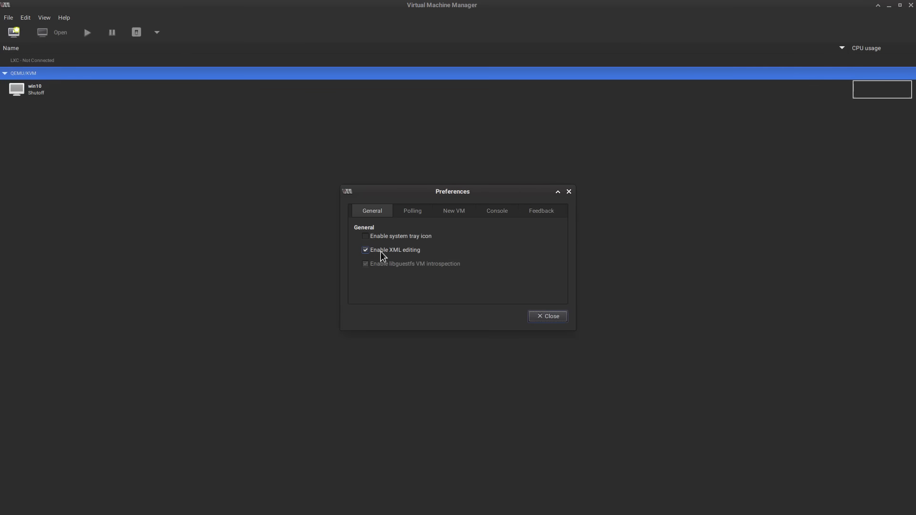
{"action": "mouse_move", "coordinate": [546, 246]}
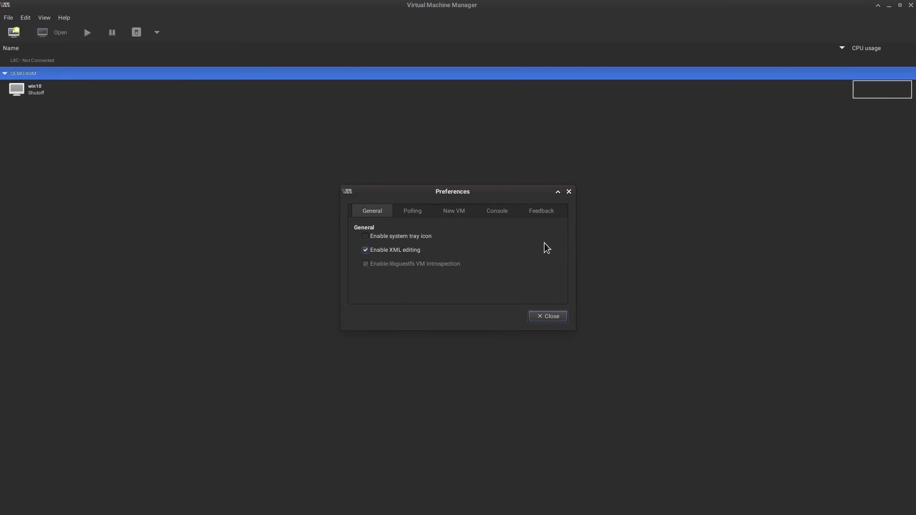
{"action": "mouse_move", "coordinate": [568, 192]}
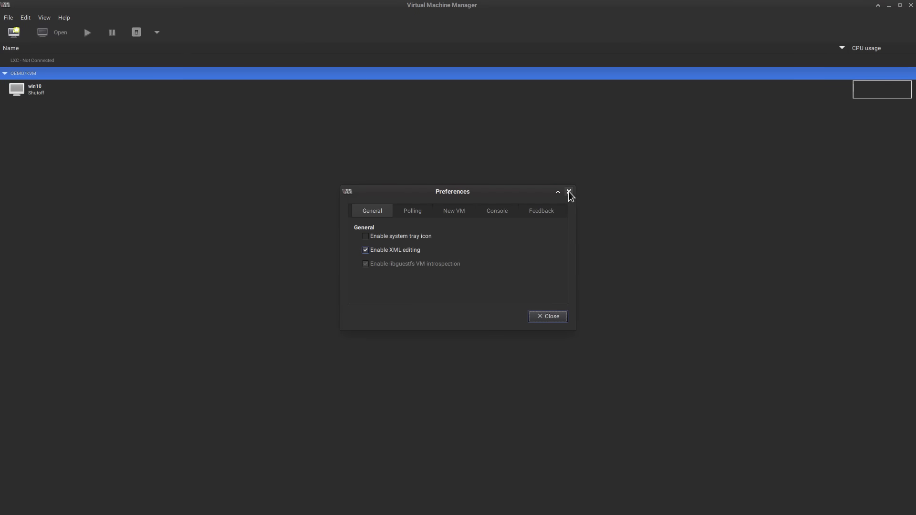
{"action": "left_click", "coordinate": [566, 192]}
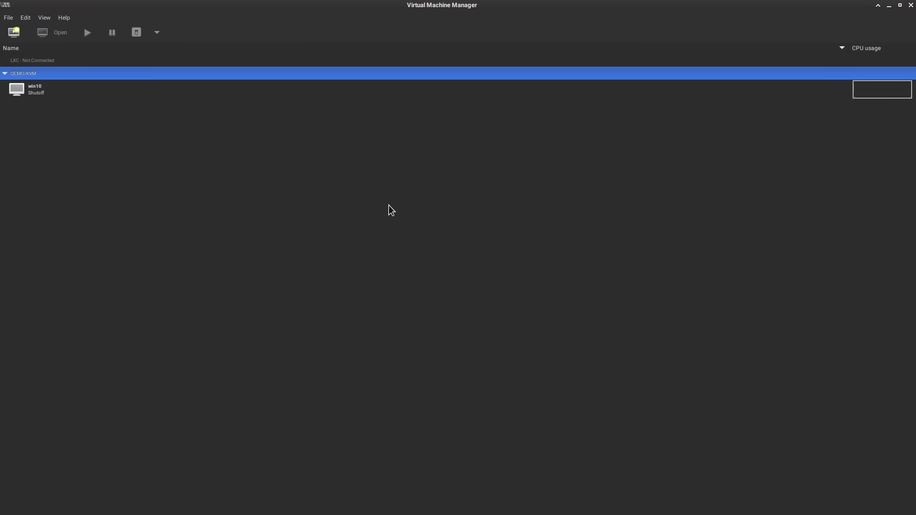
{"action": "mouse_move", "coordinate": [406, 195]}
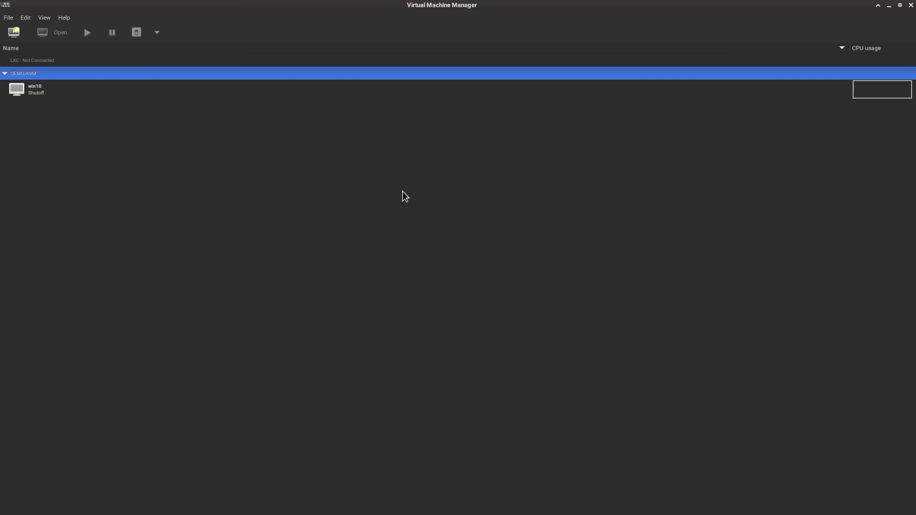
{"action": "left_click", "coordinate": [25, 17]}
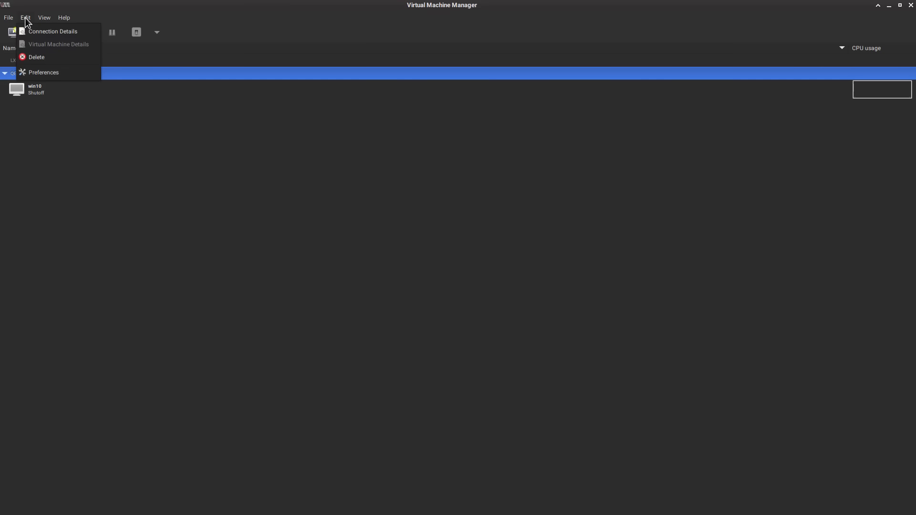
{"action": "left_click", "coordinate": [53, 30]}
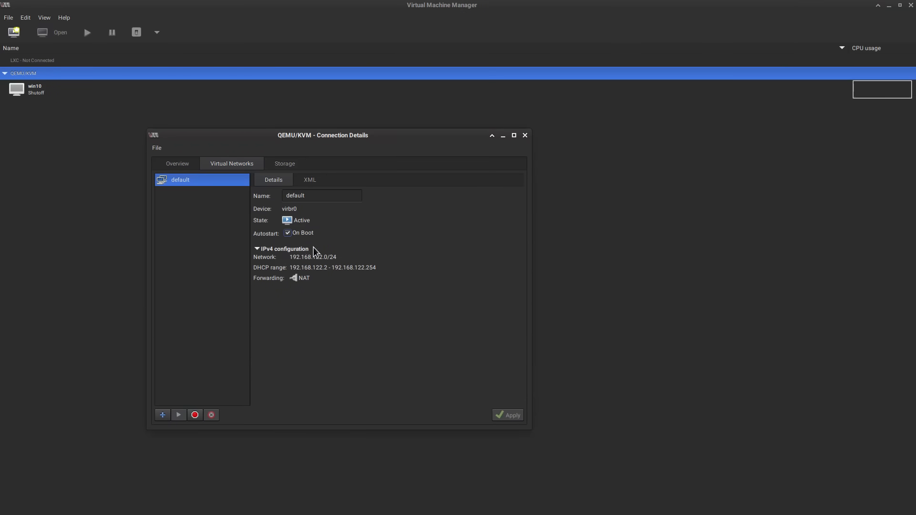
{"action": "mouse_move", "coordinate": [301, 284]}
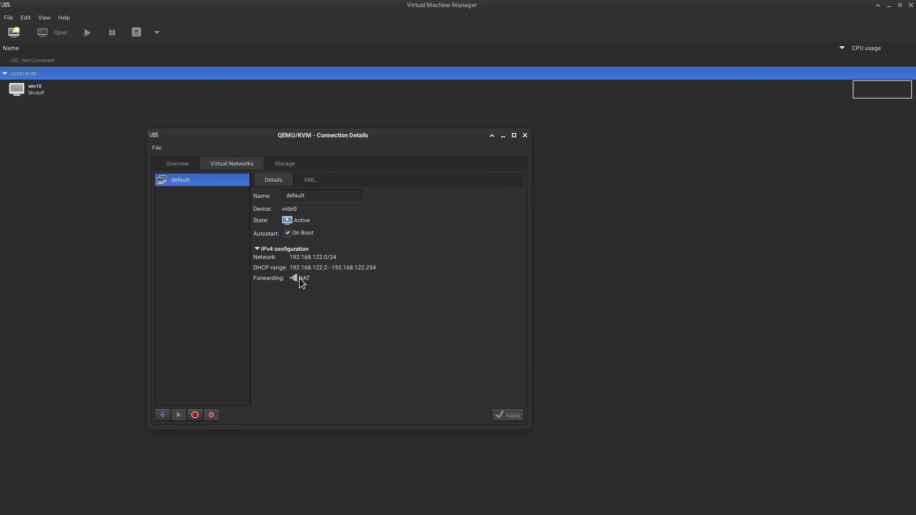
{"action": "mouse_move", "coordinate": [355, 212]}
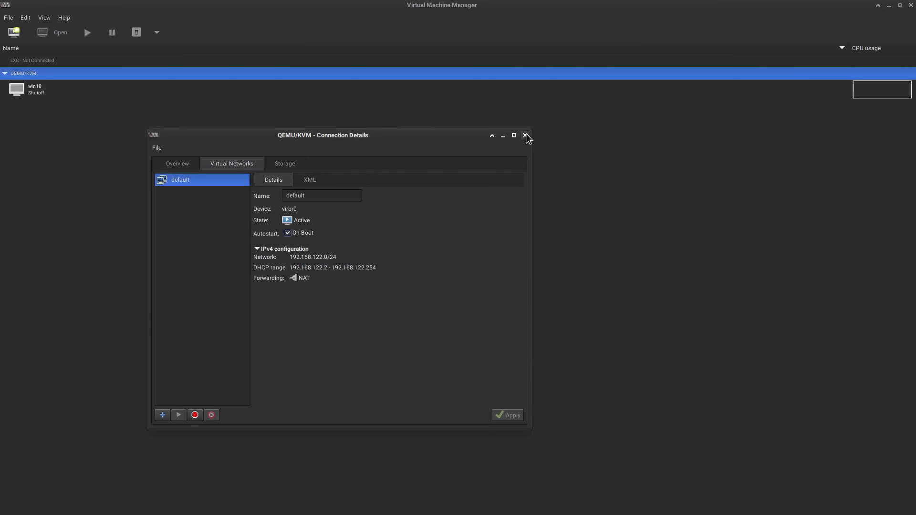
{"action": "mouse_move", "coordinate": [342, 139]}
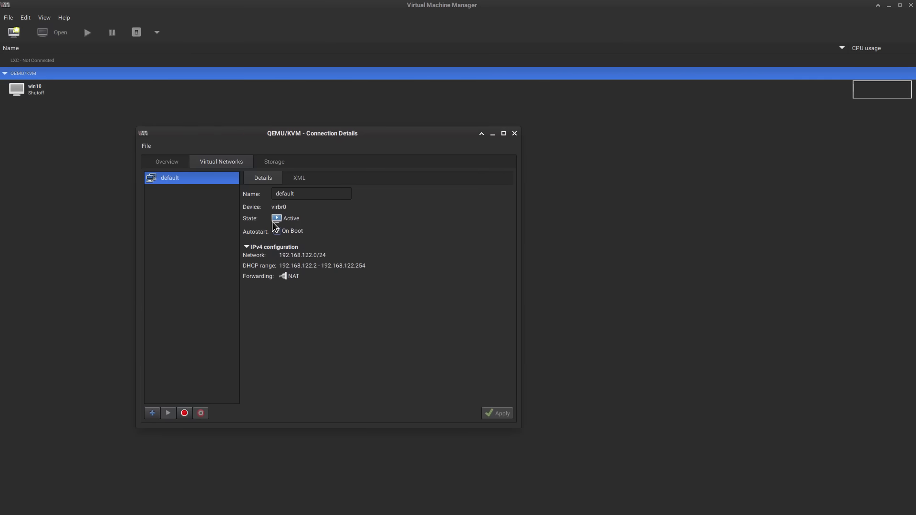
{"action": "left_click_drag", "start_coordinate": [311, 134], "coordinate": [321, 146]}
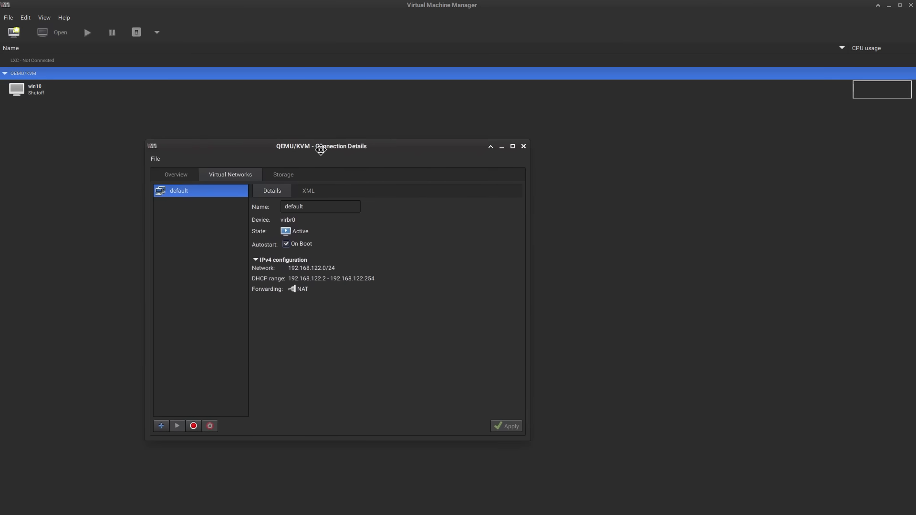
{"action": "mouse_move", "coordinate": [524, 146]}
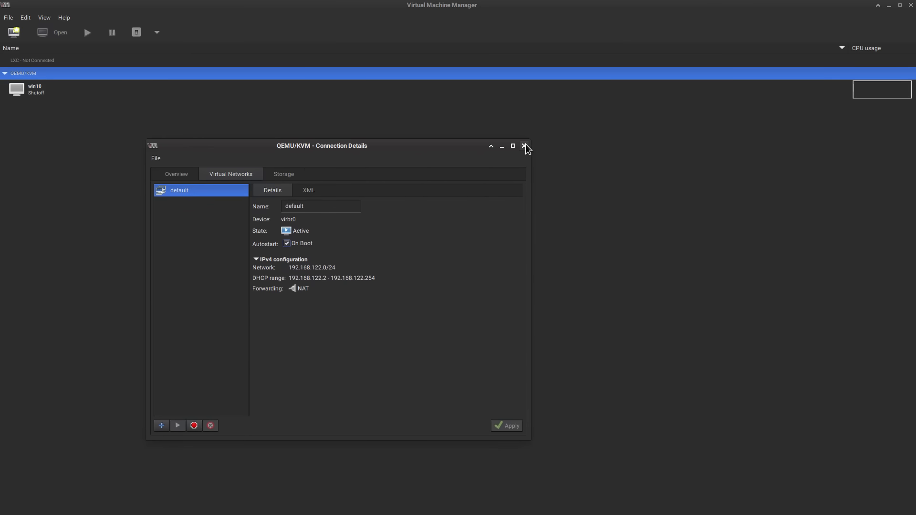
{"action": "left_click", "coordinate": [525, 145]}
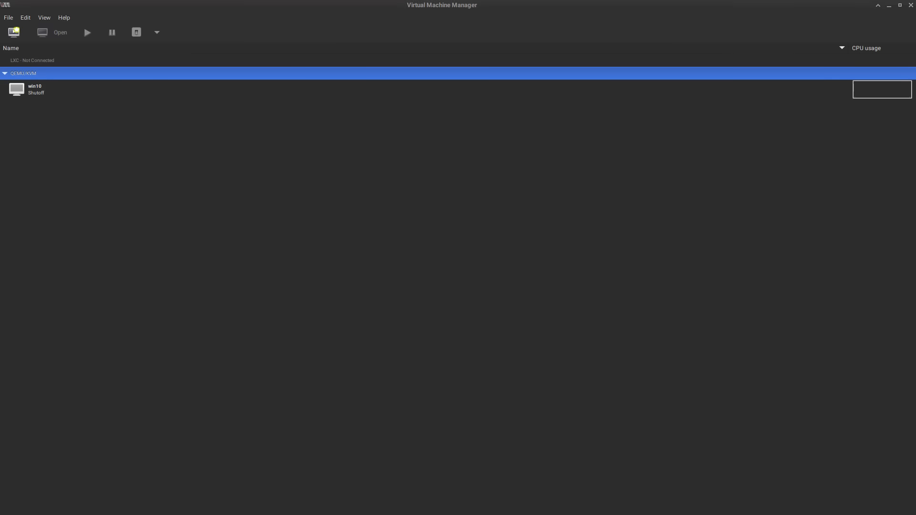
{"action": "mouse_move", "coordinate": [245, 97]}
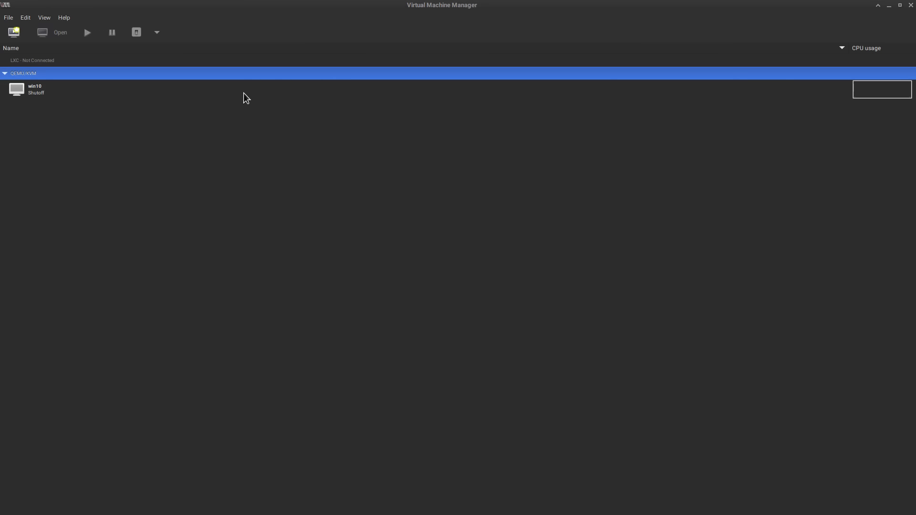
{"action": "mouse_move", "coordinate": [14, 32]}
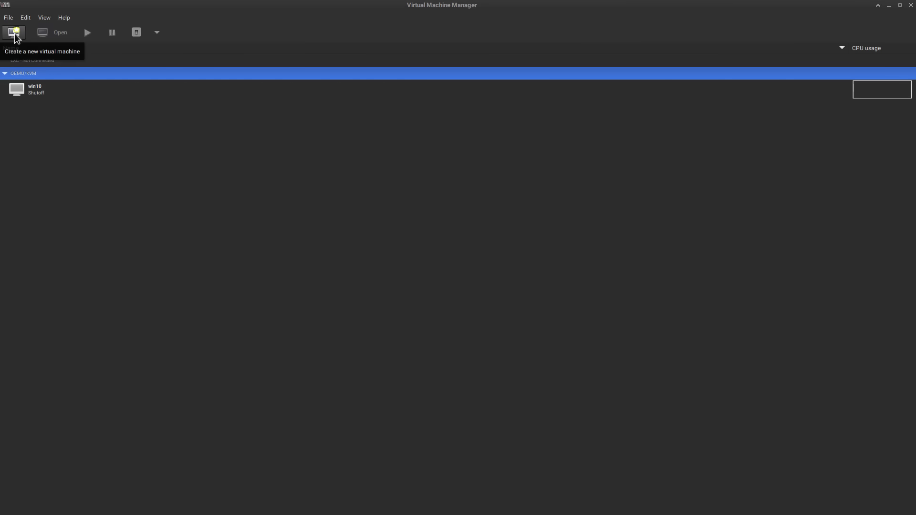
Start a new VM and begin browsing for local install media.
{"action": "left_click", "coordinate": [13, 32]}
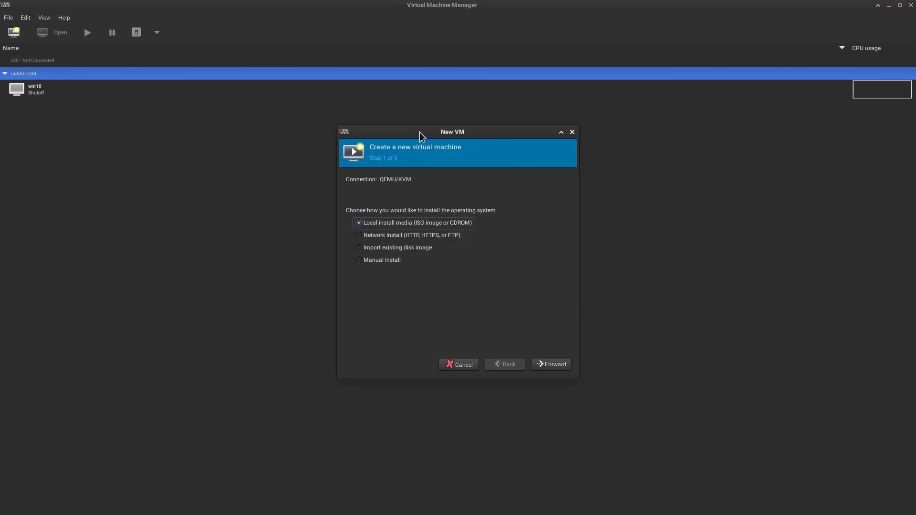
{"action": "left_click_drag", "start_coordinate": [419, 132], "coordinate": [228, 106]}
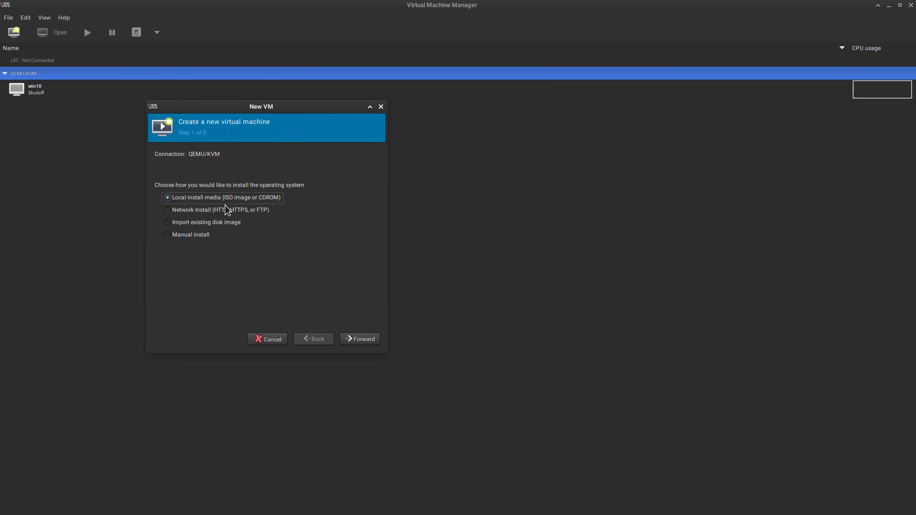
{"action": "mouse_move", "coordinate": [353, 309]}
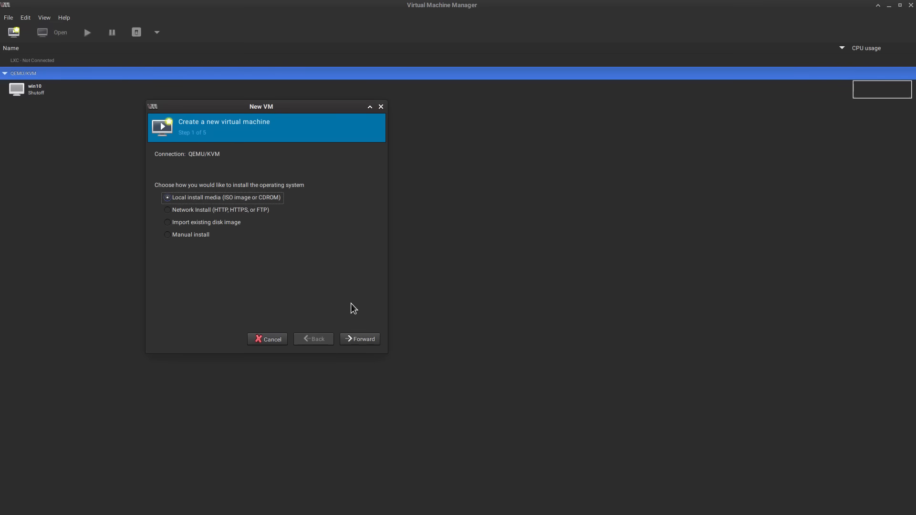
{"action": "left_click", "coordinate": [360, 339]}
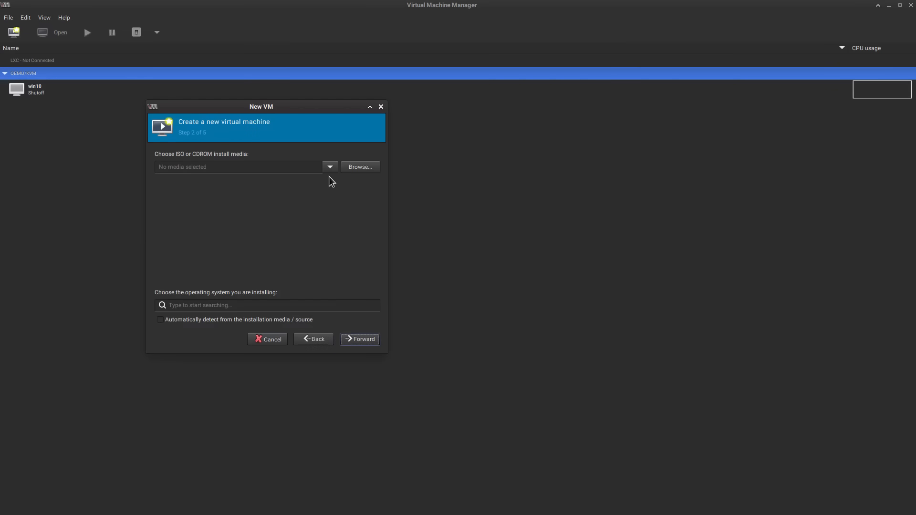
{"action": "left_click", "coordinate": [360, 166]}
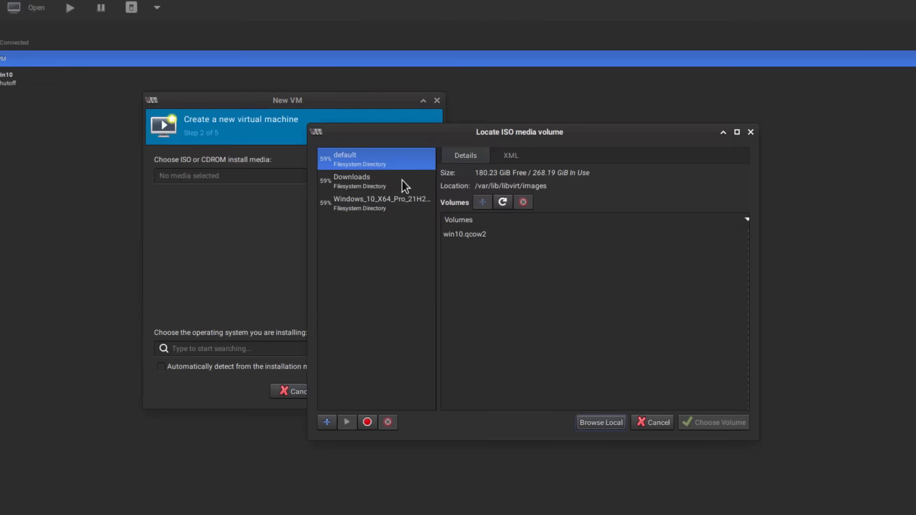
Choose Win10_21H2_English_x64.iso from the Downloads folder as the install media.
{"action": "left_click", "coordinate": [600, 422]}
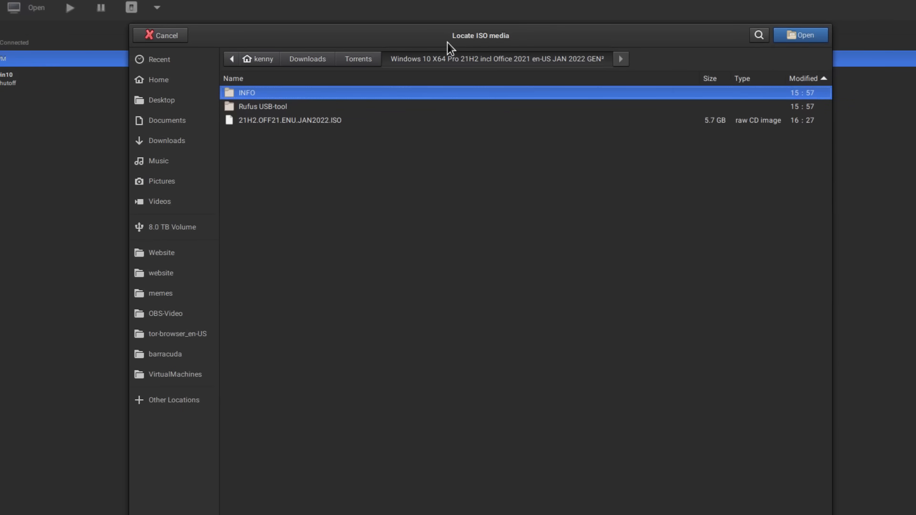
{"action": "mouse_move", "coordinate": [385, 89]}
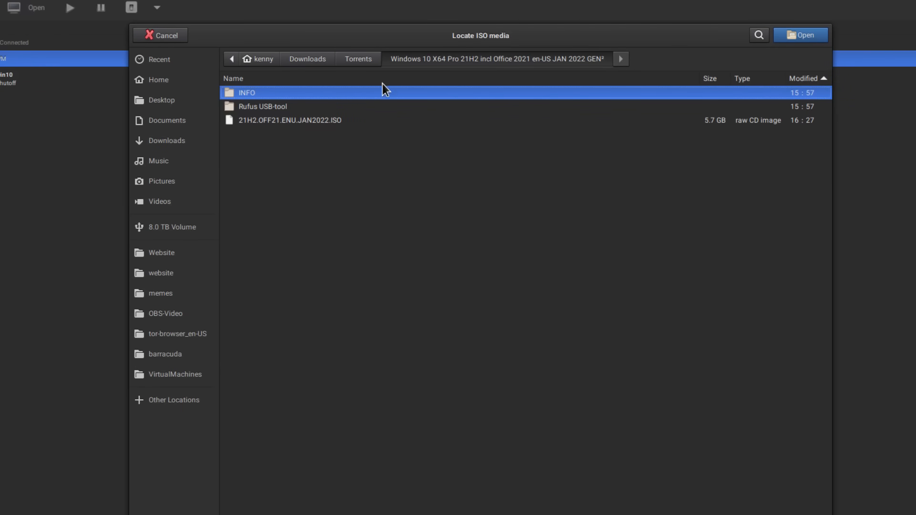
{"action": "mouse_move", "coordinate": [321, 150]}
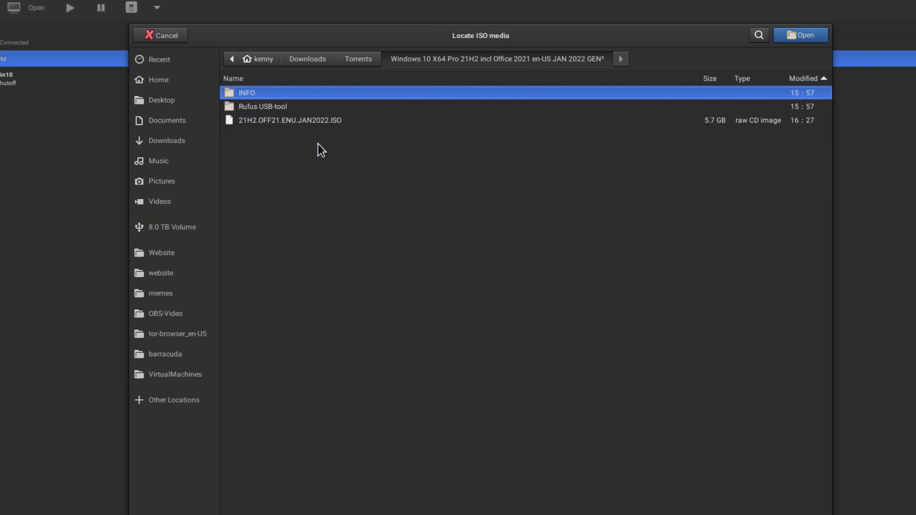
{"action": "left_click", "coordinate": [306, 58]}
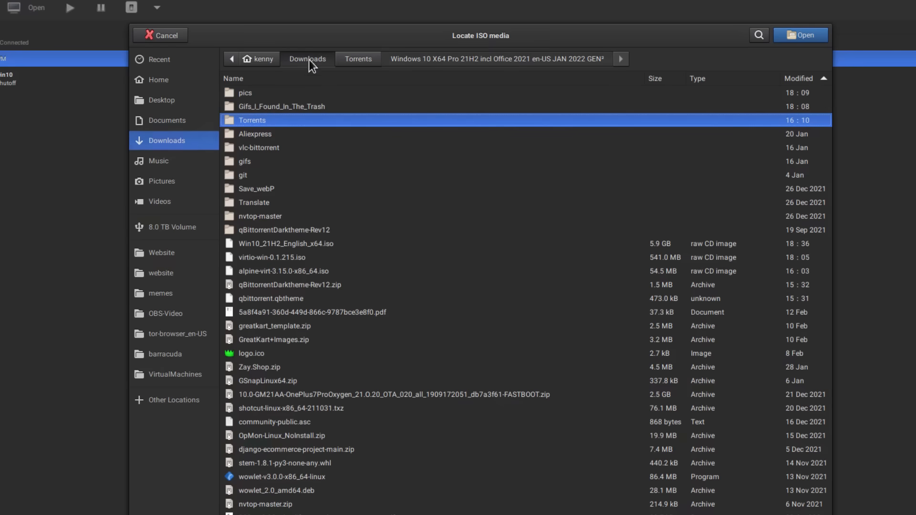
{"action": "left_click", "coordinate": [285, 244]}
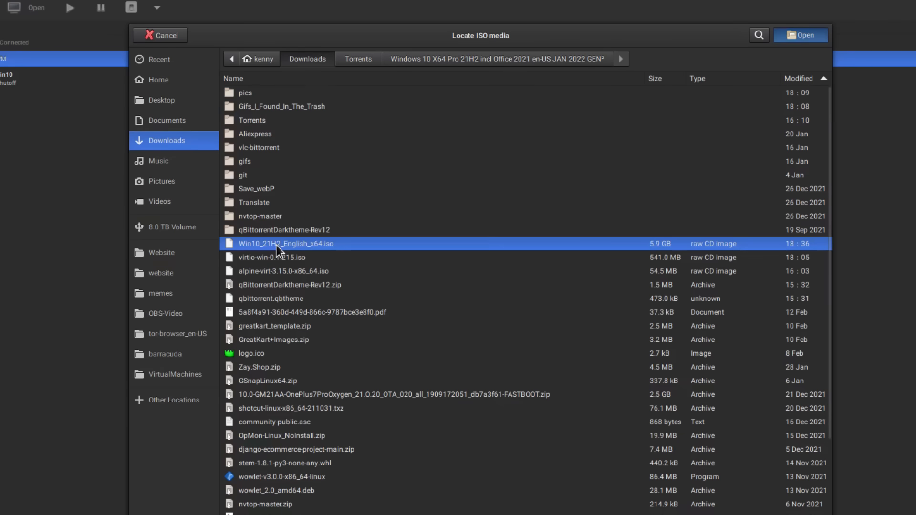
{"action": "left_click", "coordinate": [801, 34]}
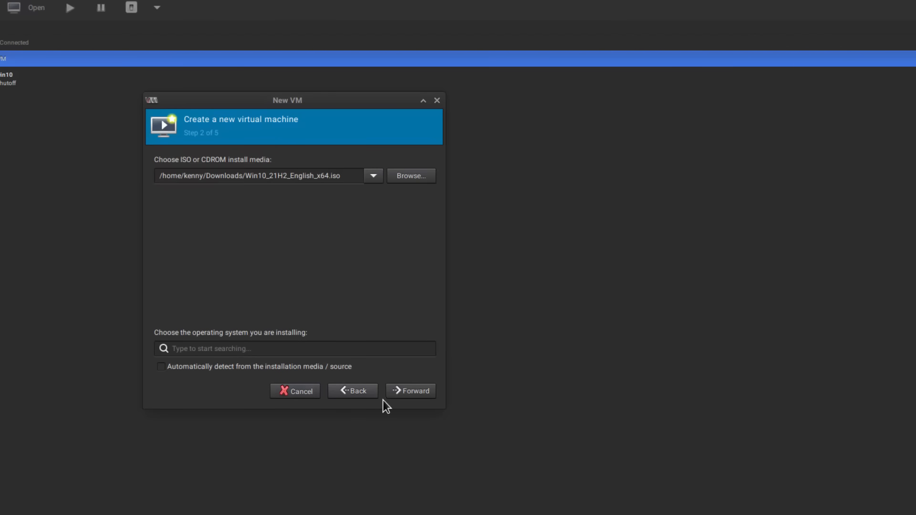
After the missing-OS error, select Microsoft Windows 10 (win10) and advance to memory and CPU.
{"action": "left_click", "coordinate": [410, 391]}
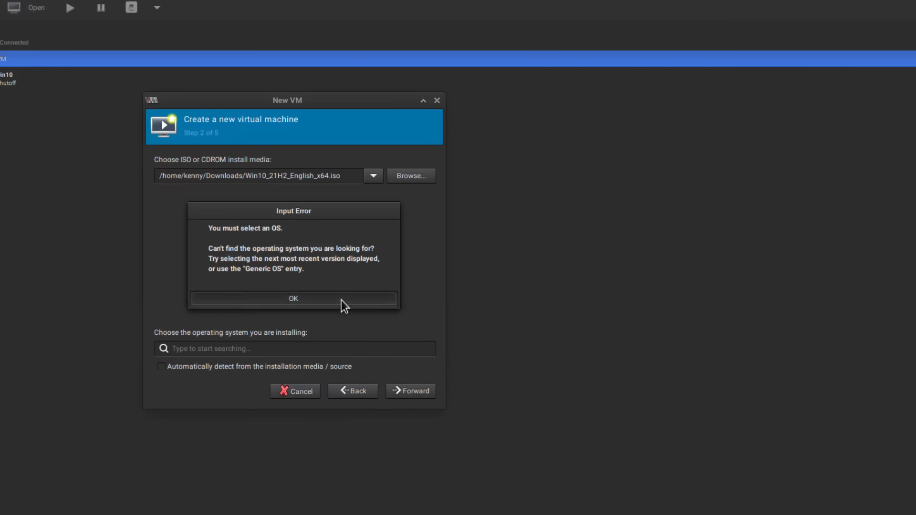
{"action": "left_click", "coordinate": [292, 299]}
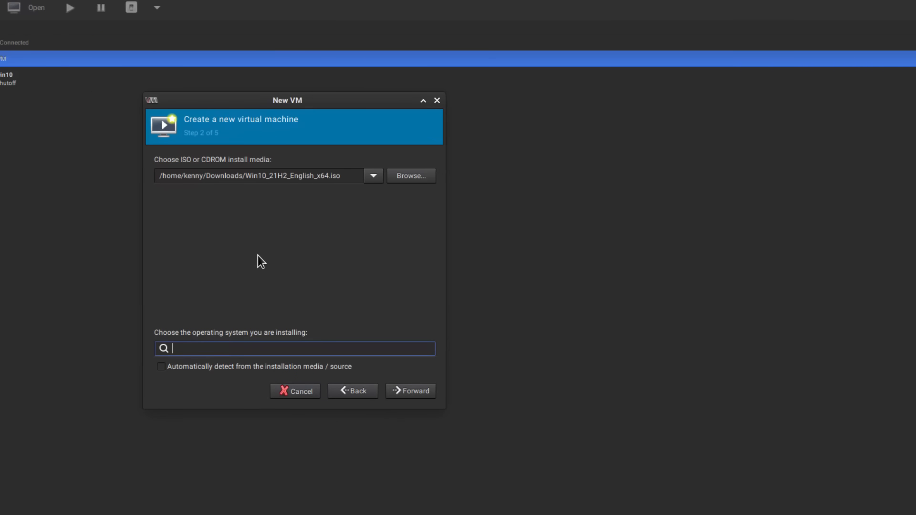
{"action": "type", "text": "win1"}
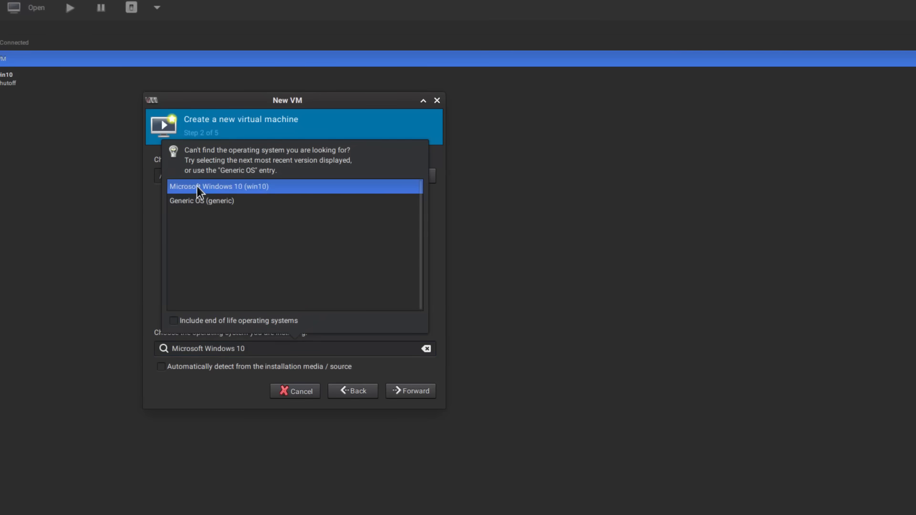
{"action": "left_click", "coordinate": [219, 186]}
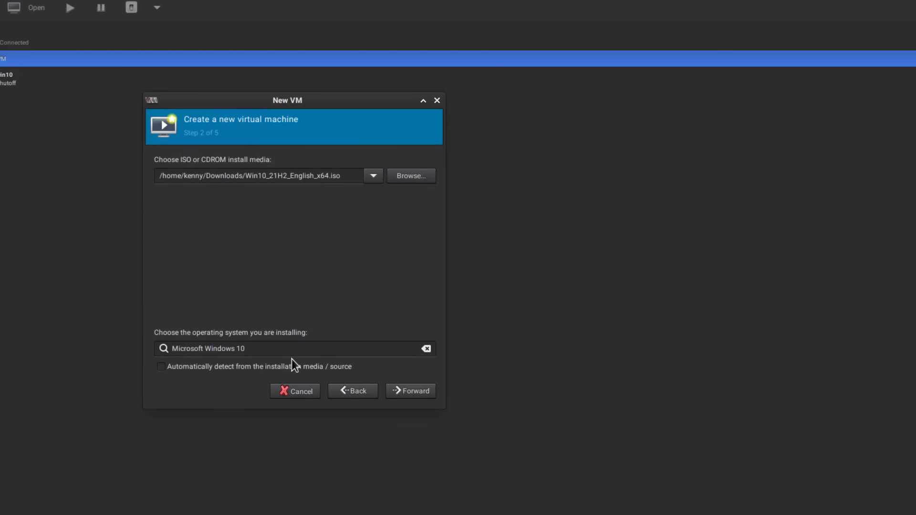
{"action": "left_click", "coordinate": [410, 392]}
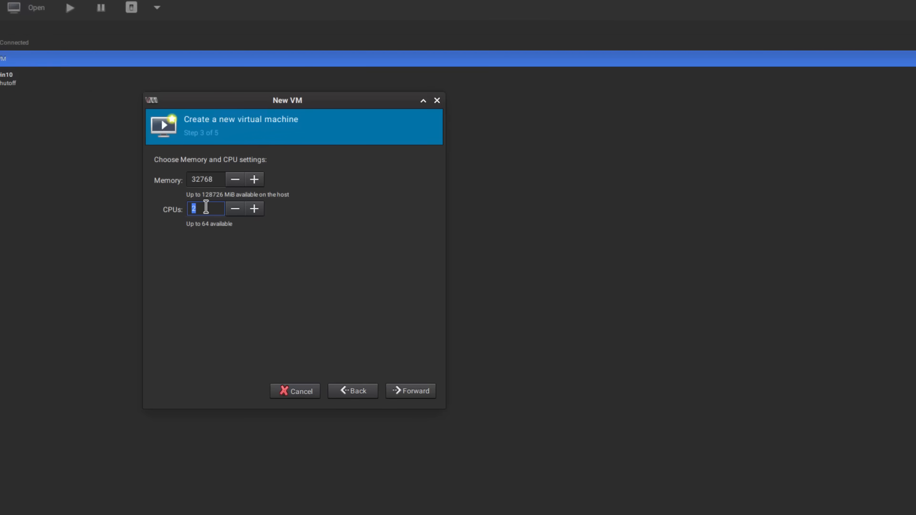
Set 16 CPUs with 32768 MiB memory and advance to storage.
{"action": "type", "text": "16"}
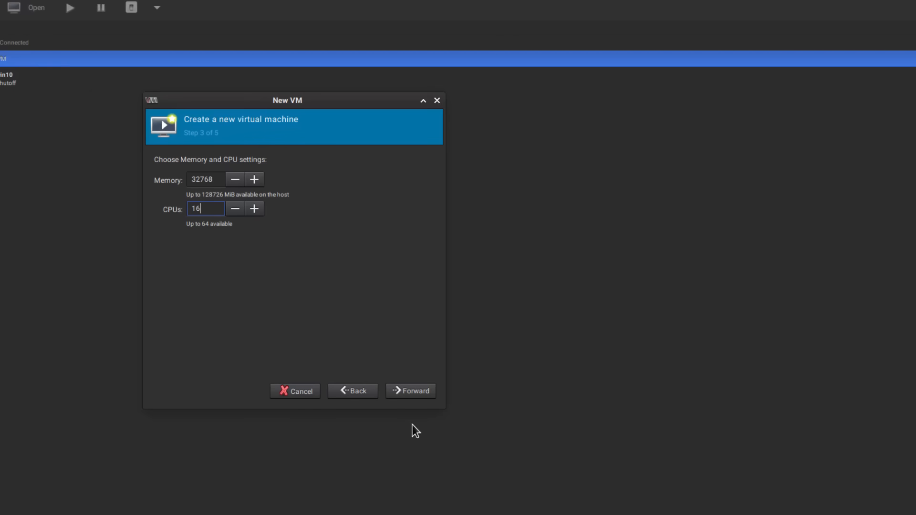
{"action": "left_click", "coordinate": [411, 391]}
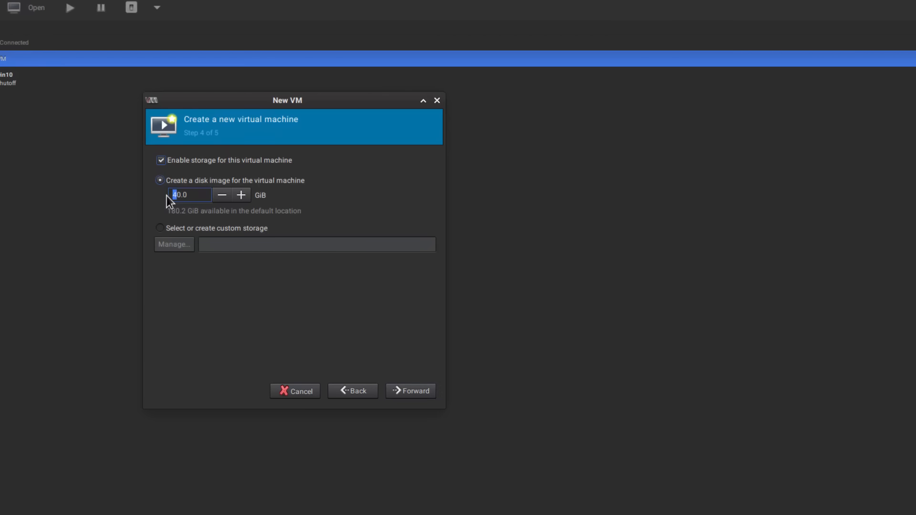
Set a 60.0 GiB disk, enable customize-before-install and finish into the win10-2 configuration.
{"action": "type", "text": "60.0"}
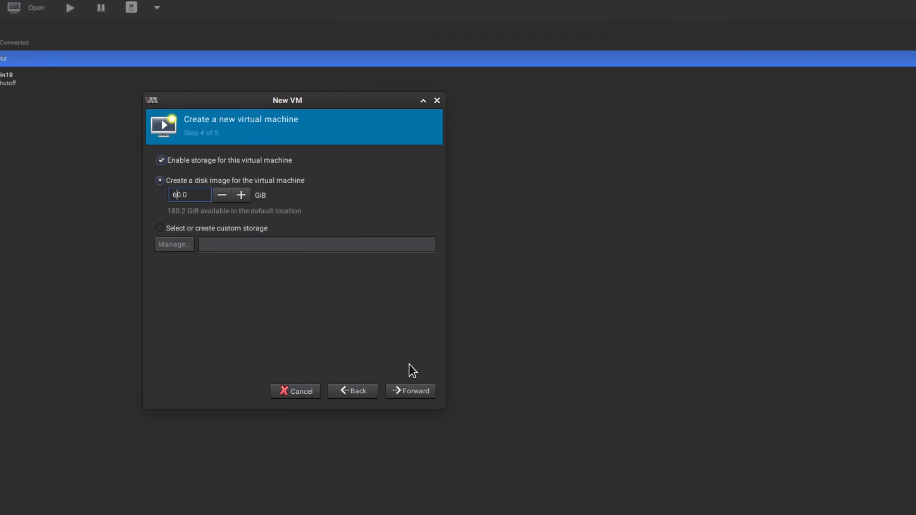
{"action": "mouse_move", "coordinate": [215, 245]}
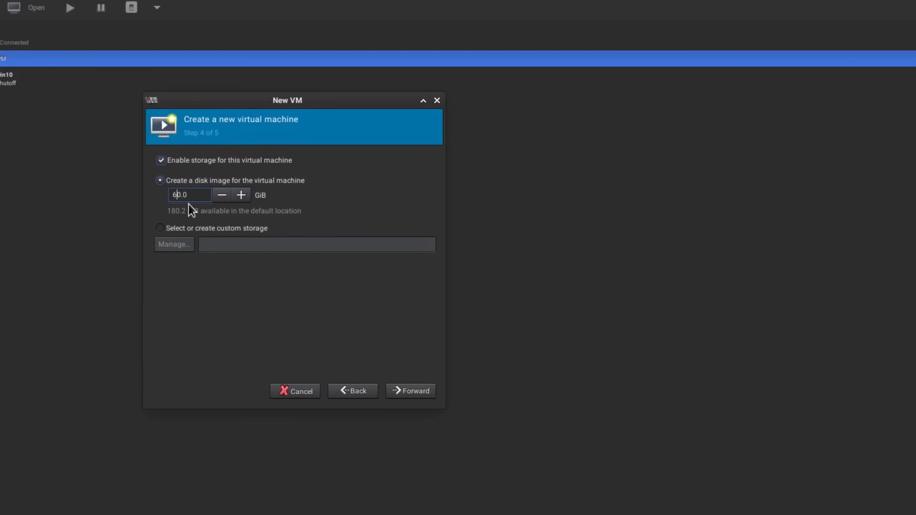
{"action": "mouse_move", "coordinate": [411, 391]}
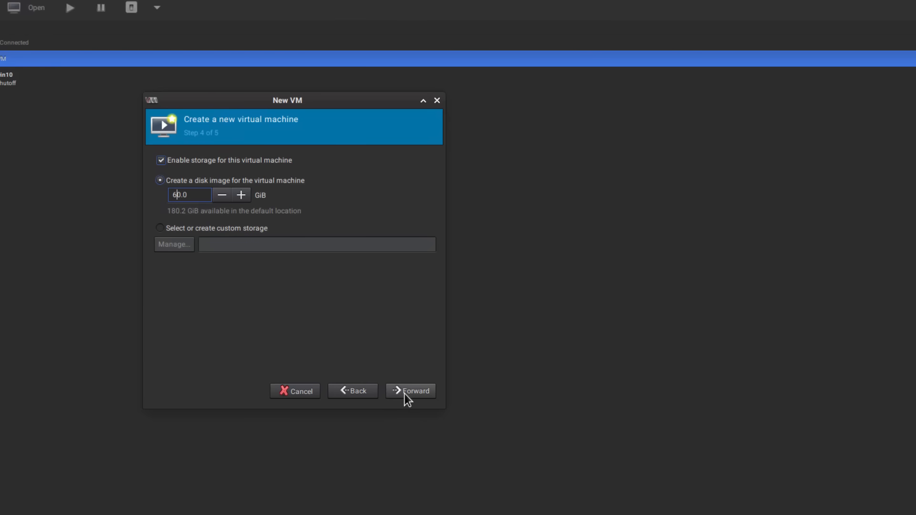
{"action": "left_click", "coordinate": [411, 391]}
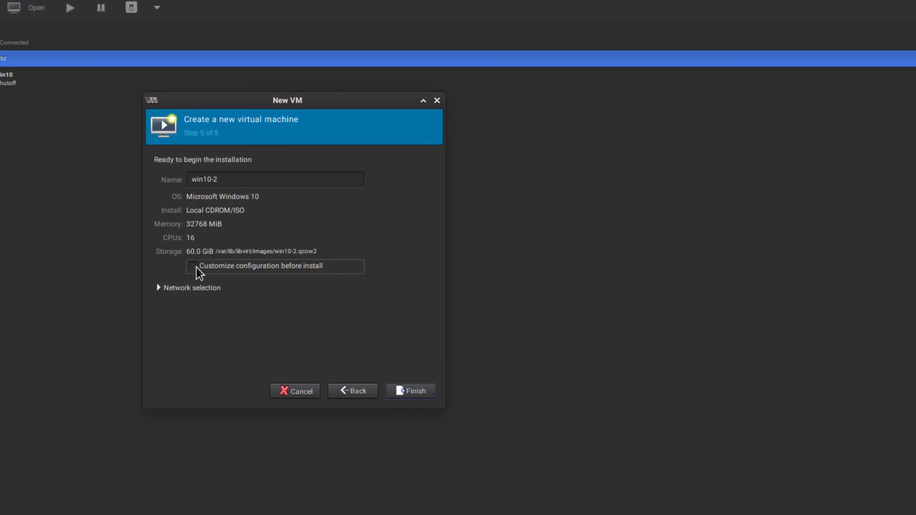
{"action": "left_click", "coordinate": [193, 266]}
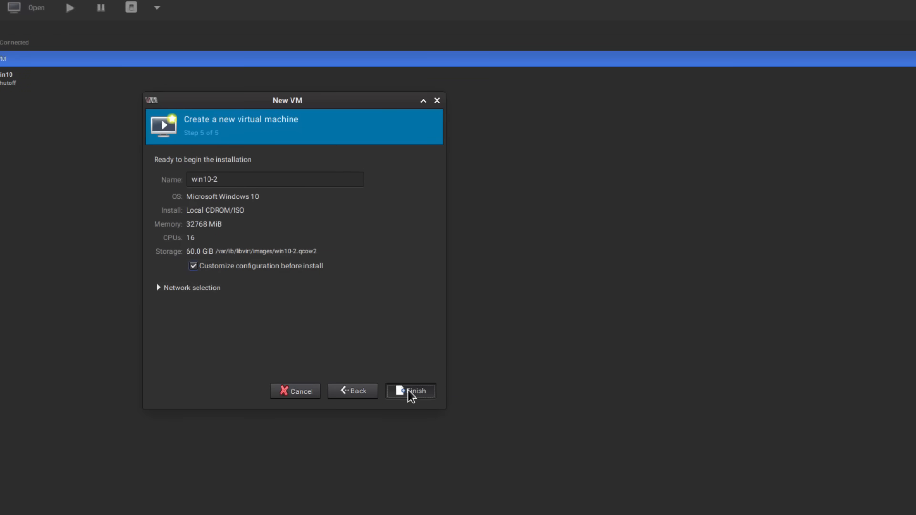
{"action": "left_click", "coordinate": [411, 391]}
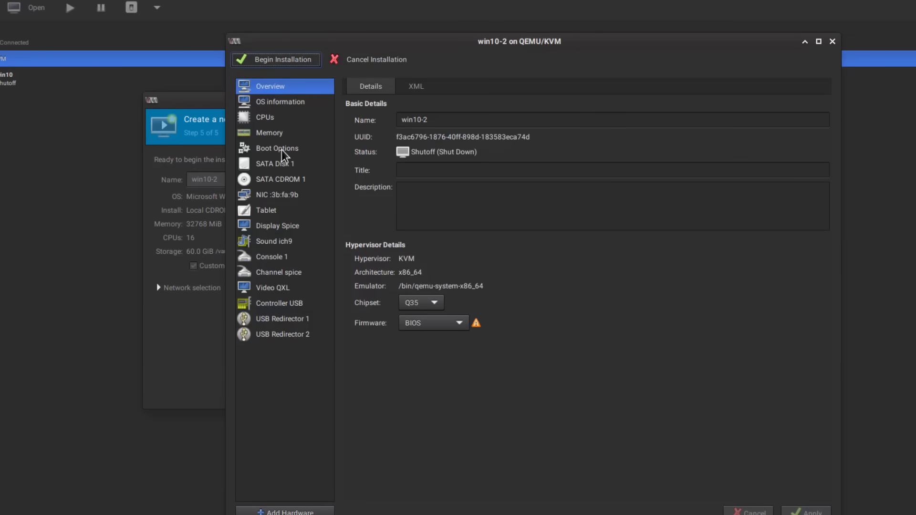
Delete the rtc and pit timer lines from win10-2's <clock> XML, leaving hpet and hypervclock.
{"action": "left_click", "coordinate": [416, 86]}
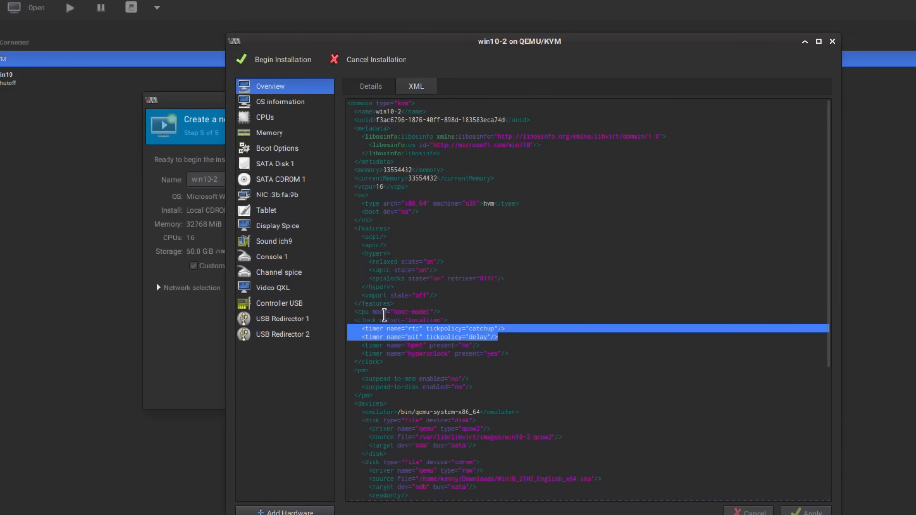
{"action": "mouse_move", "coordinate": [417, 323]}
{"action": "type", "text": "yes"}
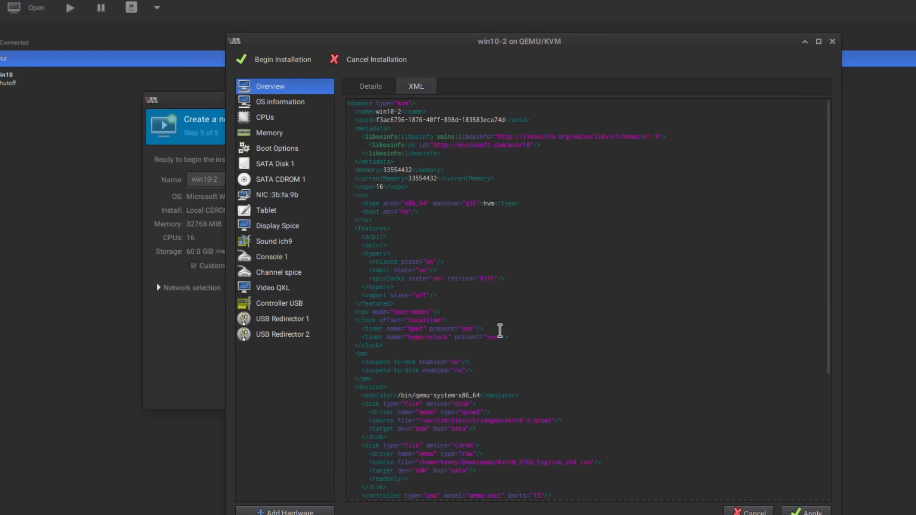
{"action": "mouse_move", "coordinate": [784, 469]}
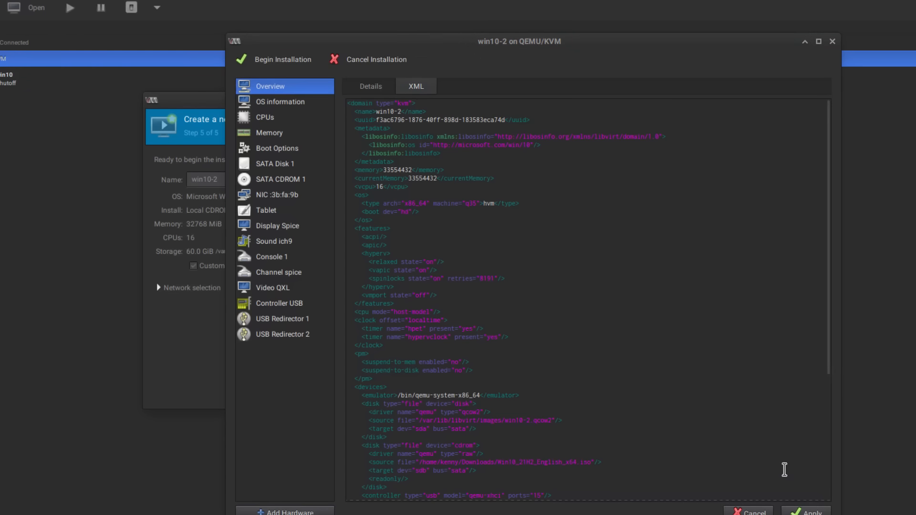
{"action": "mouse_move", "coordinate": [321, 165]}
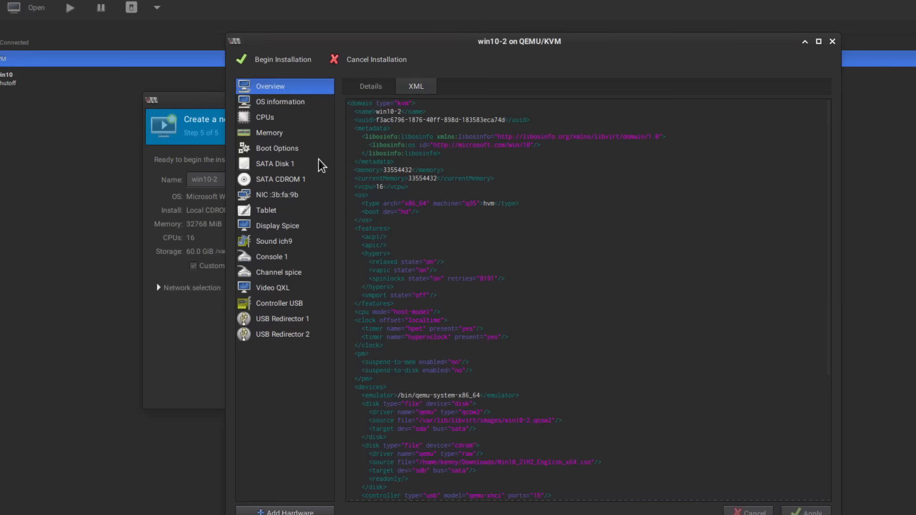
{"action": "left_click", "coordinate": [265, 116]}
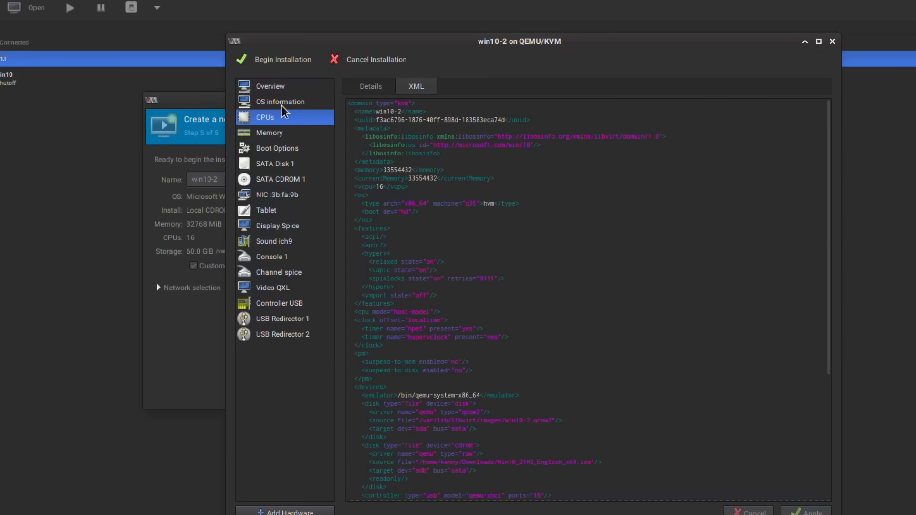
Enable manual CPU topology for win10-2 and reduce Sockets to 1.
{"action": "left_click", "coordinate": [370, 85]}
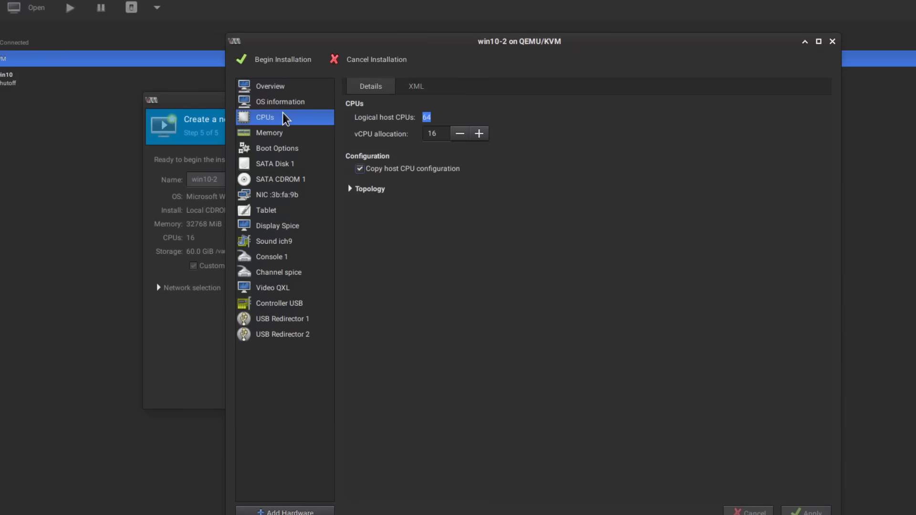
{"action": "mouse_move", "coordinate": [352, 195]}
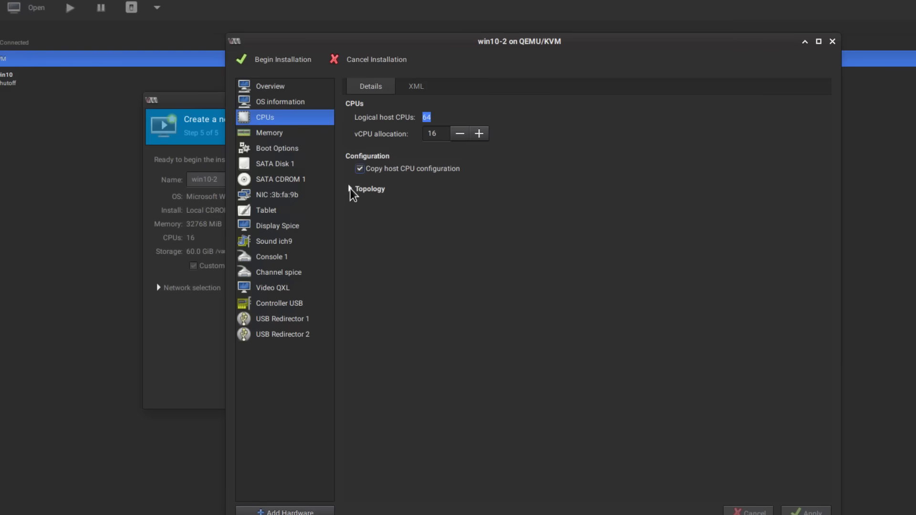
{"action": "left_click", "coordinate": [350, 189]}
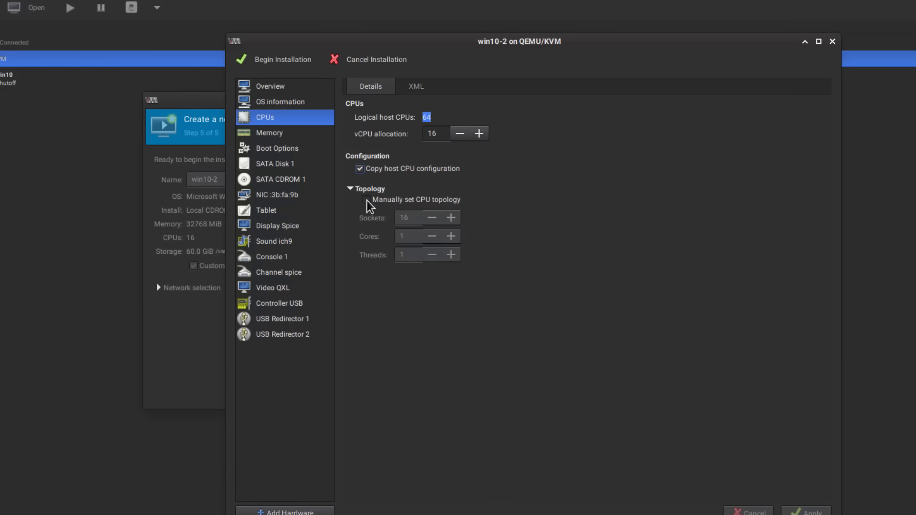
{"action": "left_click", "coordinate": [366, 200]}
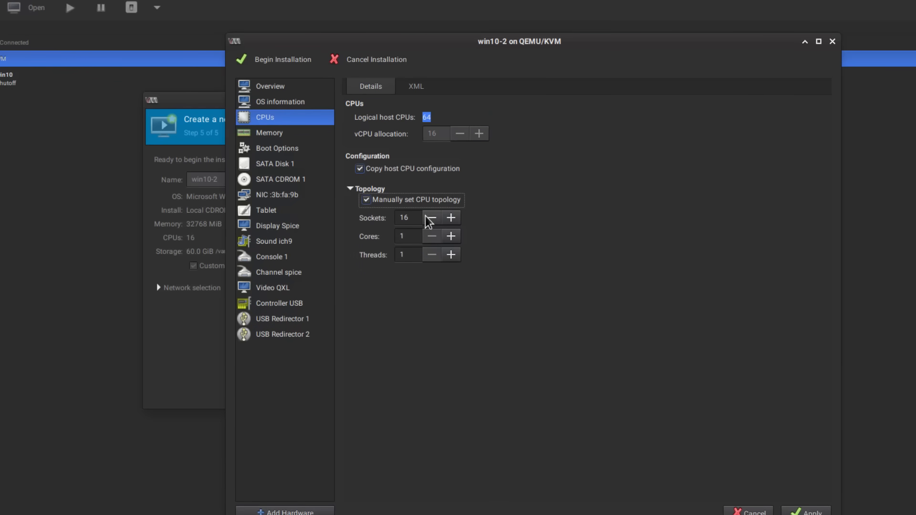
{"action": "mouse_move", "coordinate": [420, 232]}
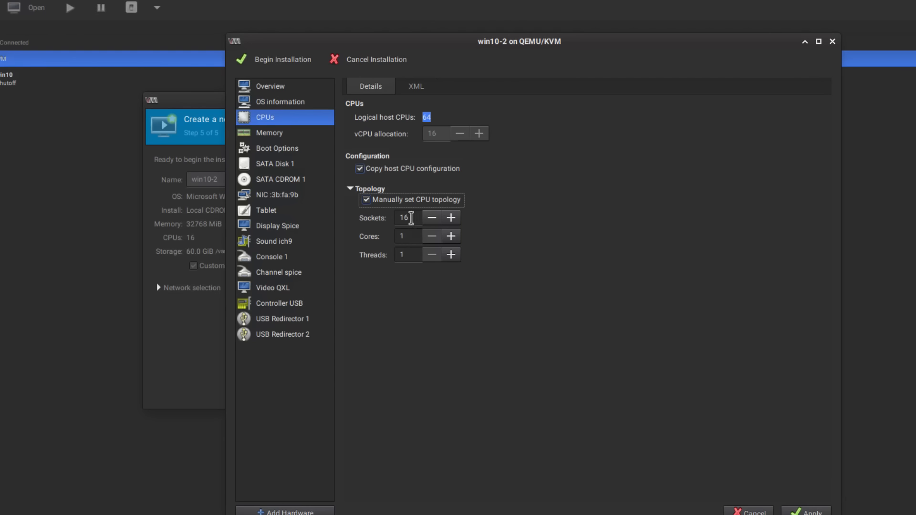
{"action": "mouse_move", "coordinate": [433, 223]}
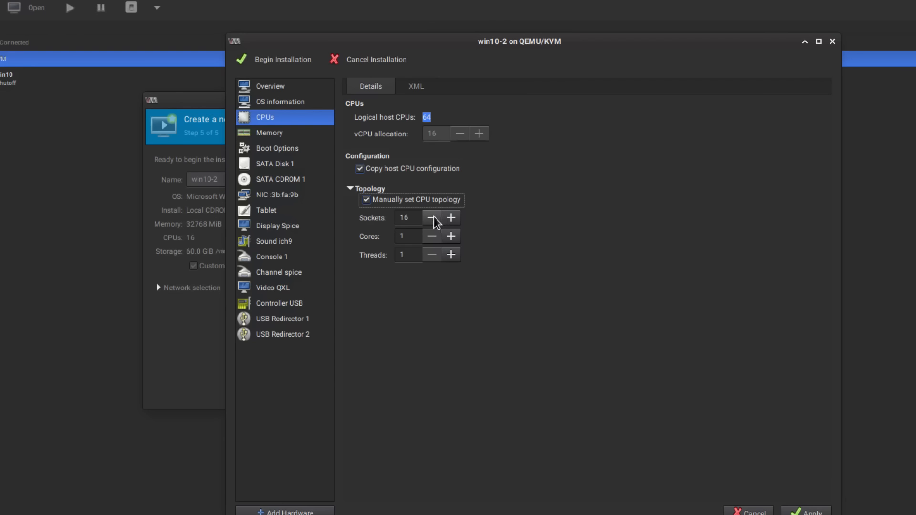
{"action": "left_click", "coordinate": [432, 218]}
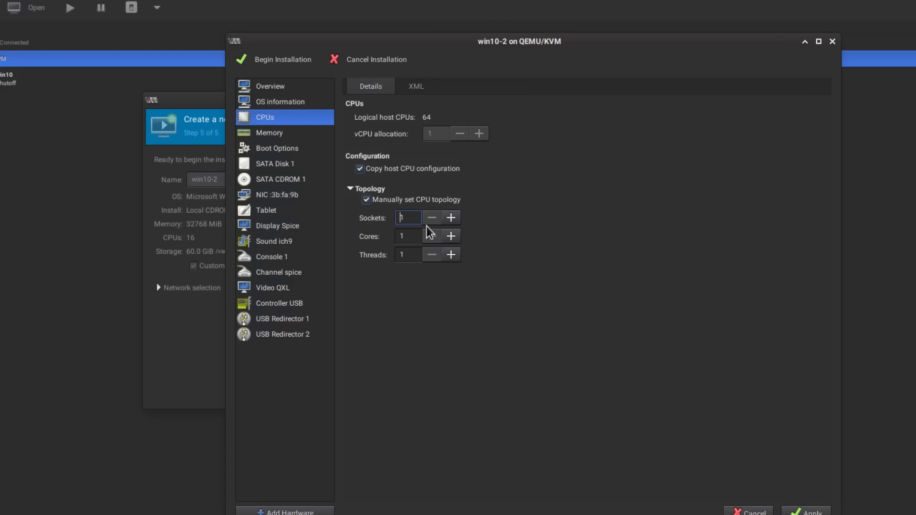
{"action": "mouse_move", "coordinate": [409, 217]}
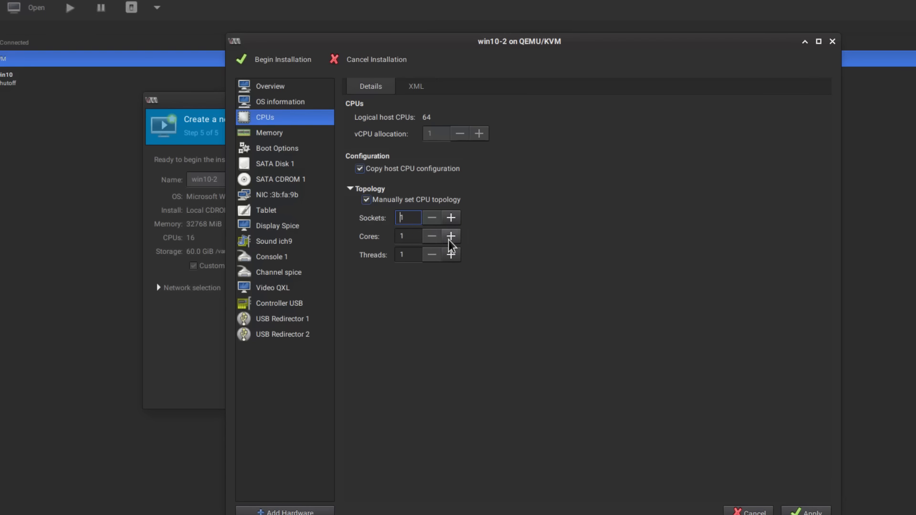
Set Cores to 8 and Threads to 2, giving 16 vCPUs.
{"action": "left_click", "coordinate": [451, 235]}
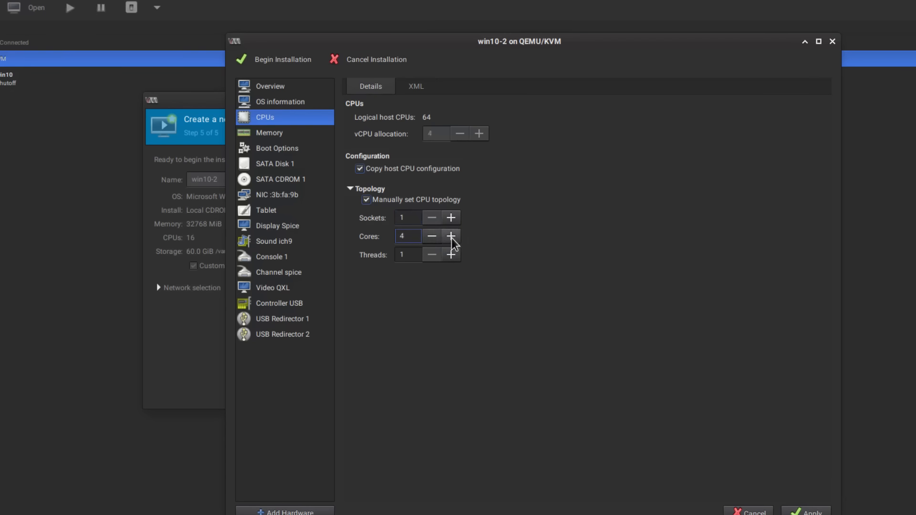
{"action": "left_click", "coordinate": [450, 235]}
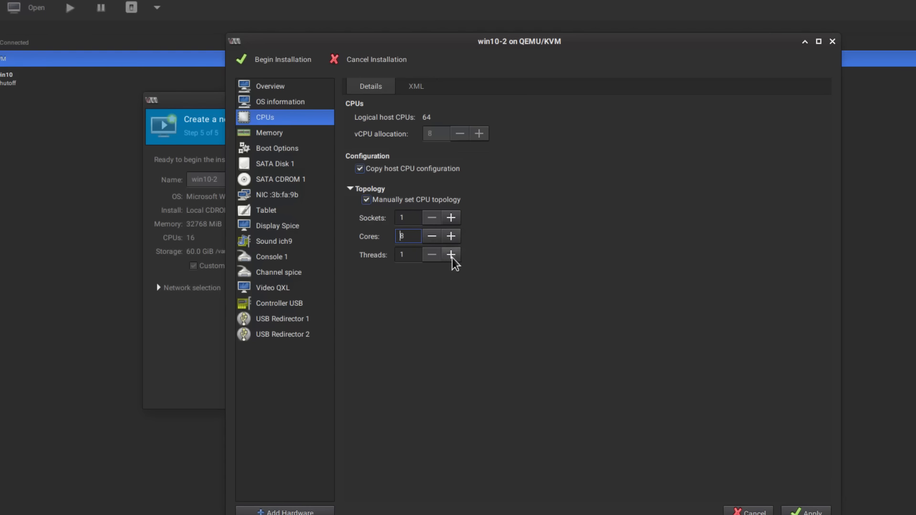
{"action": "left_click", "coordinate": [449, 253]}
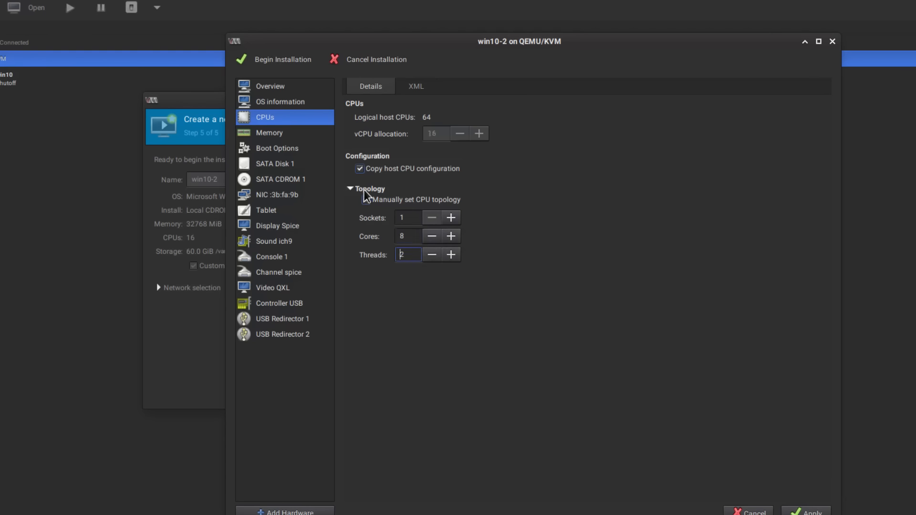
{"action": "left_click", "coordinate": [366, 200]}
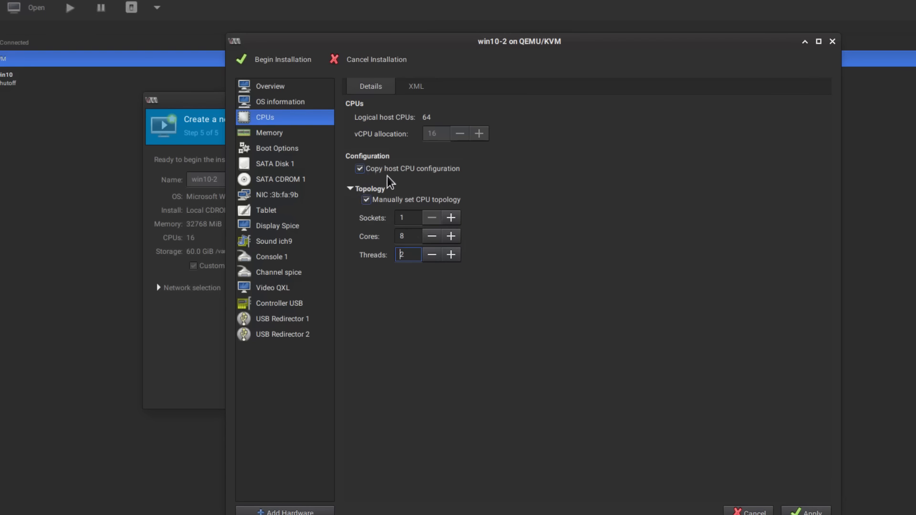
{"action": "mouse_move", "coordinate": [373, 175]}
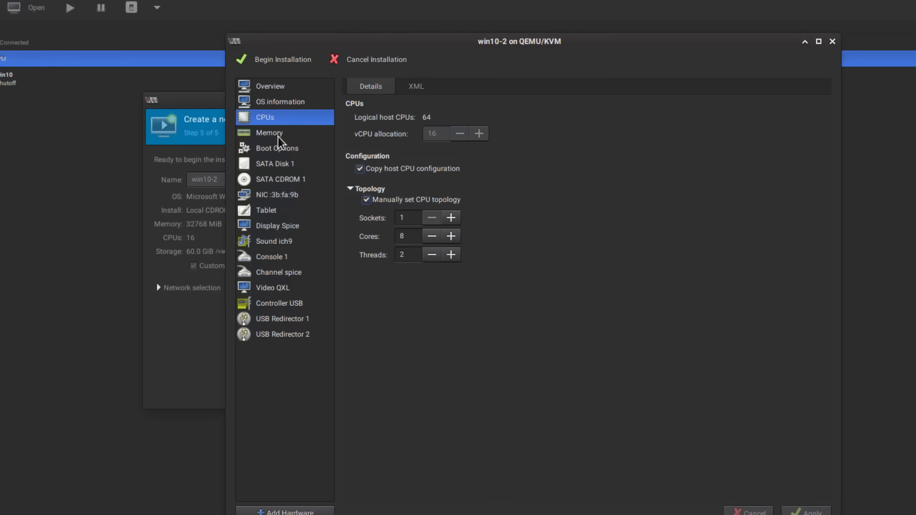
Change SATA Disk 1's disk bus to VirtIO.
{"action": "left_click", "coordinate": [277, 148]}
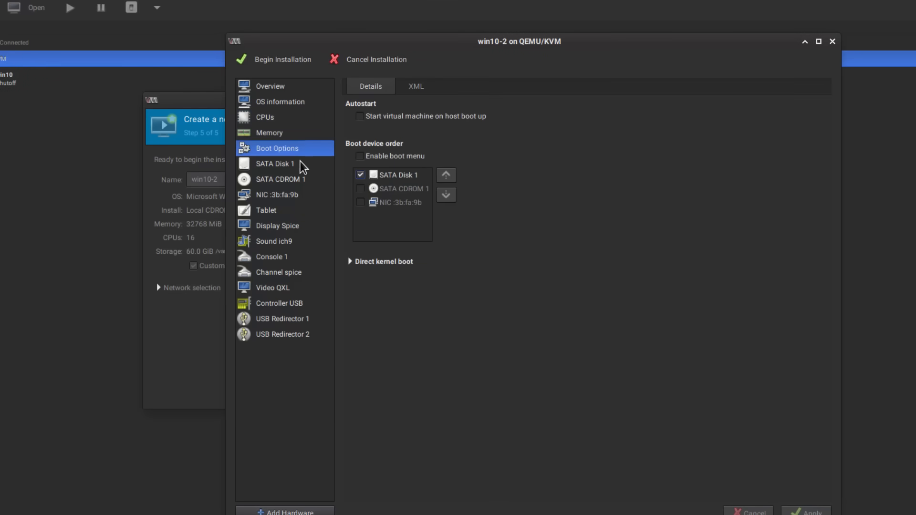
{"action": "left_click", "coordinate": [274, 164]}
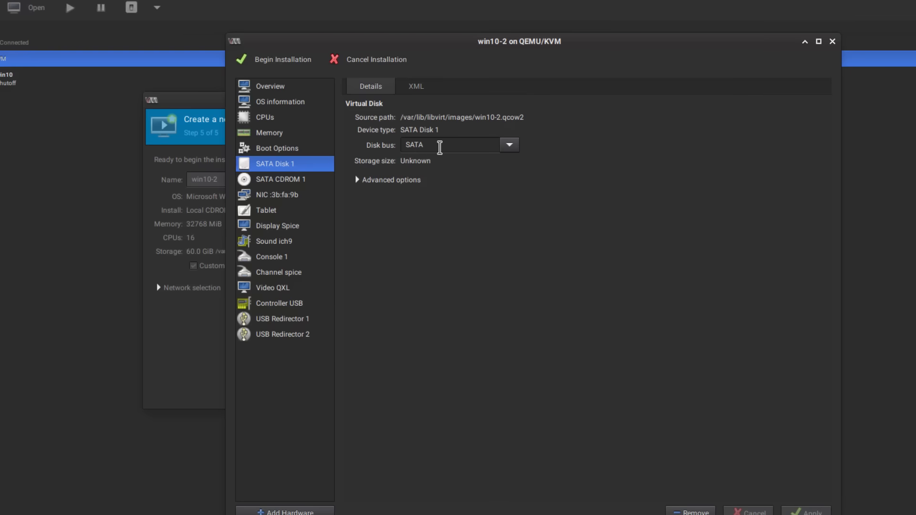
{"action": "left_click", "coordinate": [506, 145]}
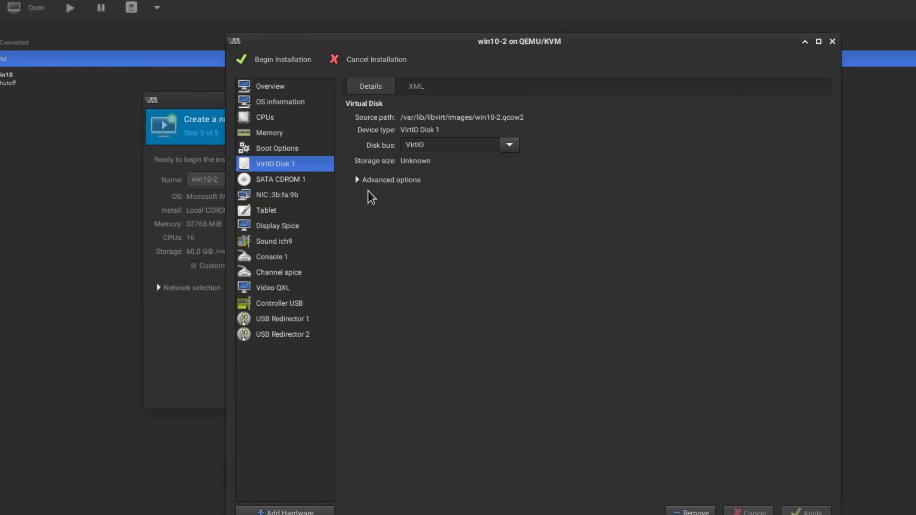
Set the NIC's device model to virtio and apply.
{"action": "left_click", "coordinate": [517, 140]}
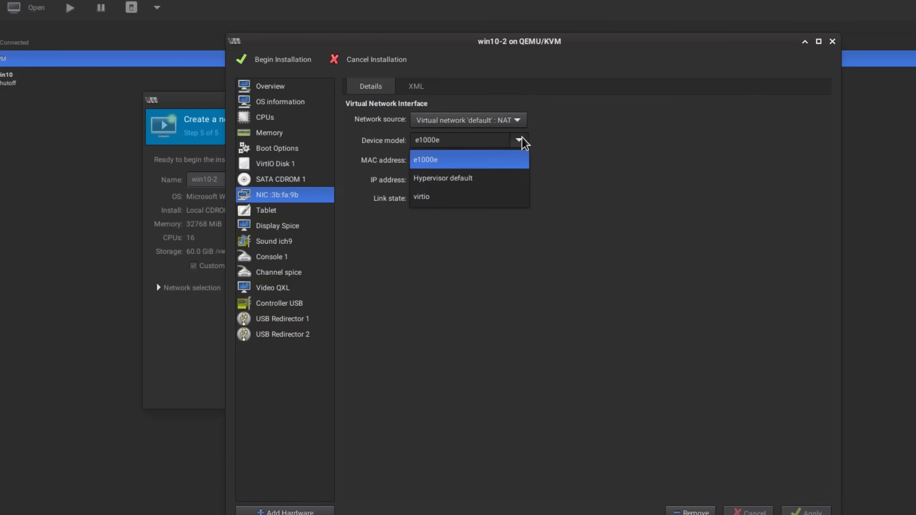
{"action": "left_click", "coordinate": [420, 197]}
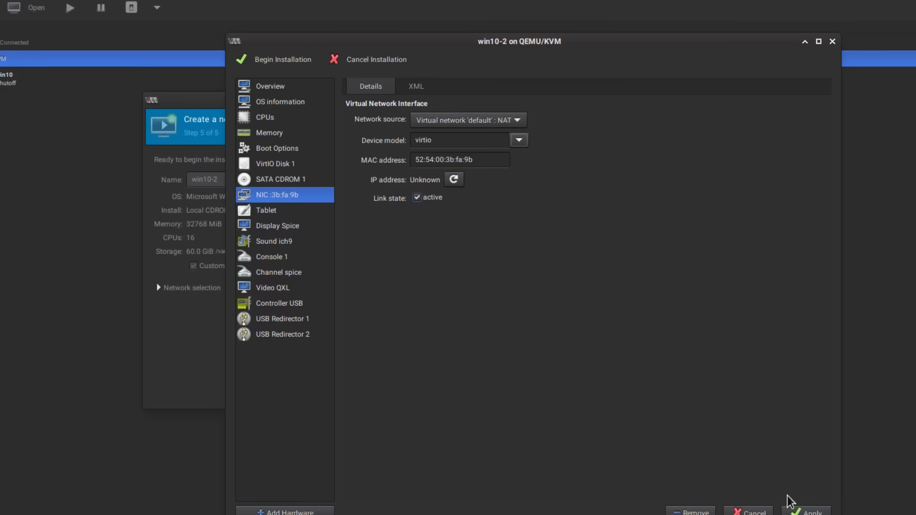
{"action": "mouse_move", "coordinate": [142, 204]}
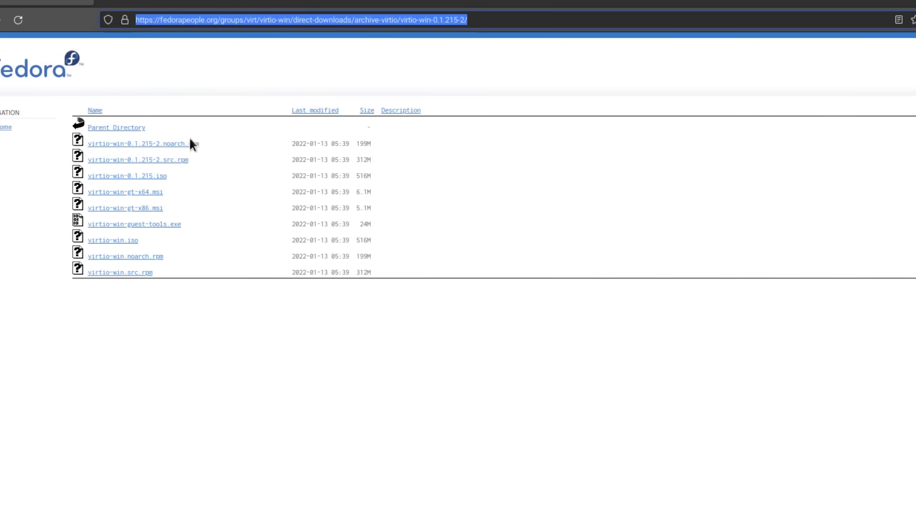
{"action": "mouse_move", "coordinate": [200, 254]}
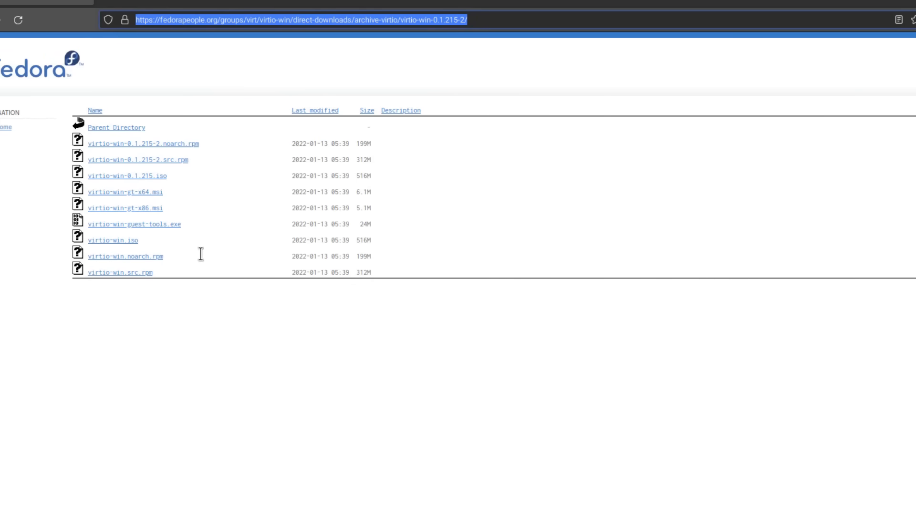
{"action": "mouse_move", "coordinate": [251, 273]}
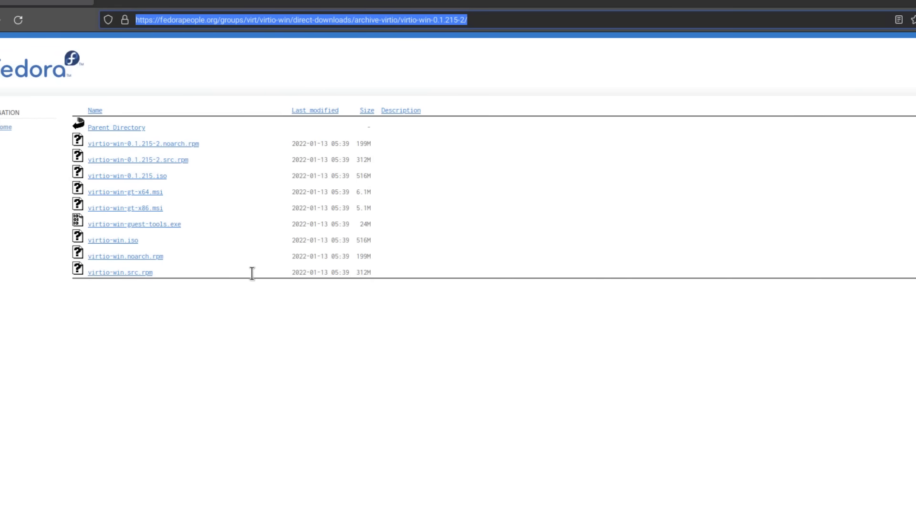
{"action": "mouse_move", "coordinate": [289, 256]}
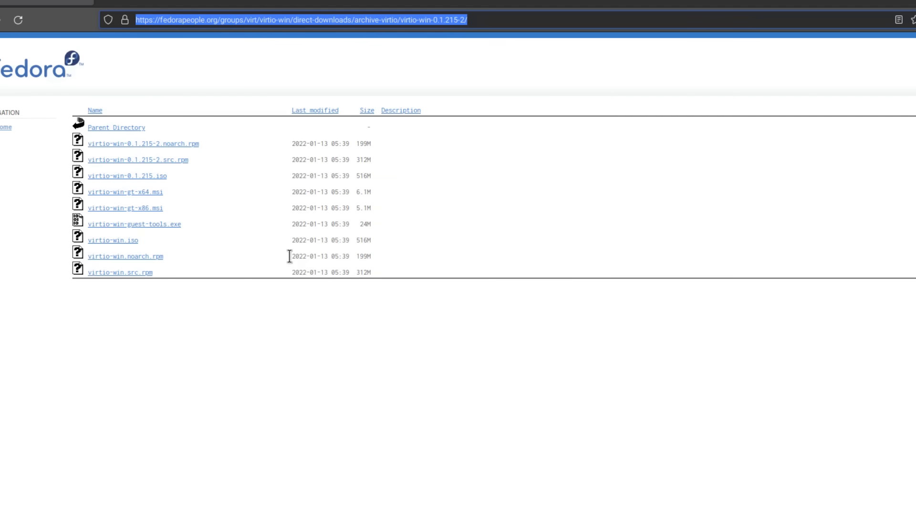
{"action": "mouse_move", "coordinate": [345, 272]}
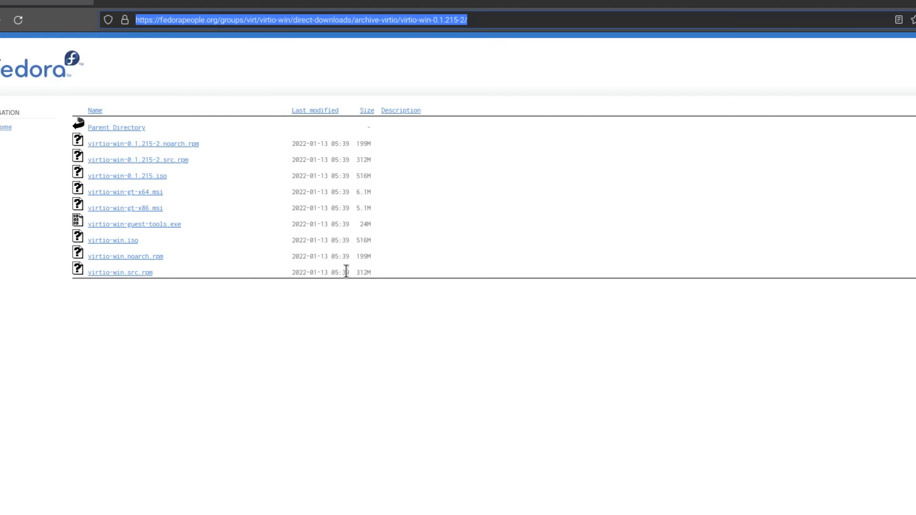
{"action": "mouse_move", "coordinate": [131, 245]}
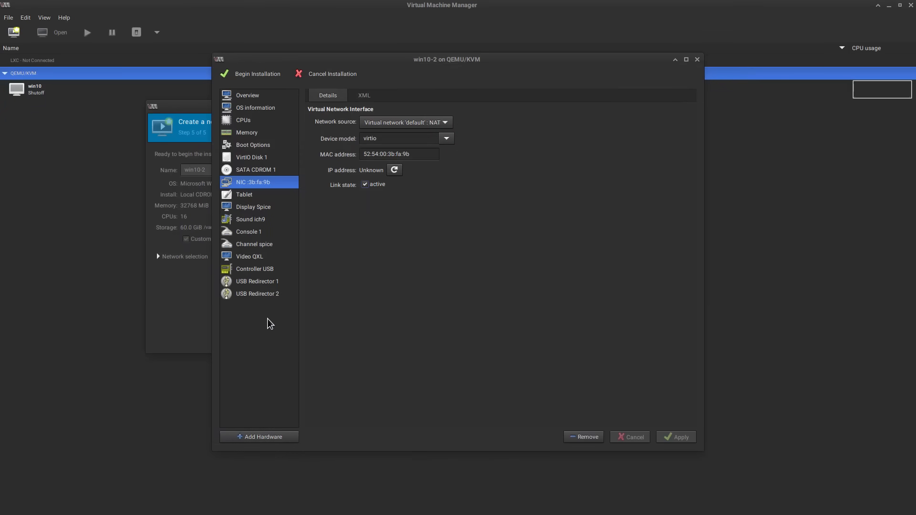
{"action": "mouse_move", "coordinate": [347, 316]}
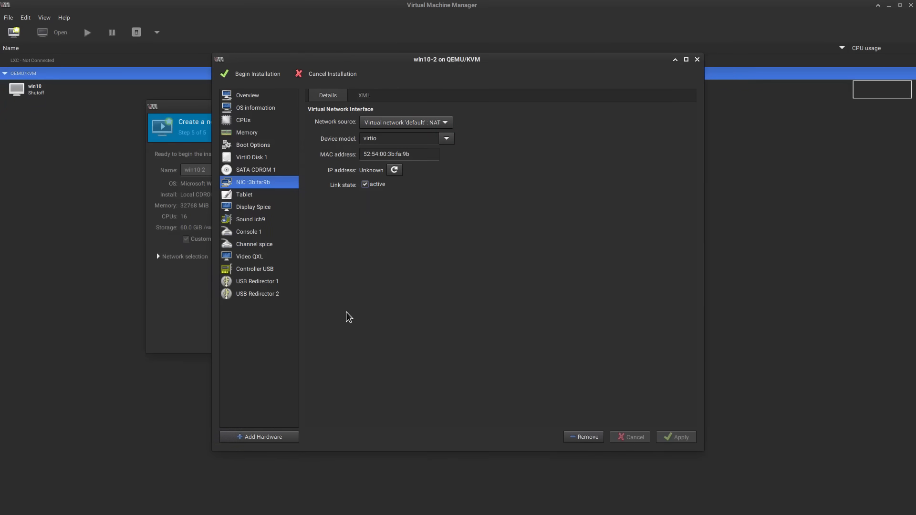
Show SATA CDROM 1's settings with the Win10_21H2_English_x64.iso source on a SATA bus.
{"action": "left_click", "coordinate": [256, 169]}
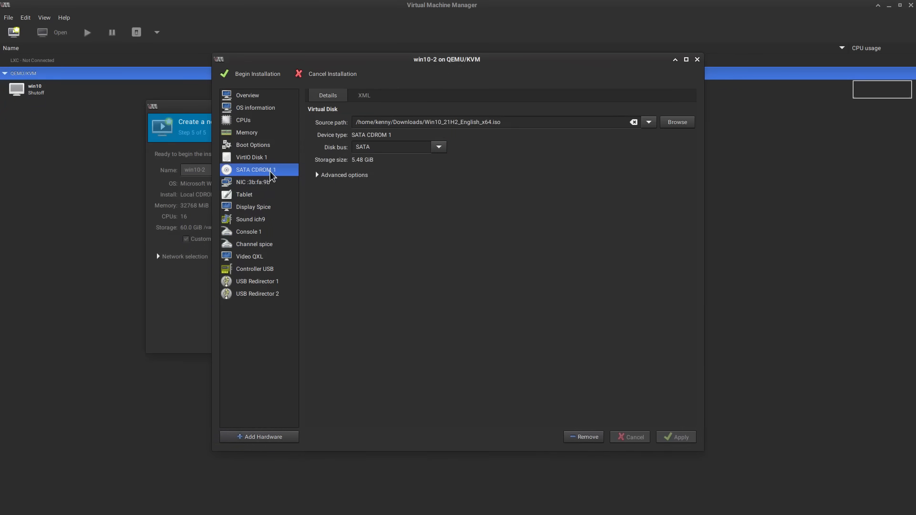
{"action": "mouse_move", "coordinate": [248, 201]}
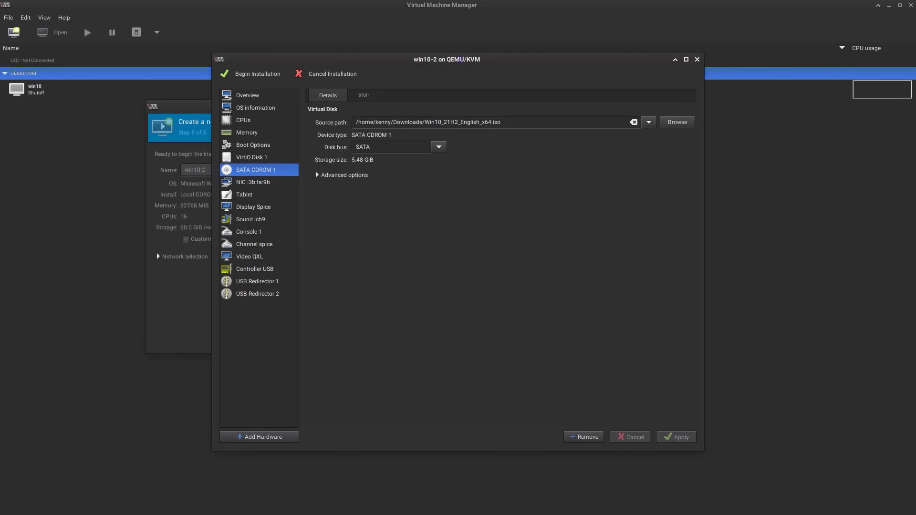
{"action": "mouse_move", "coordinate": [264, 178]}
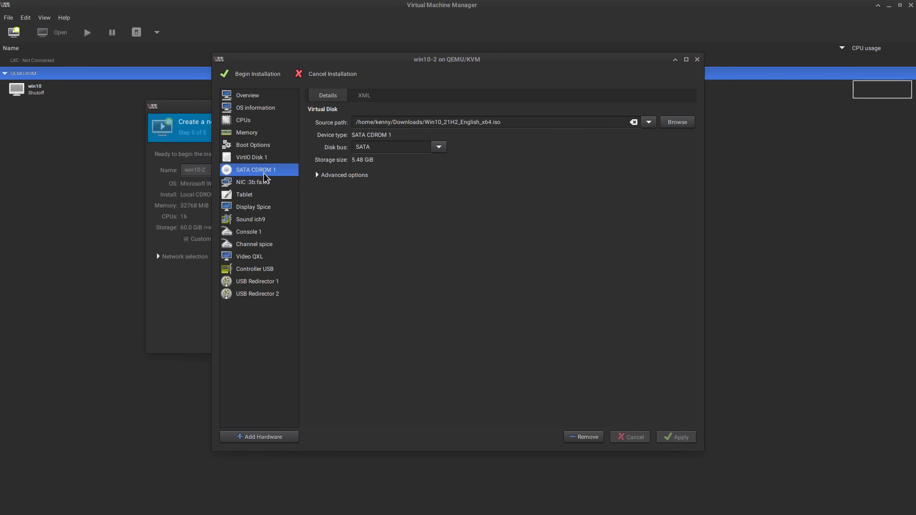
{"action": "mouse_move", "coordinate": [435, 124]}
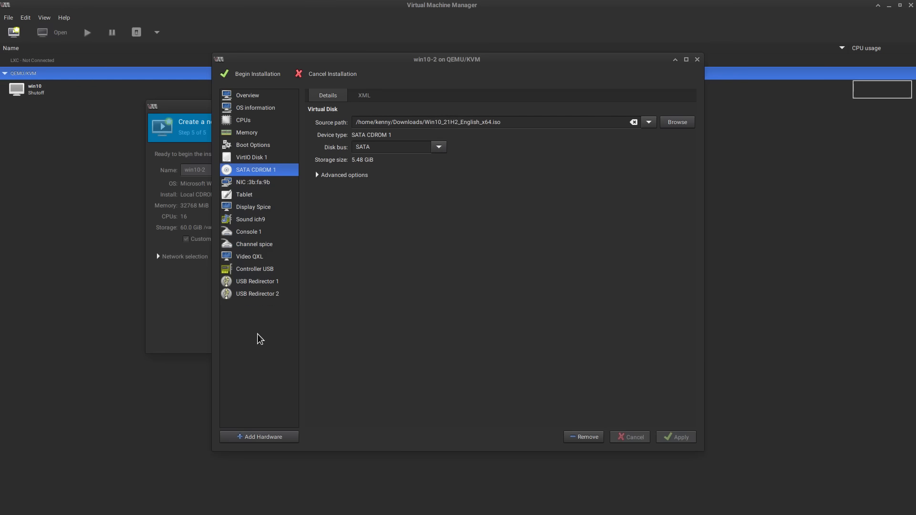
Add a new CD-ROM storage device to win10-2.
{"action": "left_click", "coordinate": [259, 436]}
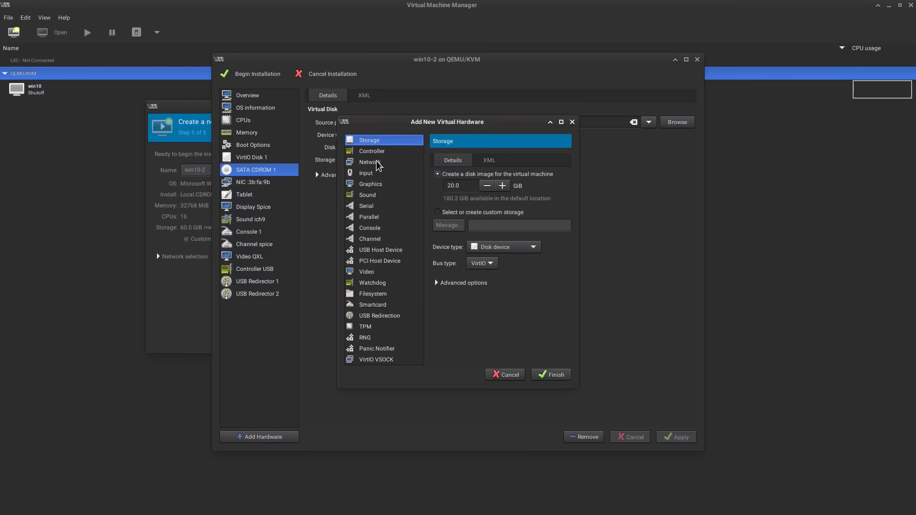
{"action": "mouse_move", "coordinate": [453, 213]}
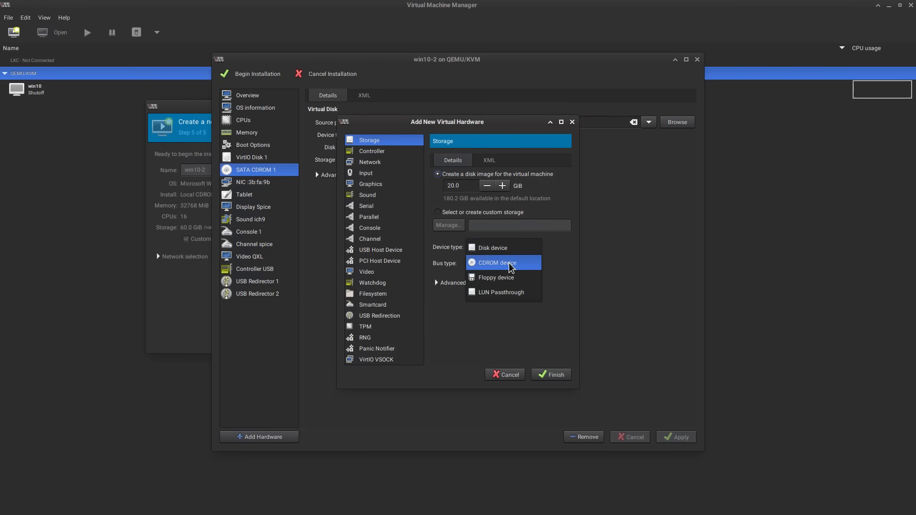
{"action": "left_click", "coordinate": [509, 262]}
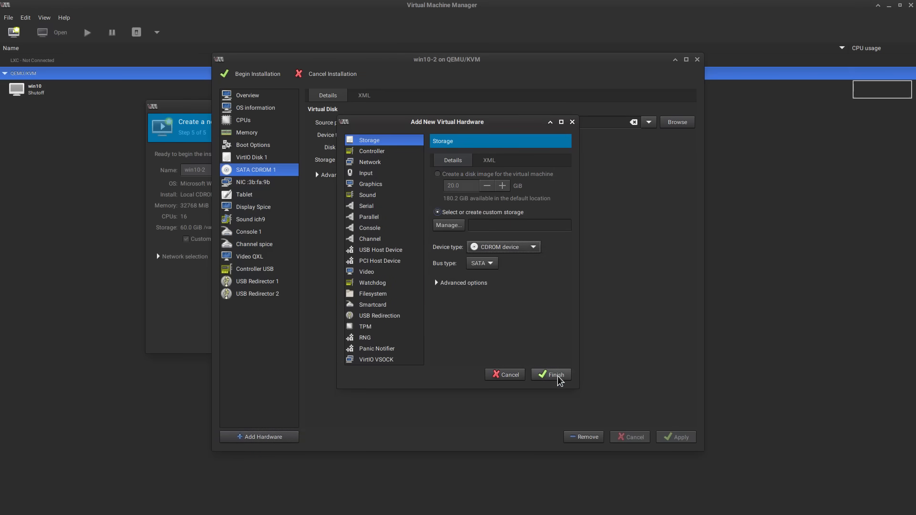
{"action": "left_click", "coordinate": [549, 374]}
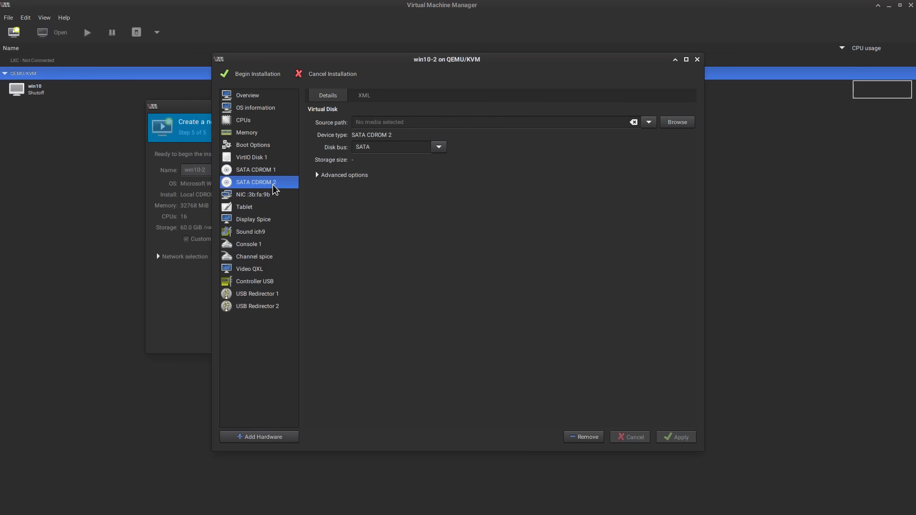
{"action": "mouse_move", "coordinate": [677, 122]}
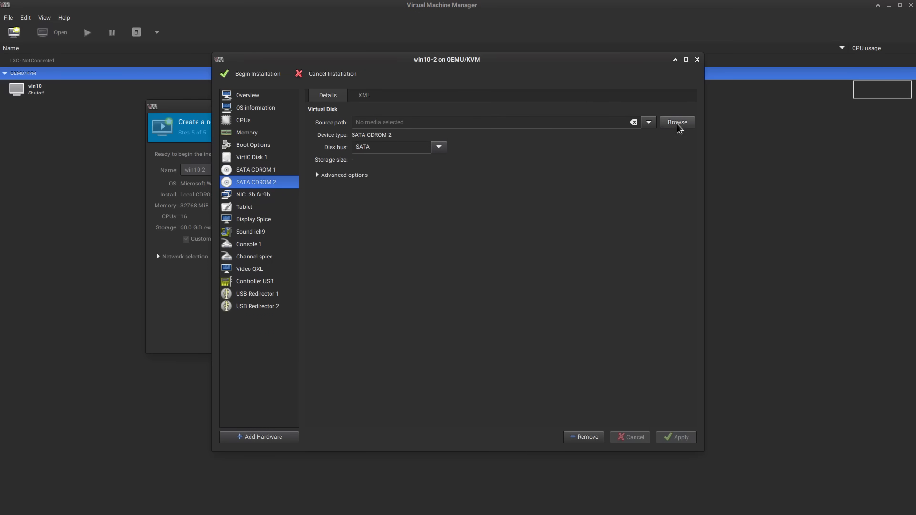
Load virtio-win-0.1.215.iso into the new CD drive, accepting that win10 already uses it.
{"action": "left_click", "coordinate": [676, 122]}
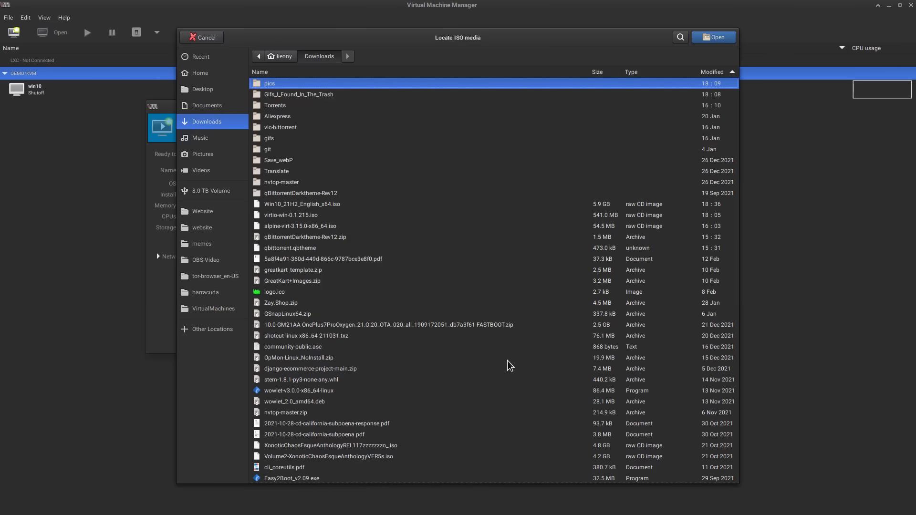
{"action": "left_click", "coordinate": [714, 37]}
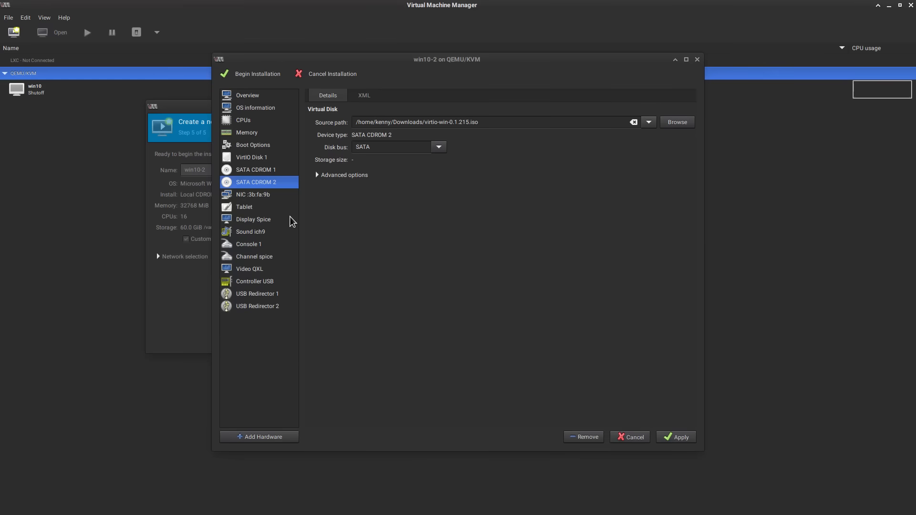
{"action": "mouse_move", "coordinate": [177, 225]}
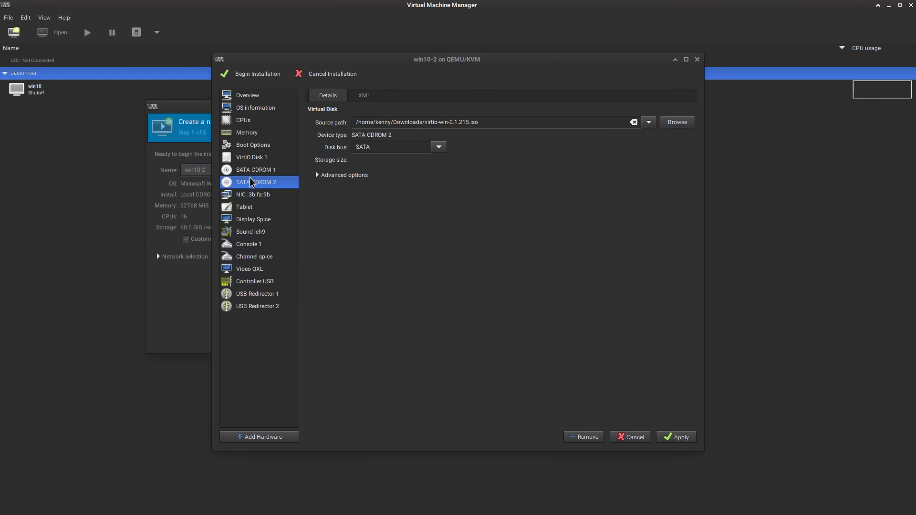
{"action": "mouse_move", "coordinate": [278, 411]}
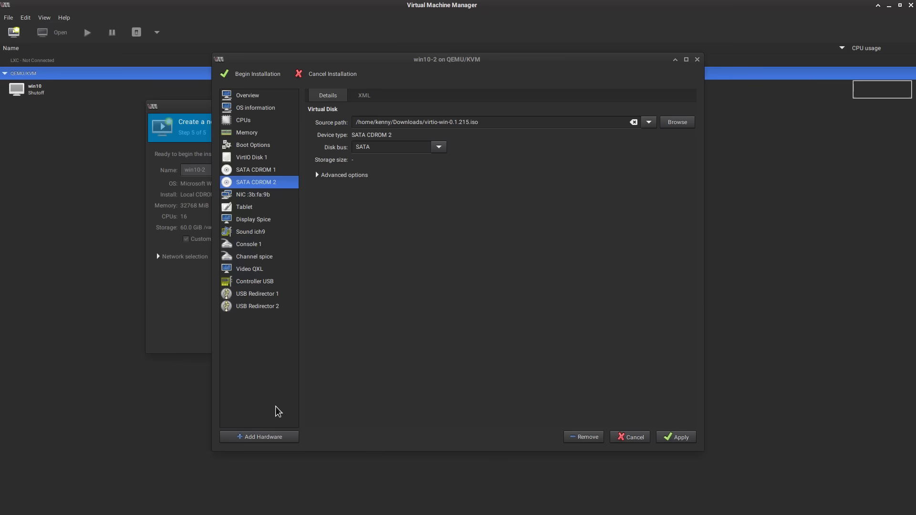
{"action": "left_click", "coordinate": [675, 437]}
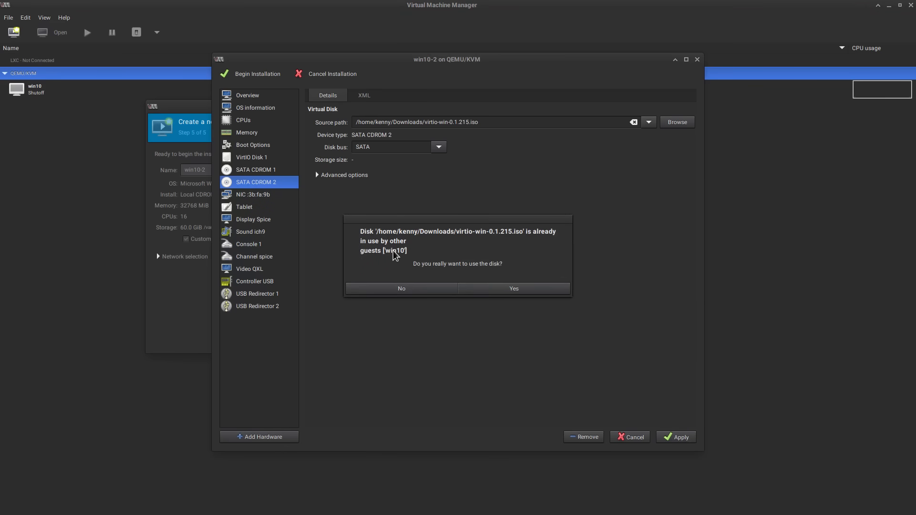
{"action": "left_click", "coordinate": [512, 288]}
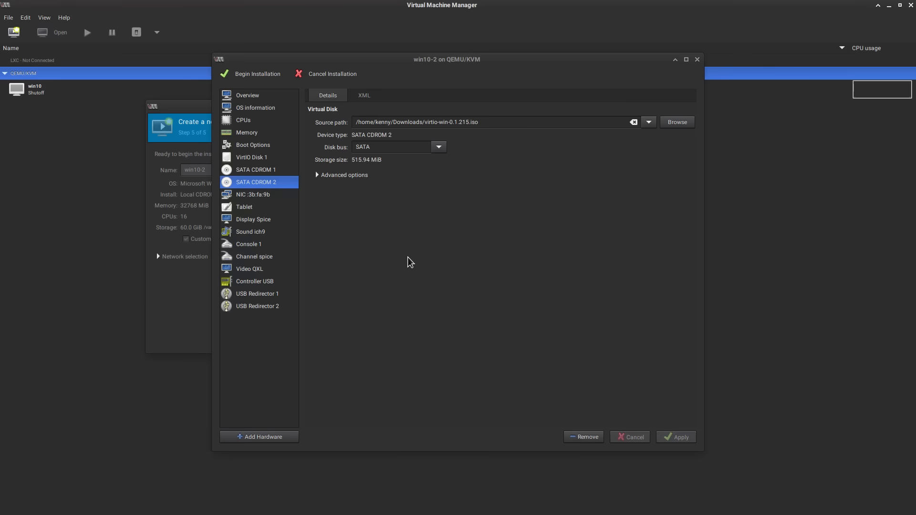
{"action": "mouse_move", "coordinate": [597, 355]}
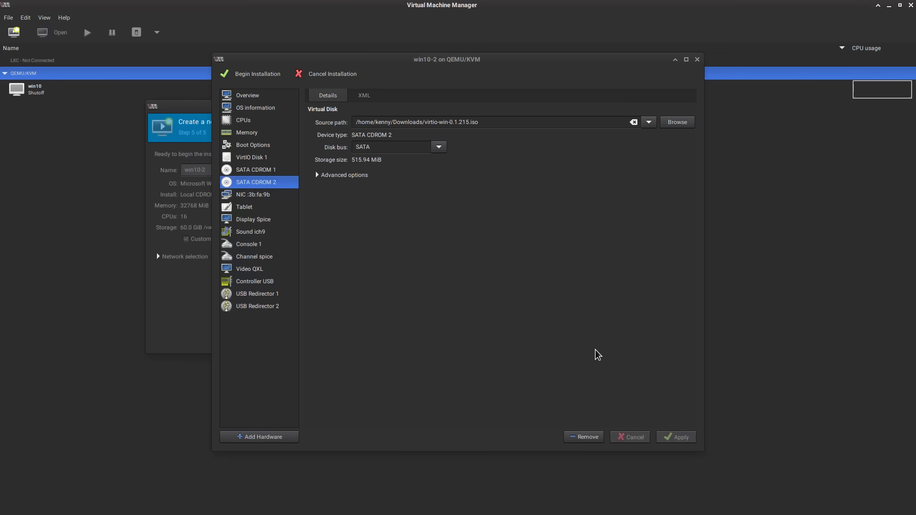
{"action": "mouse_move", "coordinate": [257, 74]}
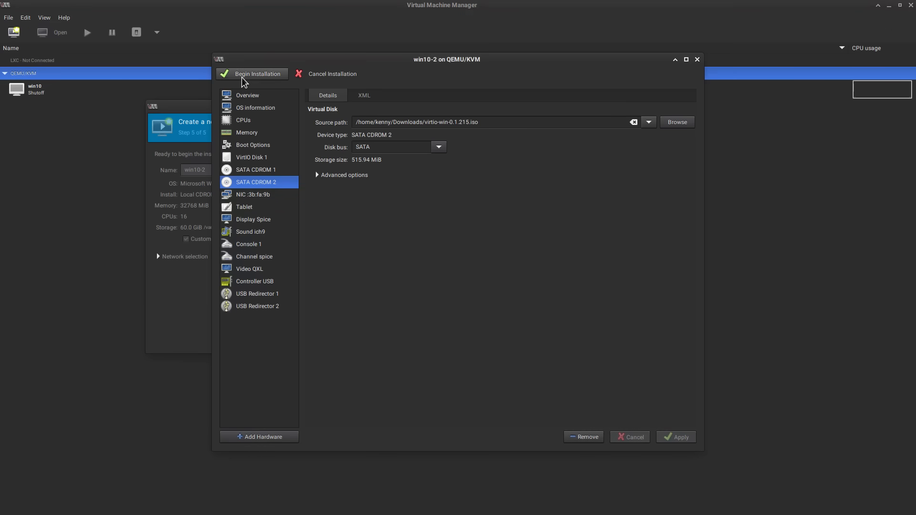
Begin installation, boot win10-2 into Windows Setup and start Install now with default language.
{"action": "left_click", "coordinate": [256, 73]}
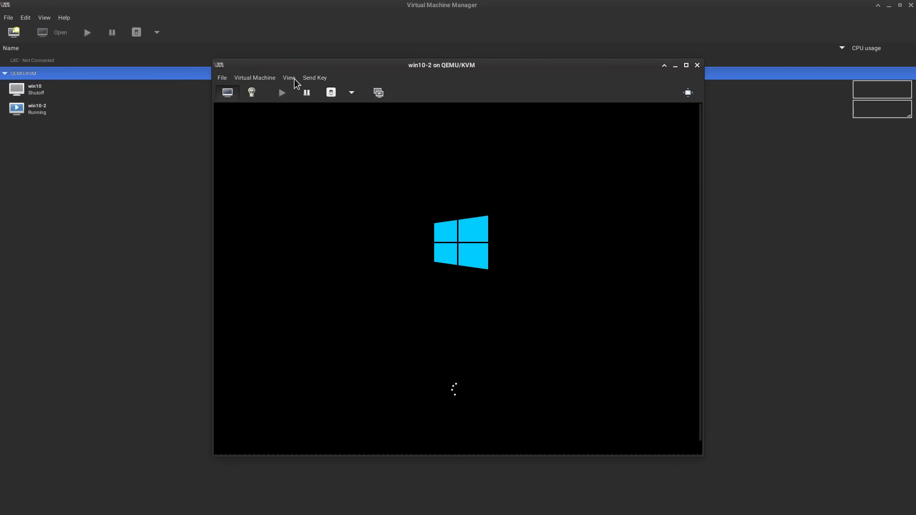
{"action": "left_click", "coordinate": [288, 77]}
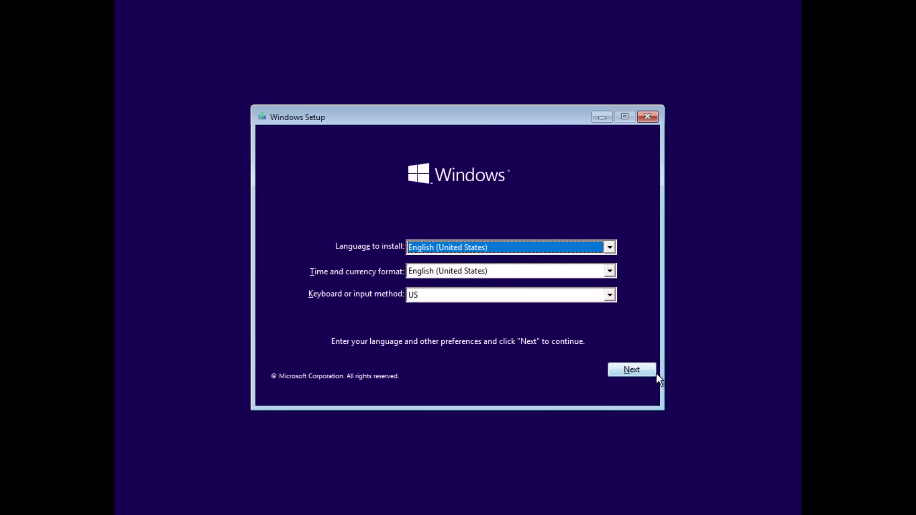
{"action": "left_click", "coordinate": [631, 370]}
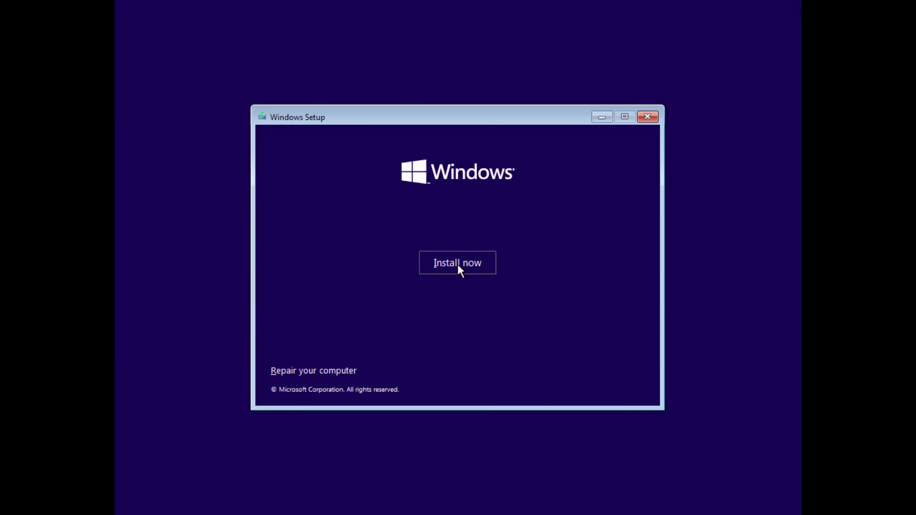
{"action": "left_click", "coordinate": [457, 263]}
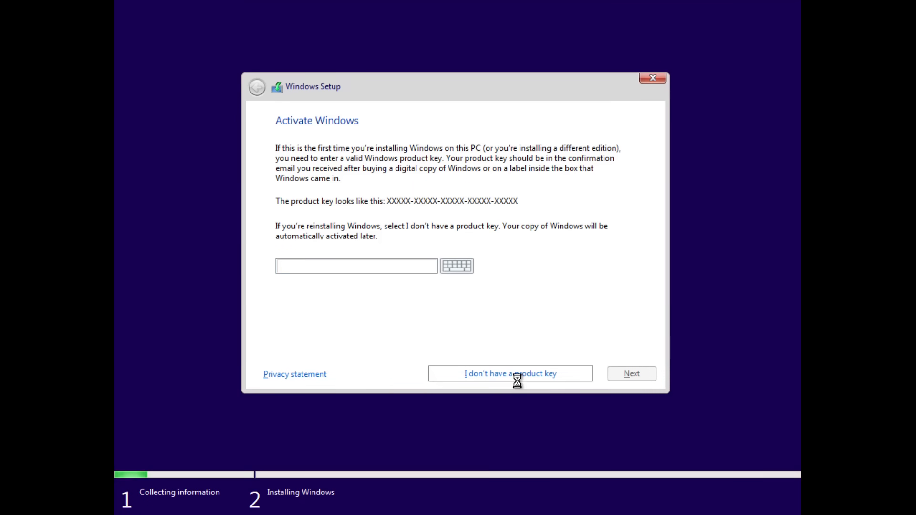
Skip the product key and choose the Windows 10 Pro edition.
{"action": "left_click", "coordinate": [509, 373]}
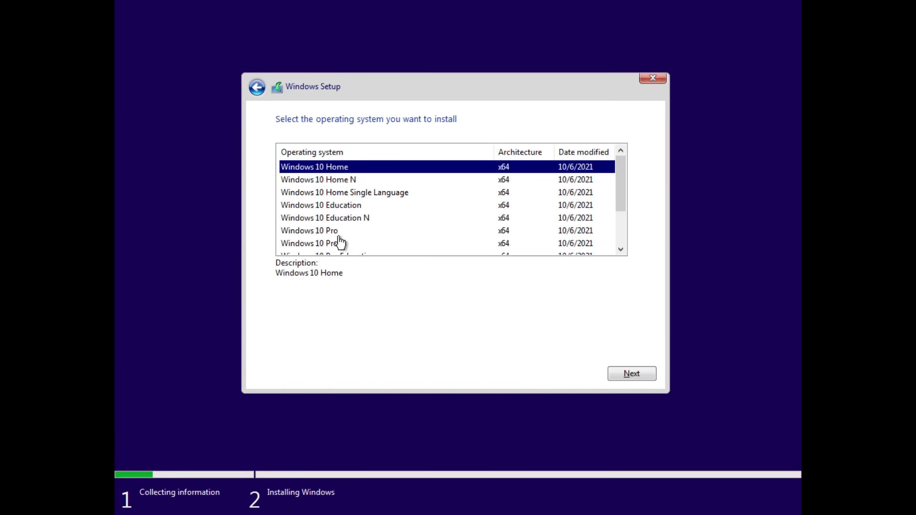
{"action": "left_click", "coordinate": [309, 230]}
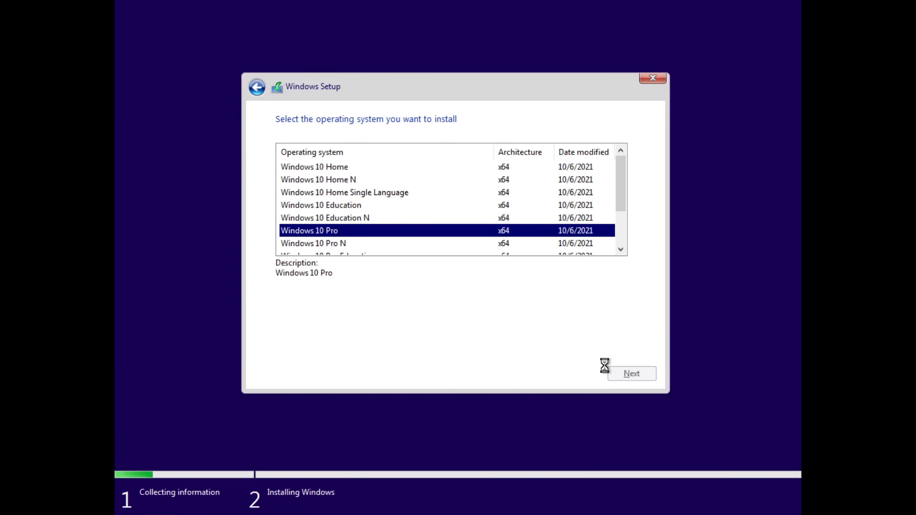
{"action": "left_click", "coordinate": [632, 373]}
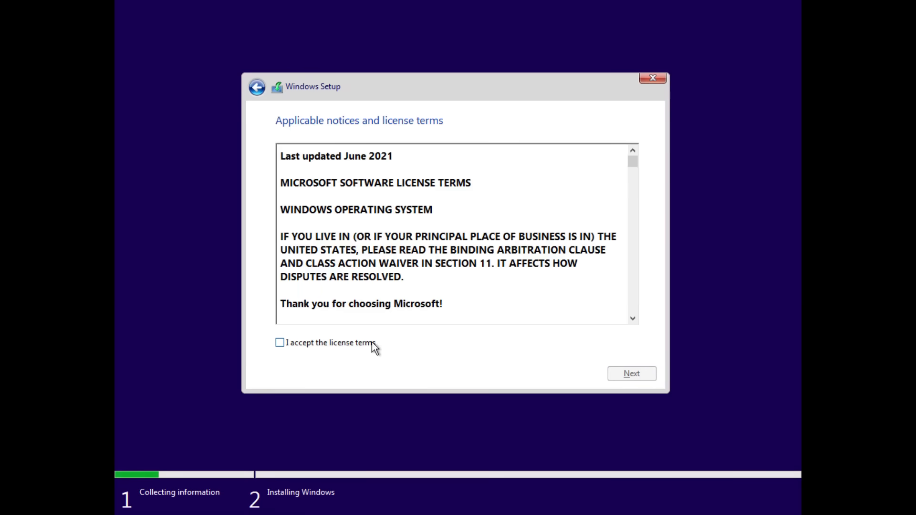
Accept the license terms and continue to the install-location step.
{"action": "left_click", "coordinate": [279, 342]}
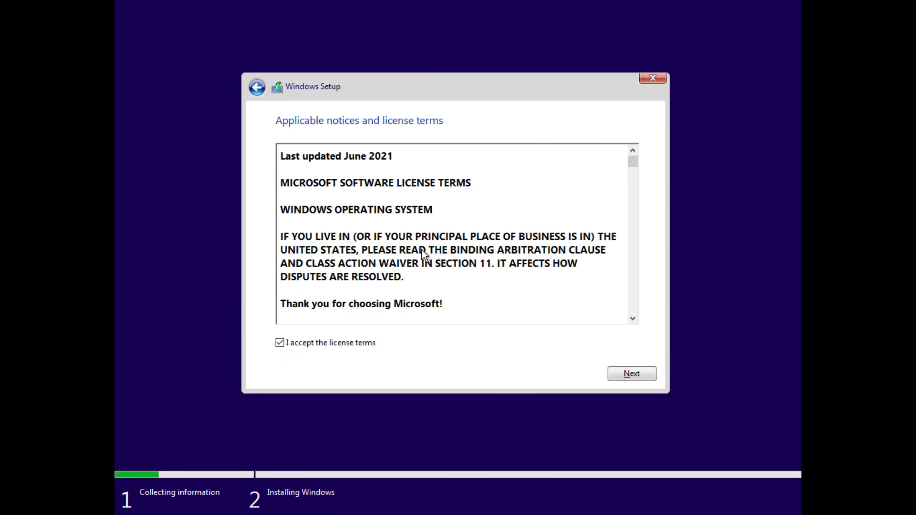
{"action": "scroll", "scroll_direction": "down", "scroll_amount": 3}
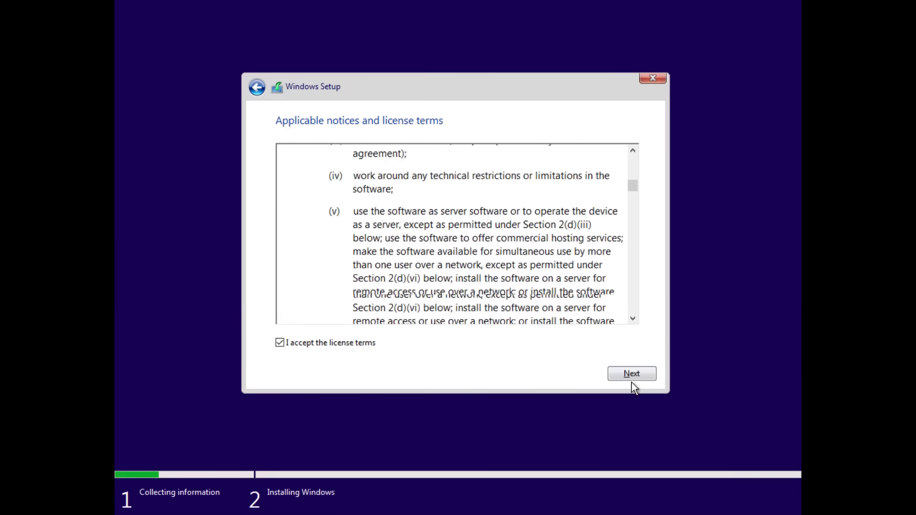
{"action": "left_click", "coordinate": [632, 373]}
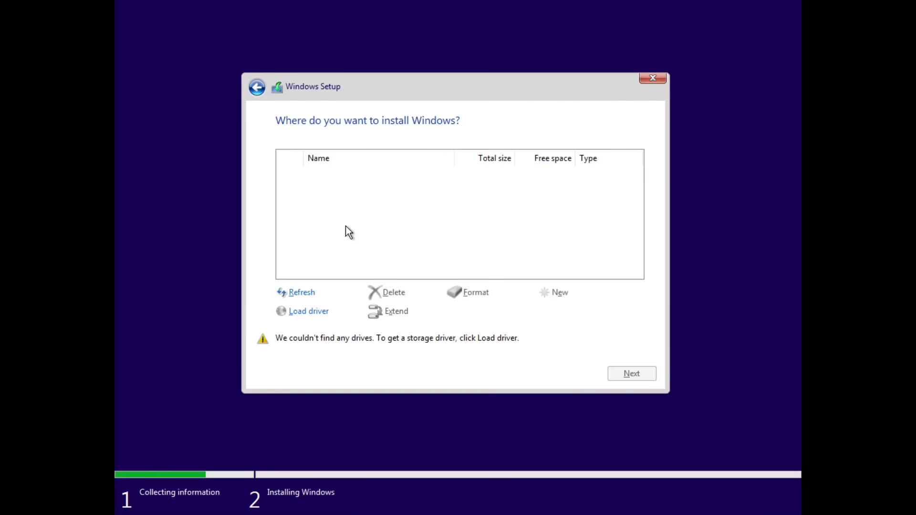
Browse the E: virtio-win CD for storage drivers from the Load driver dialog.
{"action": "left_click", "coordinate": [309, 311]}
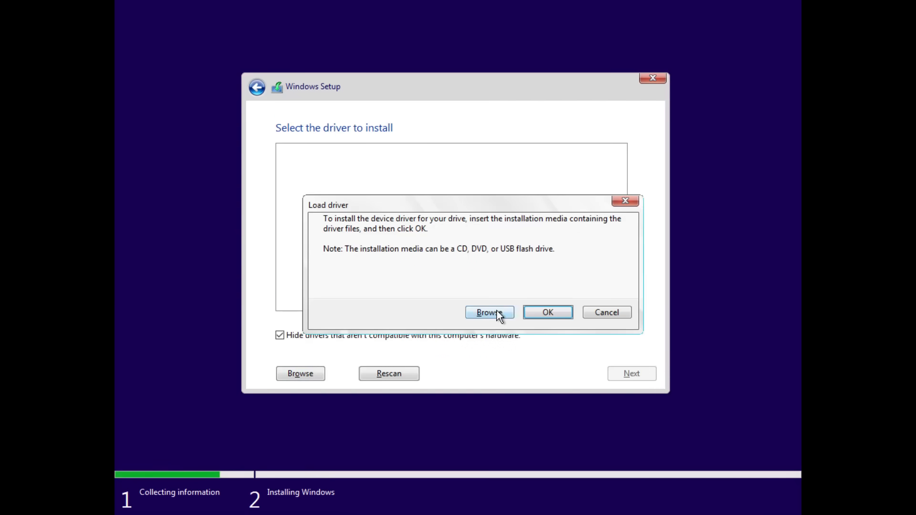
{"action": "left_click", "coordinate": [489, 312]}
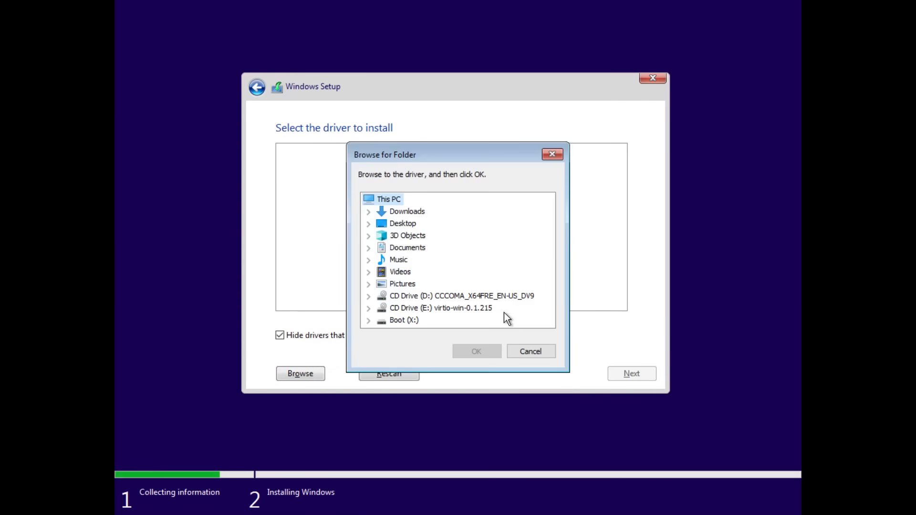
{"action": "mouse_move", "coordinate": [373, 314]}
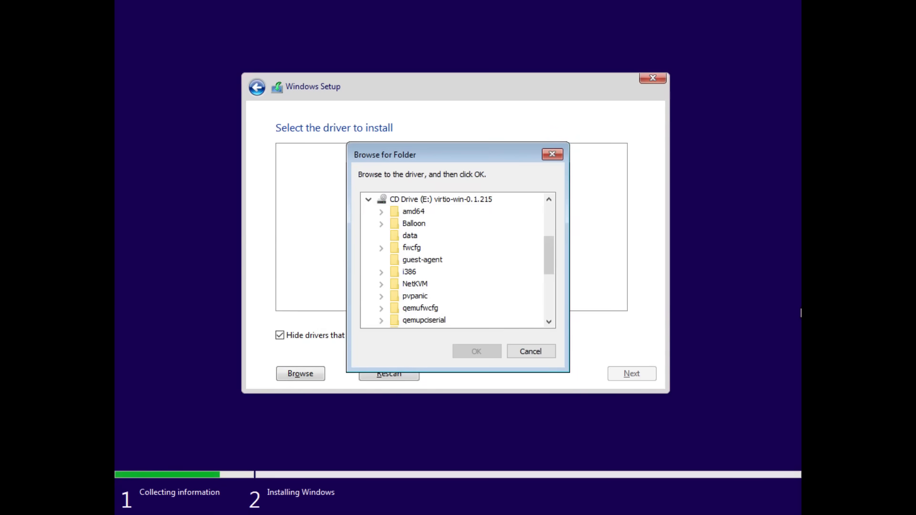
{"action": "left_click", "coordinate": [530, 352]}
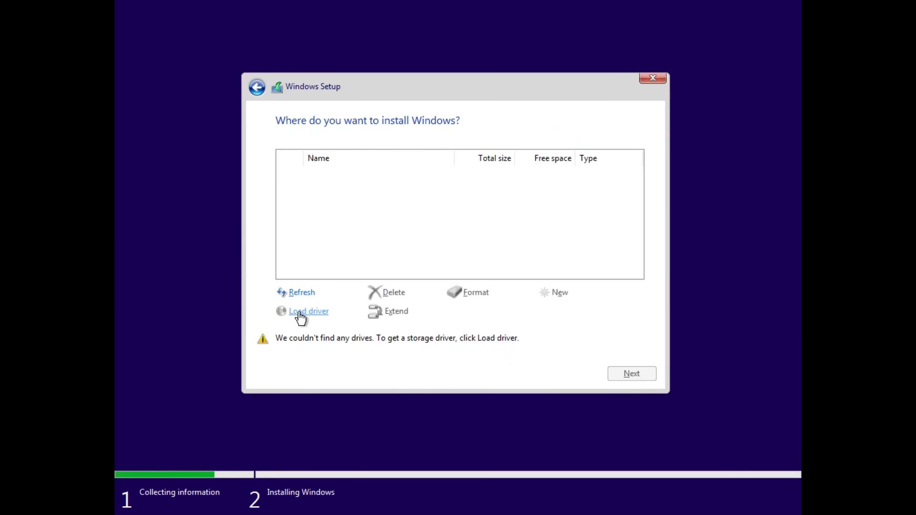
{"action": "left_click", "coordinate": [308, 311]}
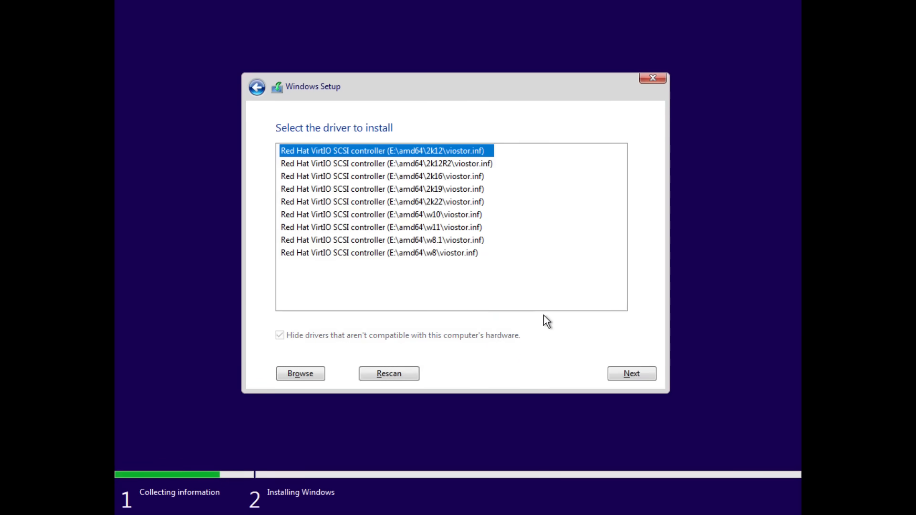
Install the amd64\w10 viostor driver and start installing Windows onto the 60 GB Drive 0.
{"action": "left_click", "coordinate": [280, 335]}
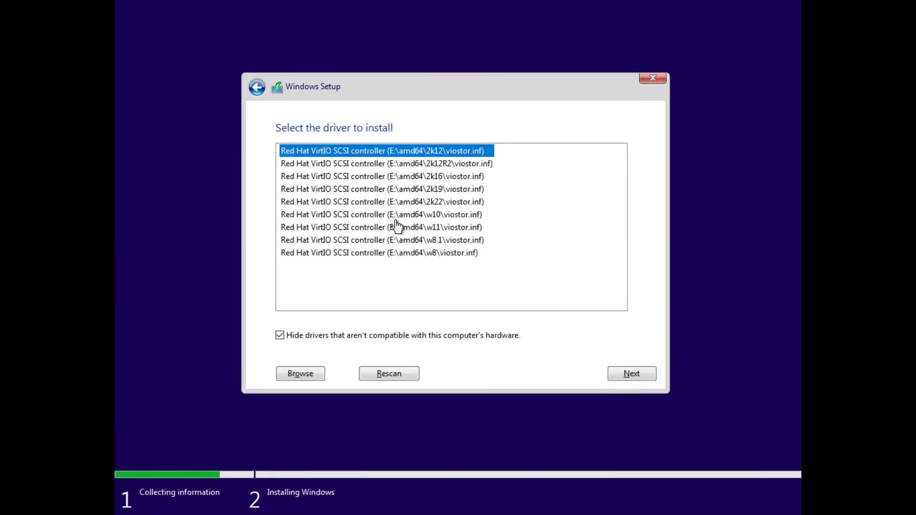
{"action": "mouse_move", "coordinate": [431, 221]}
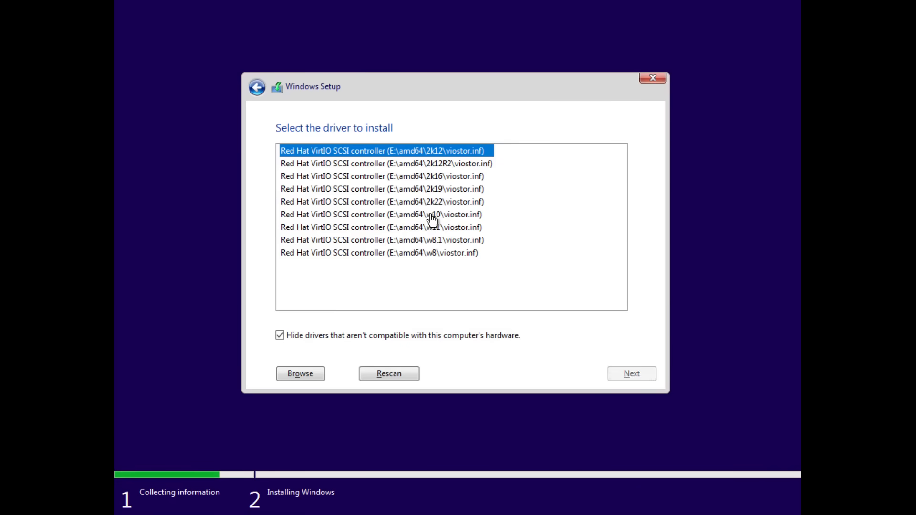
{"action": "left_click", "coordinate": [381, 215]}
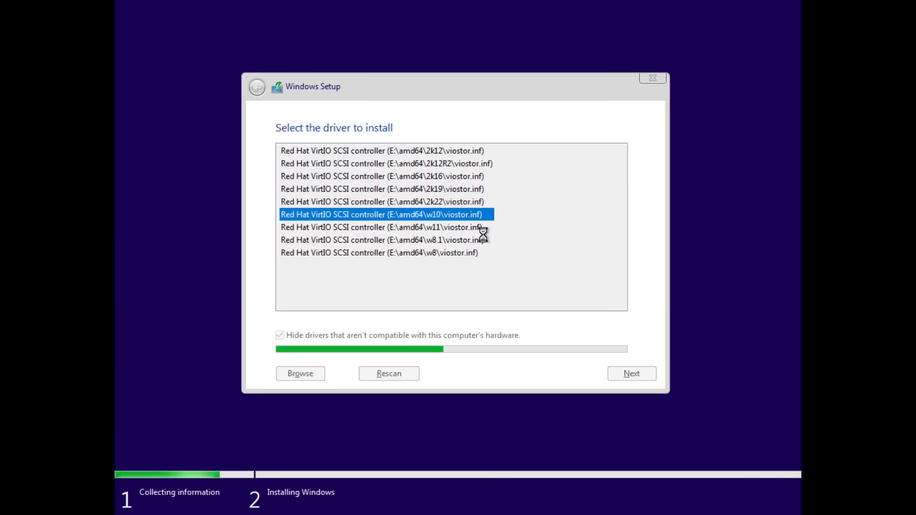
{"action": "mouse_move", "coordinate": [798, 270]}
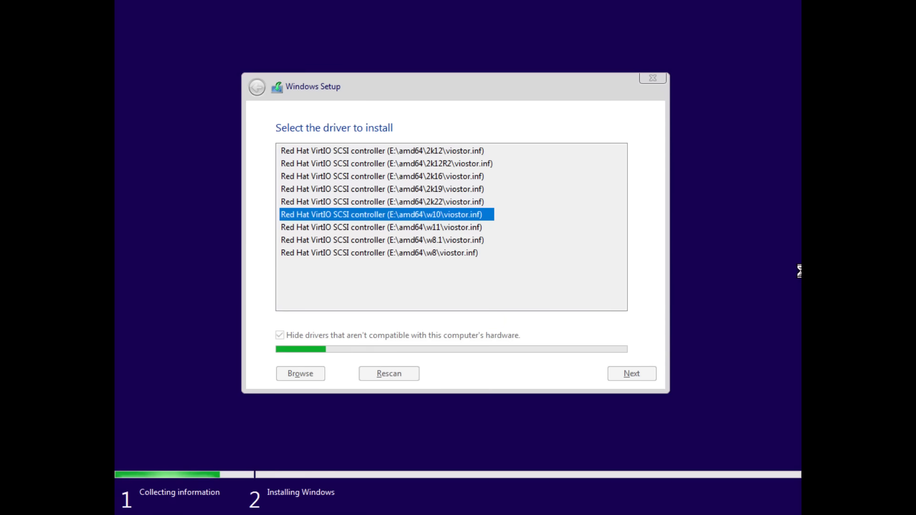
{"action": "left_click", "coordinate": [631, 373]}
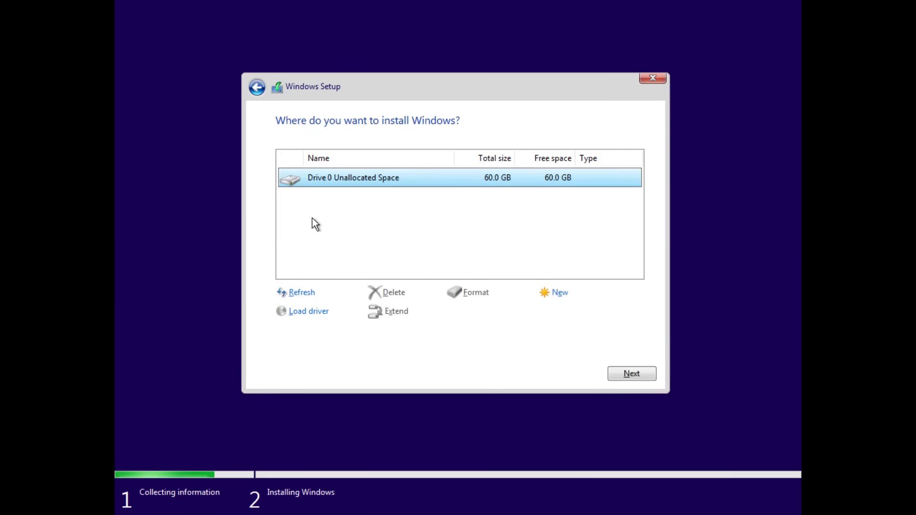
{"action": "left_click", "coordinate": [631, 374]}
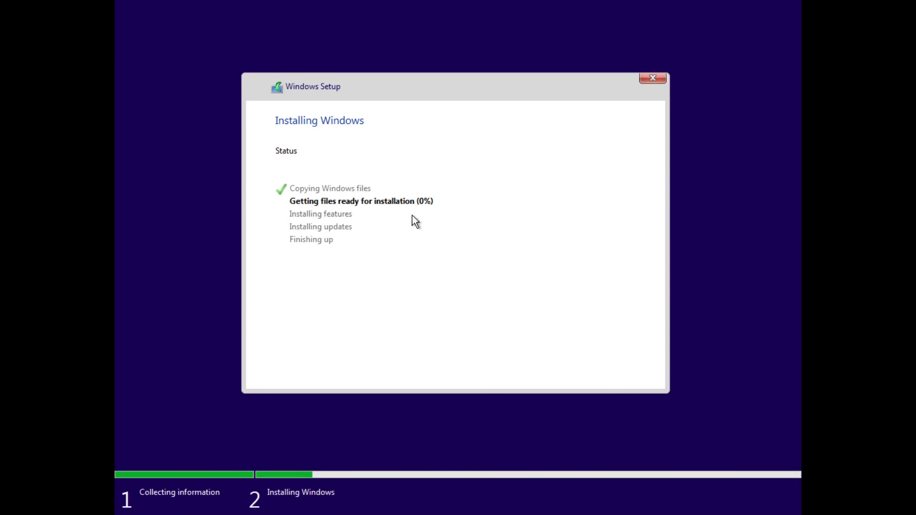
{"action": "mouse_move", "coordinate": [439, 206]}
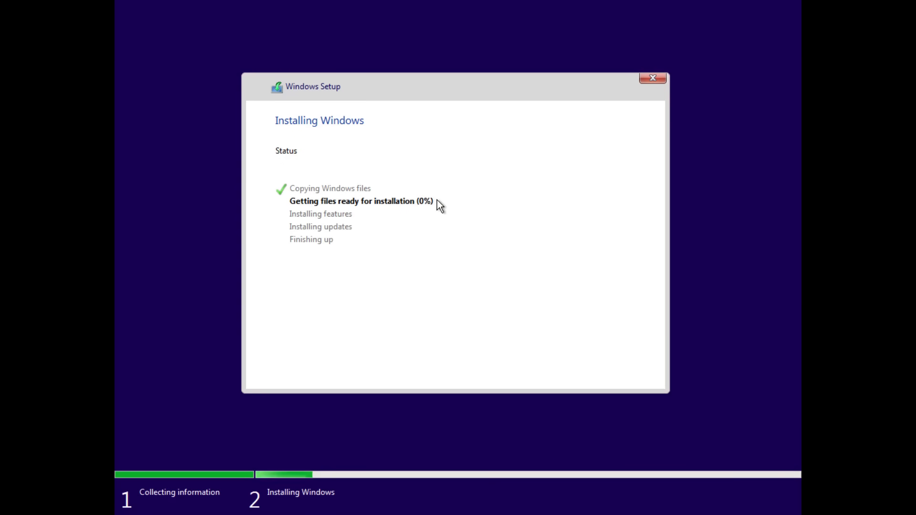